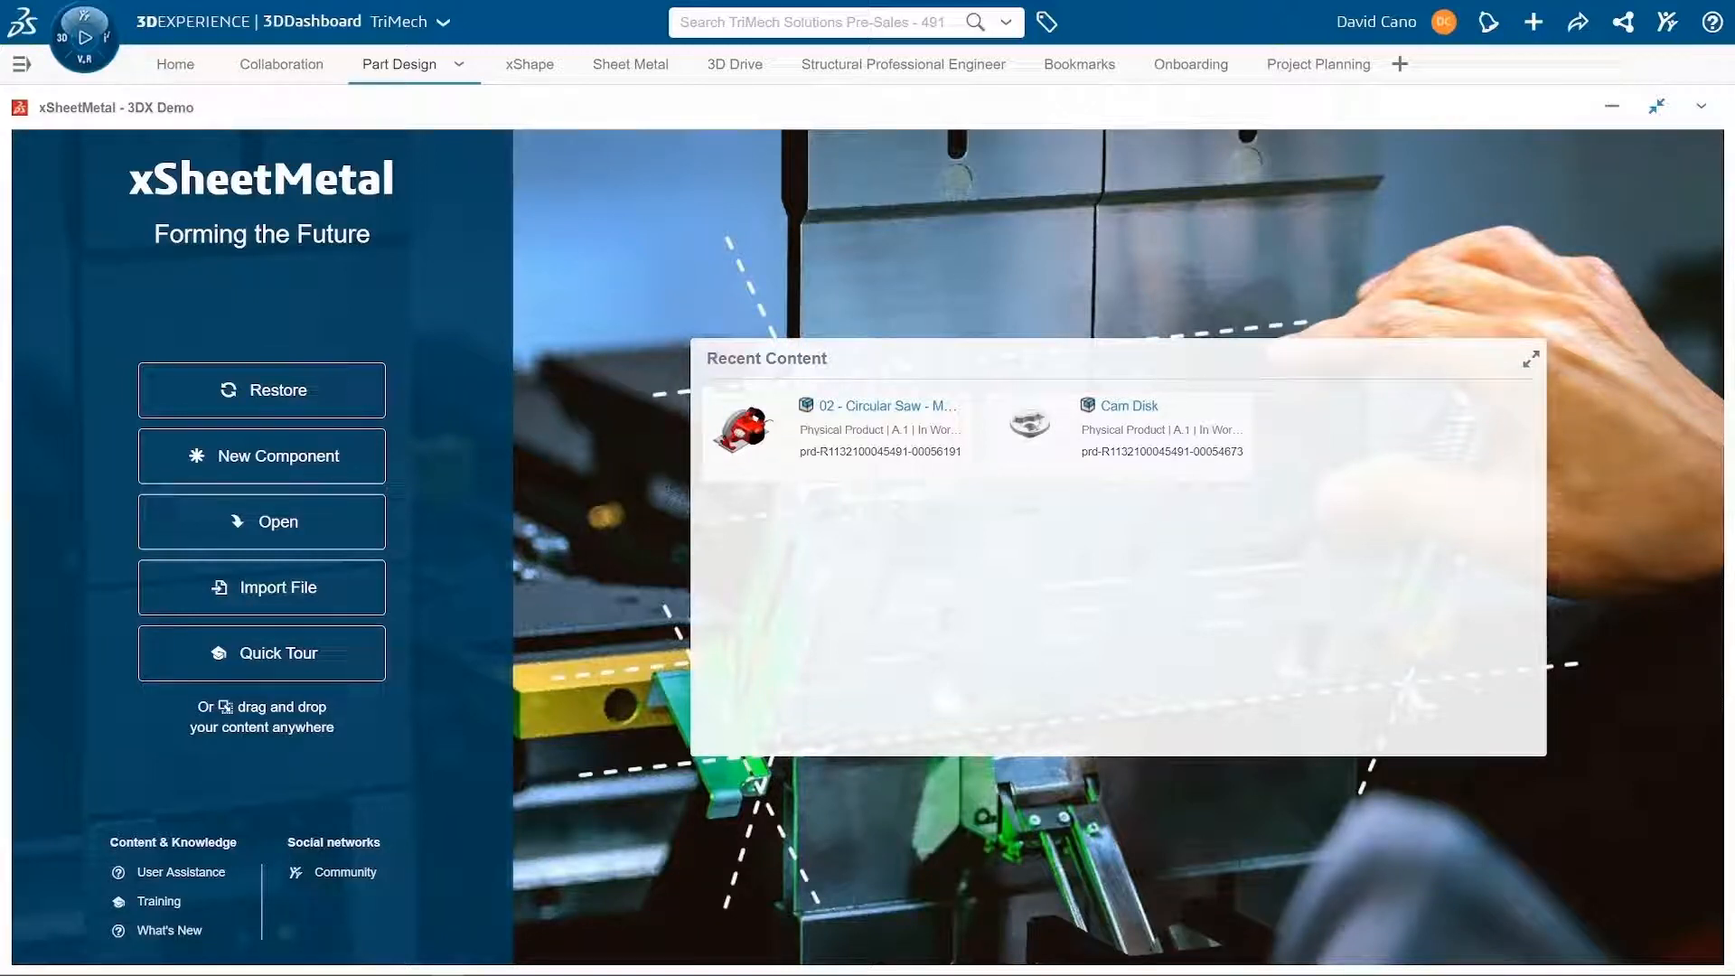
Open the 02 - Circular Saw assembly from Recent Content and show its component tree.
left_click(880, 429)
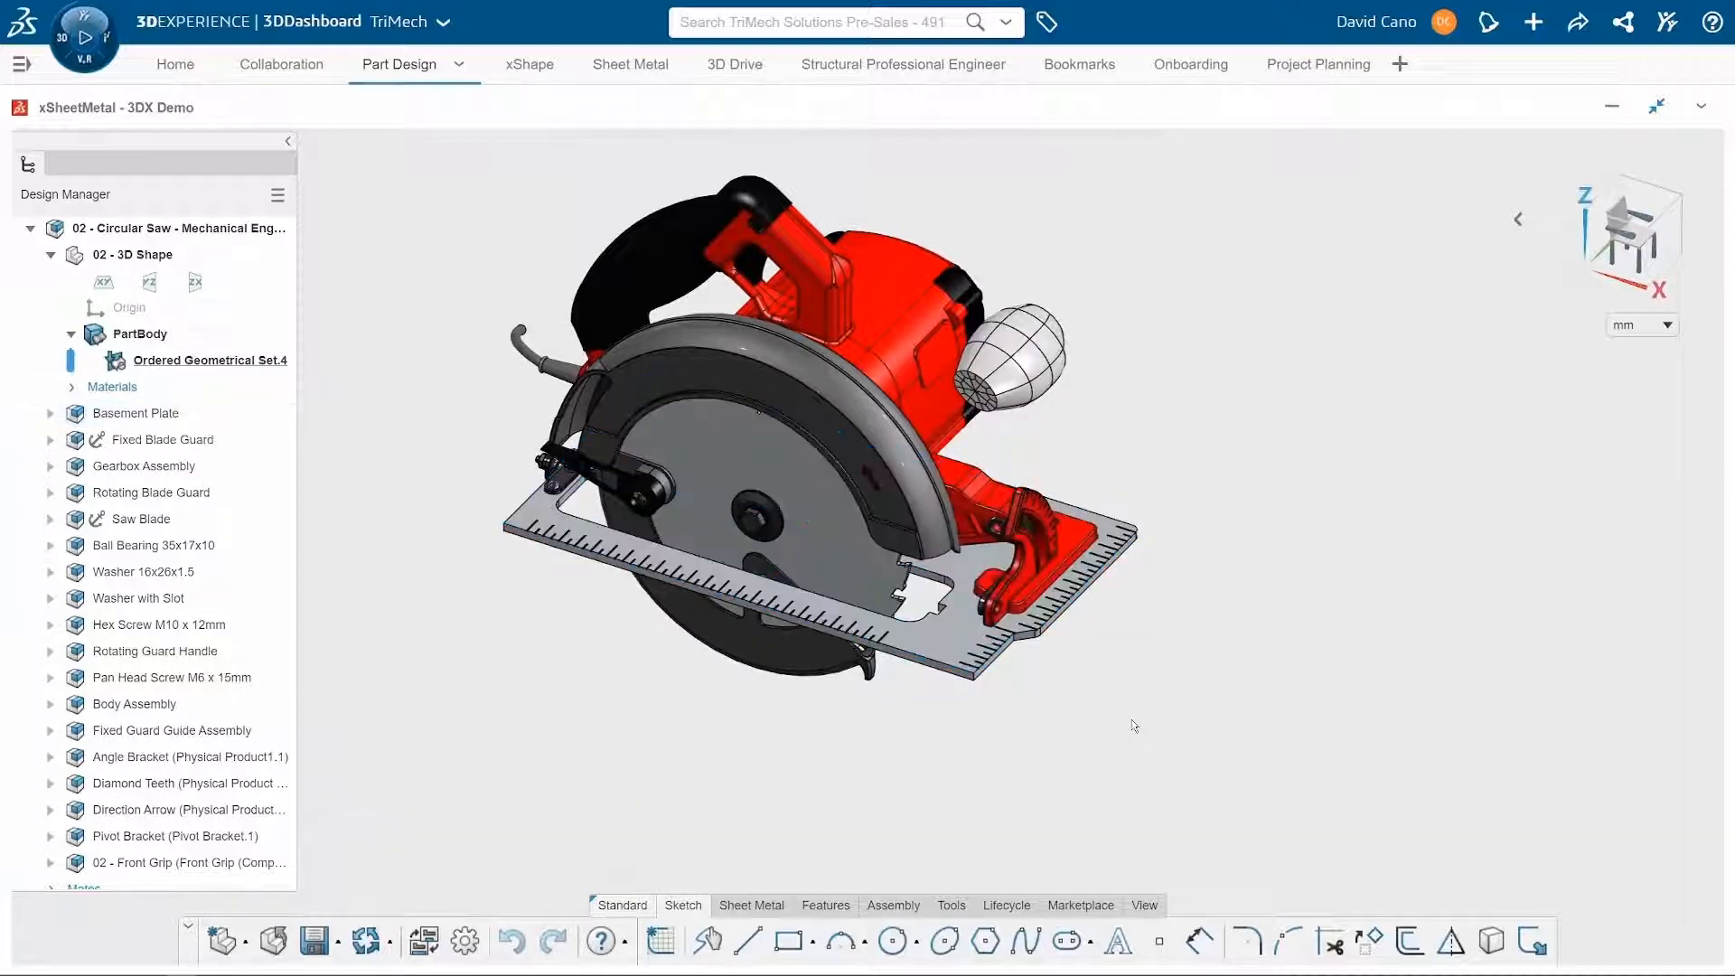
left_click(188, 757)
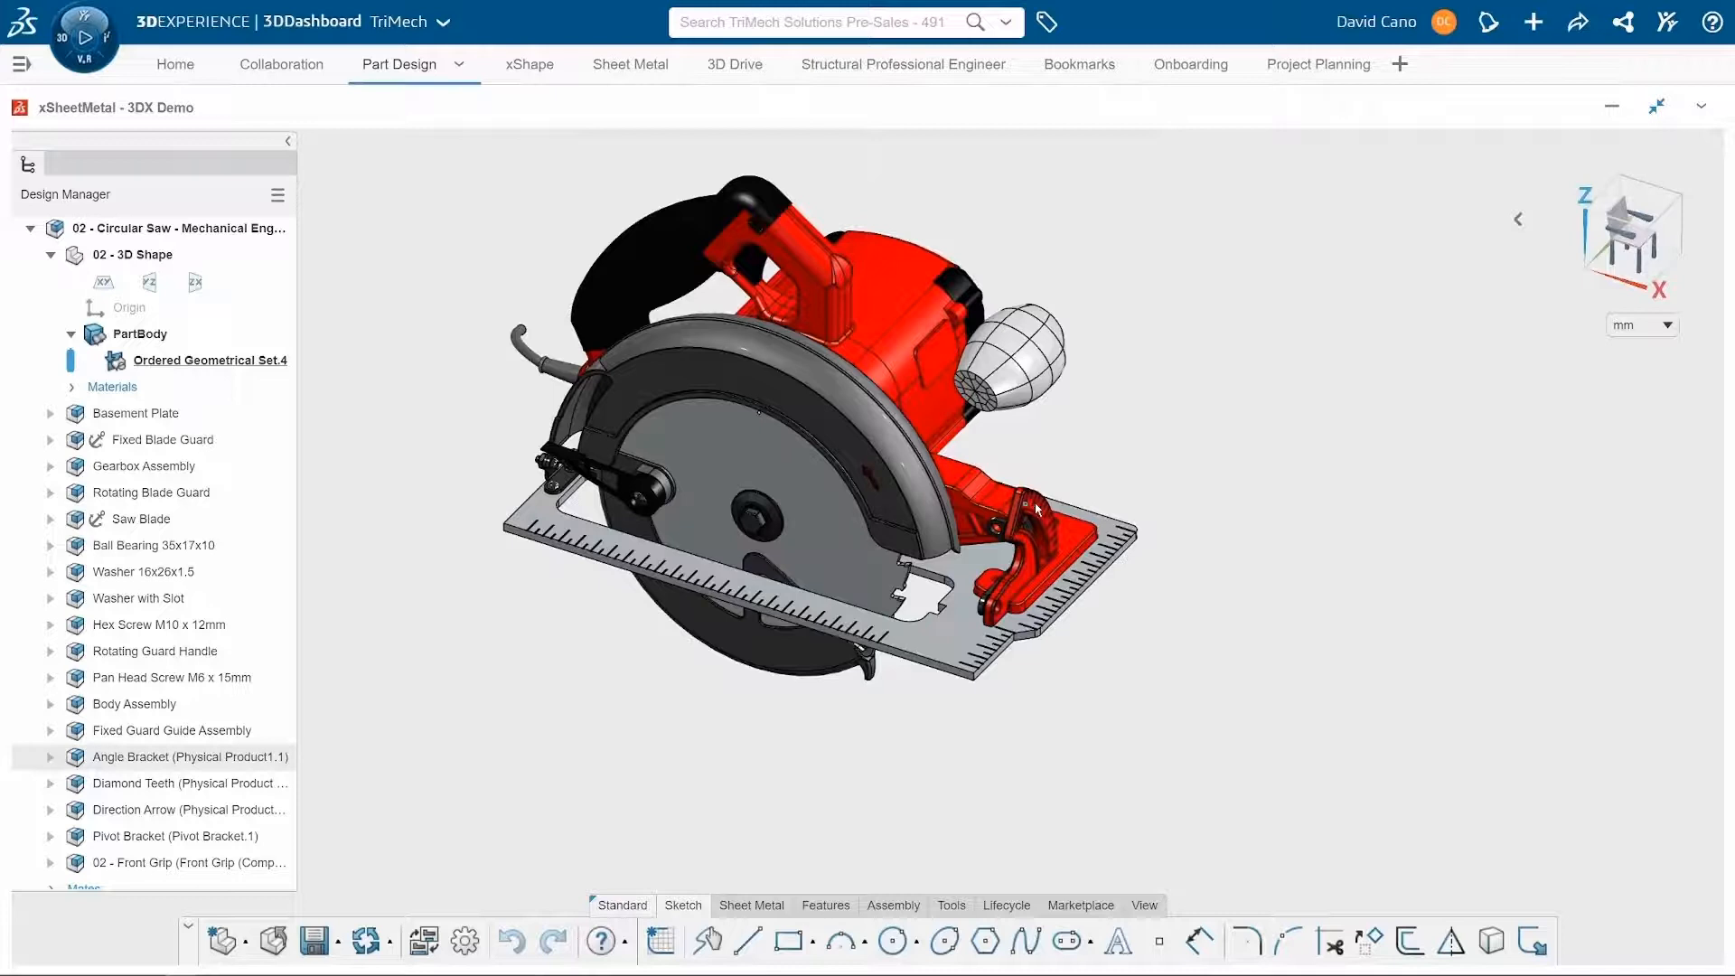
Open the Basement Plate part from the Design Manager tree for editing in context.
left_click(136, 412)
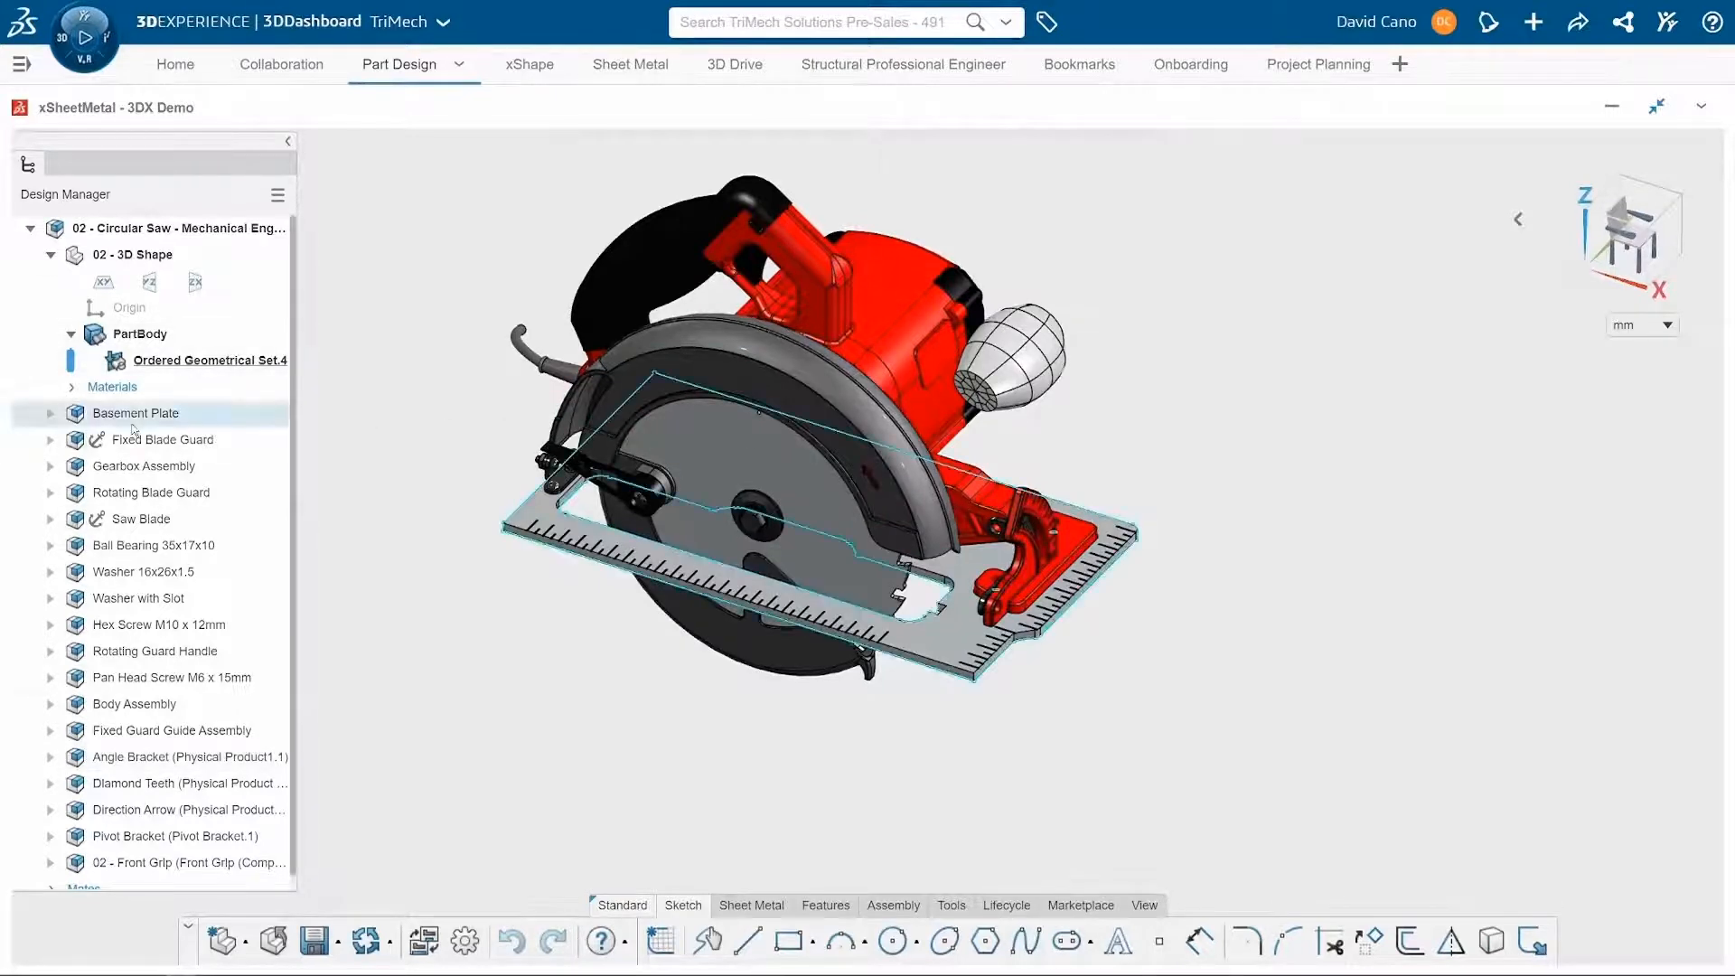
left_click(136, 412)
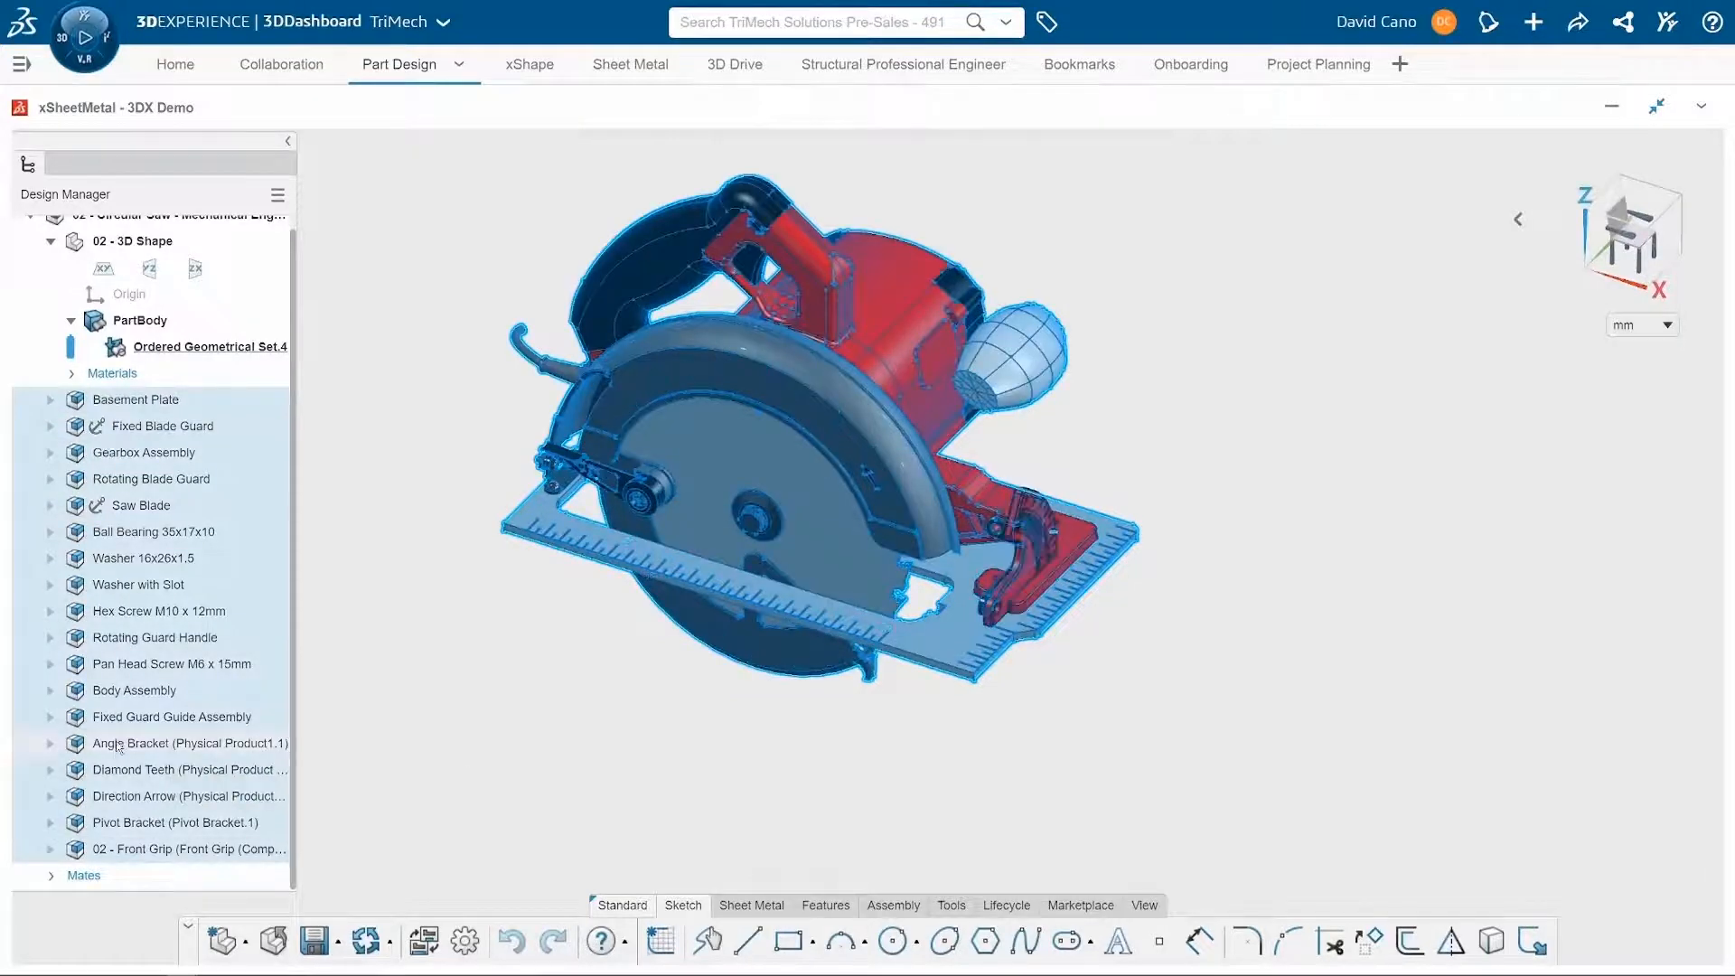
left_click(139, 399)
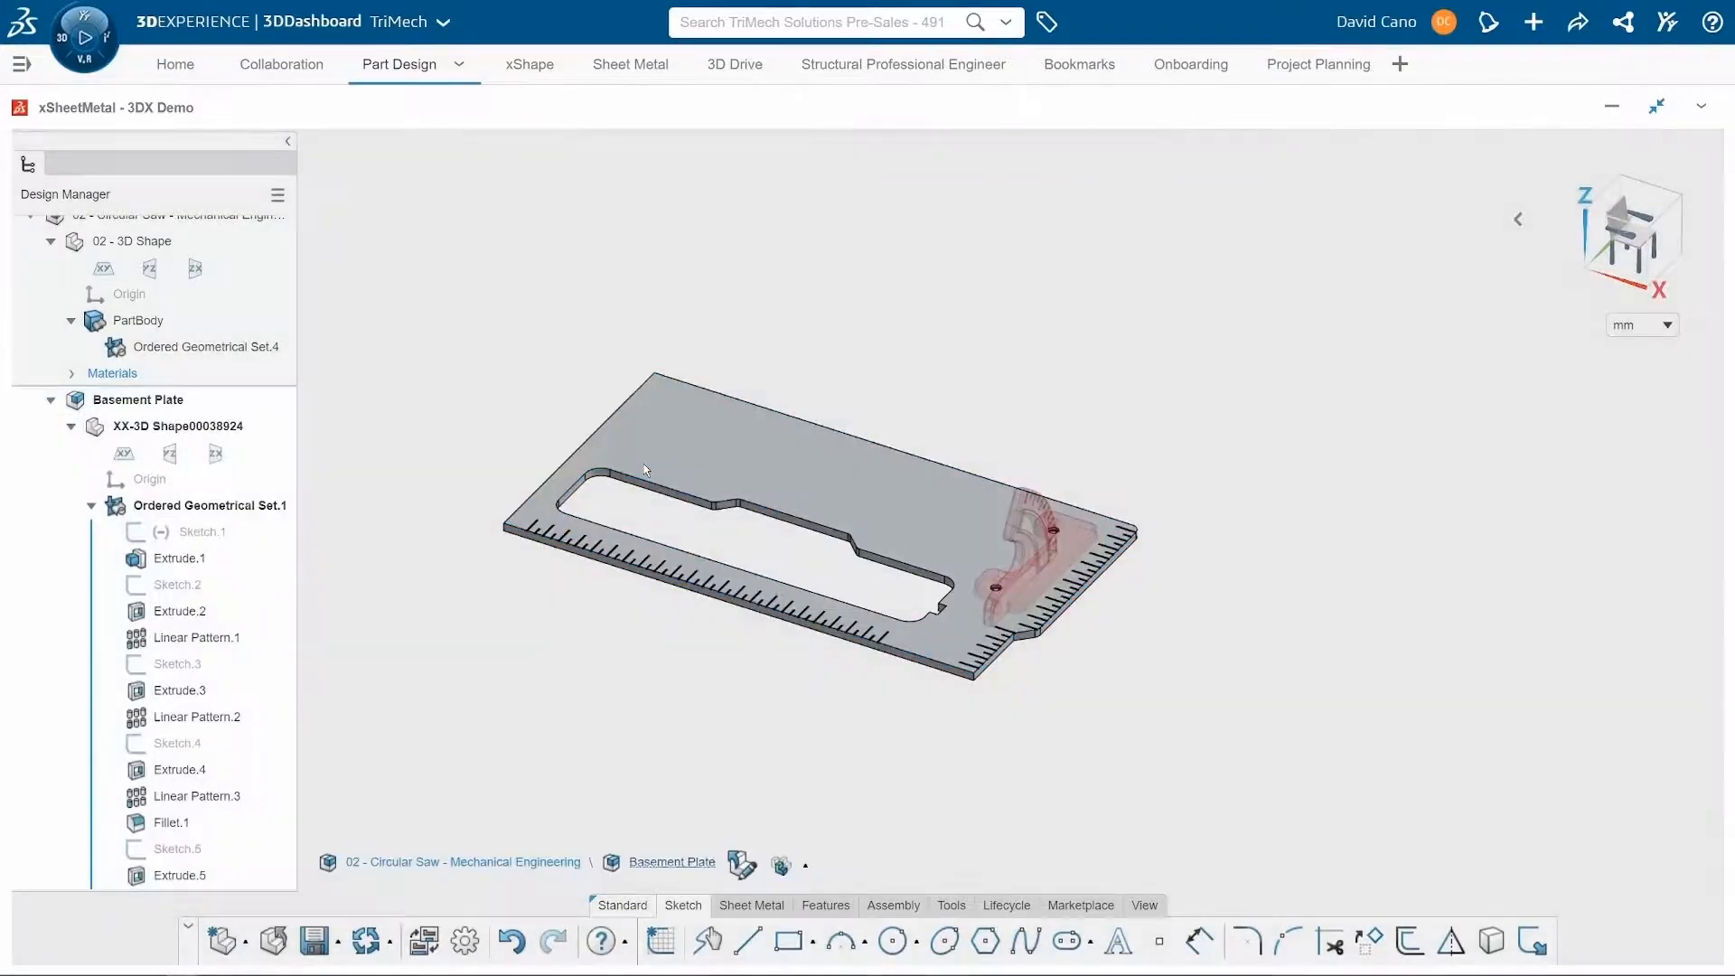
Start Sketch.7 on the plate's top face and project the plate outline edges into it.
left_click(663, 463)
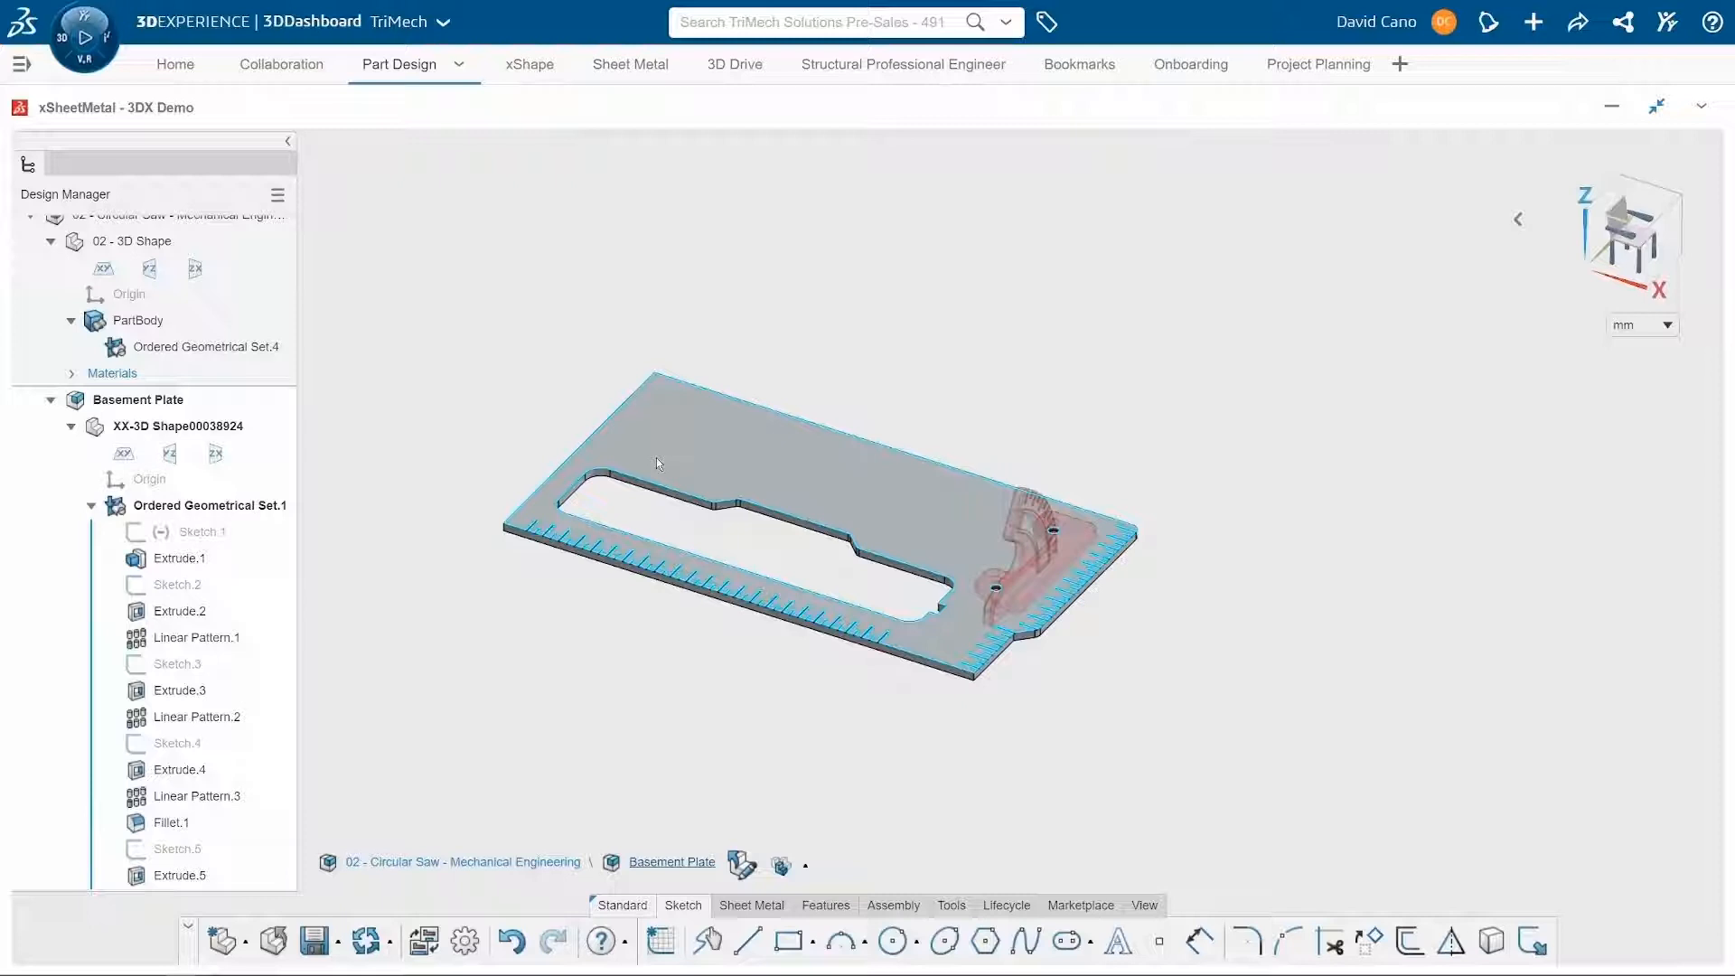
left_click(179, 559)
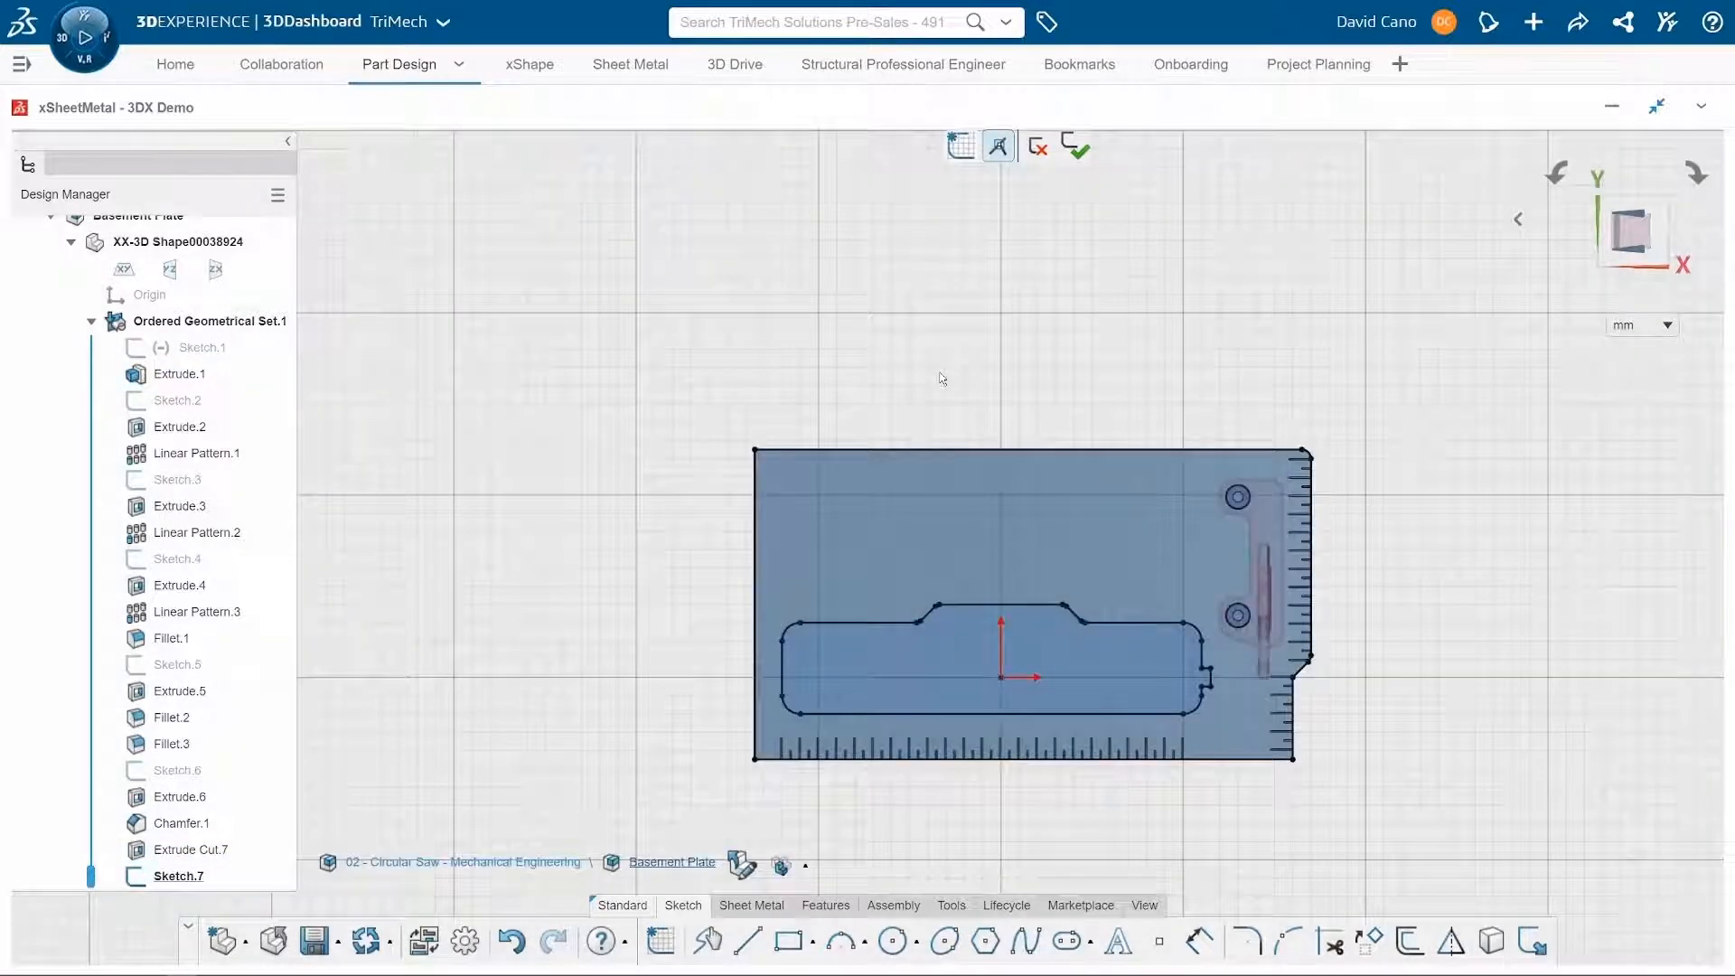
mouse_move(1196, 421)
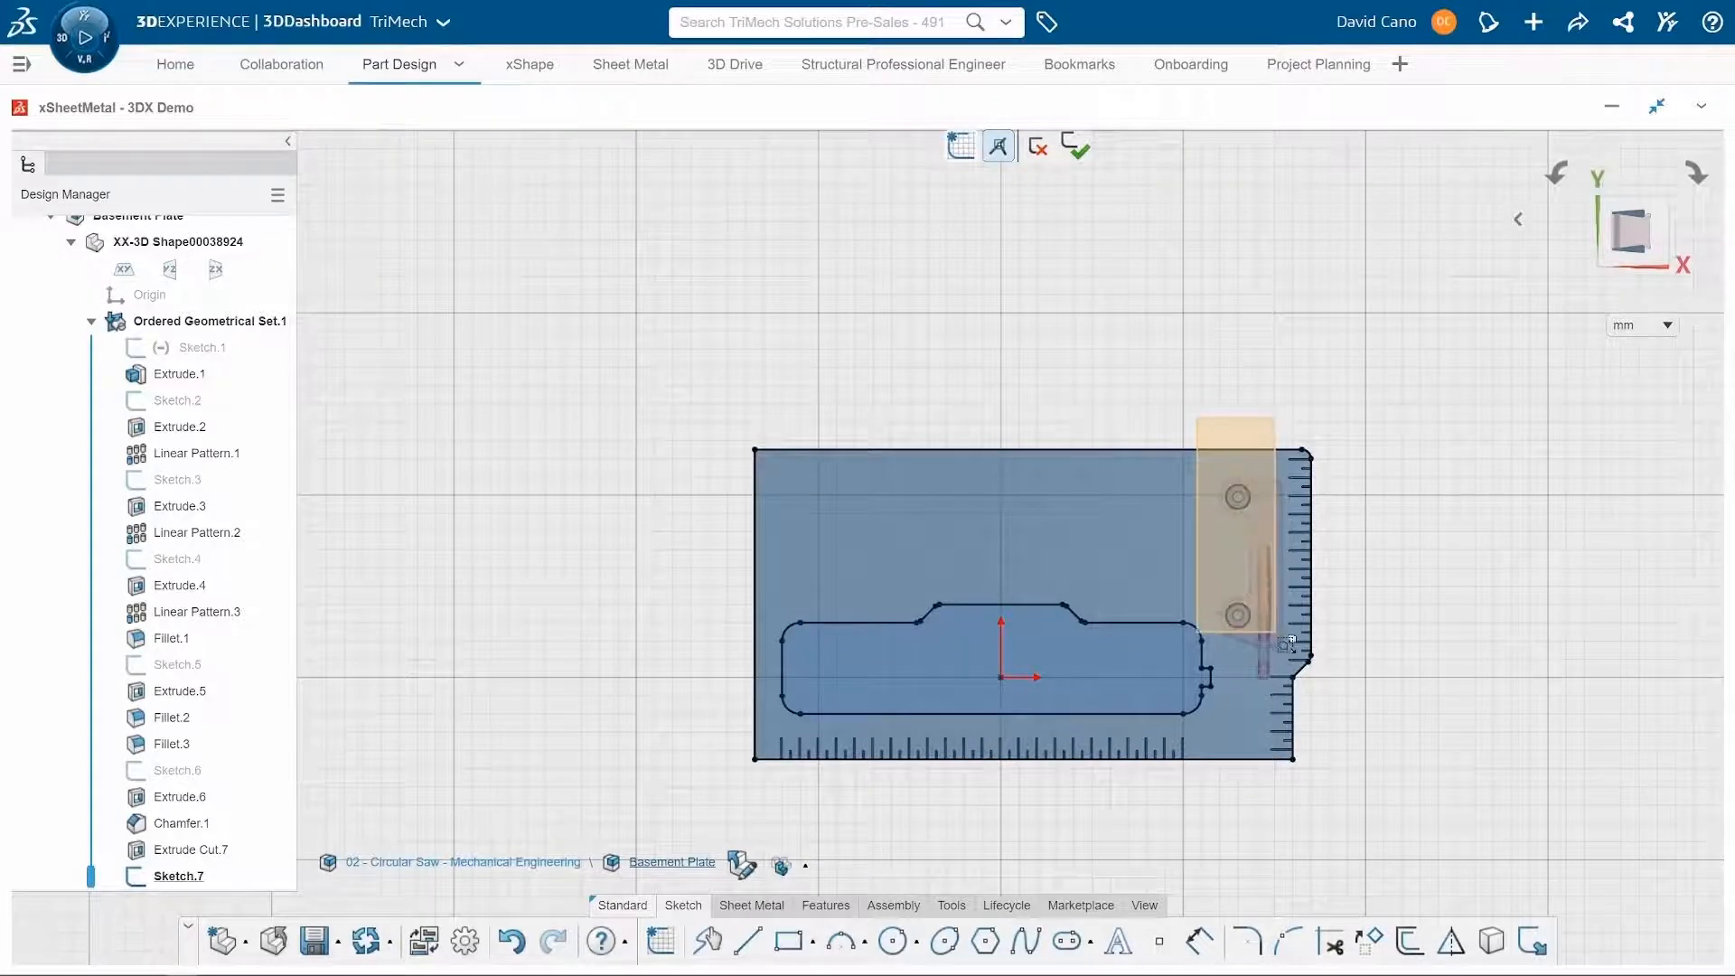
left_click(1263, 638)
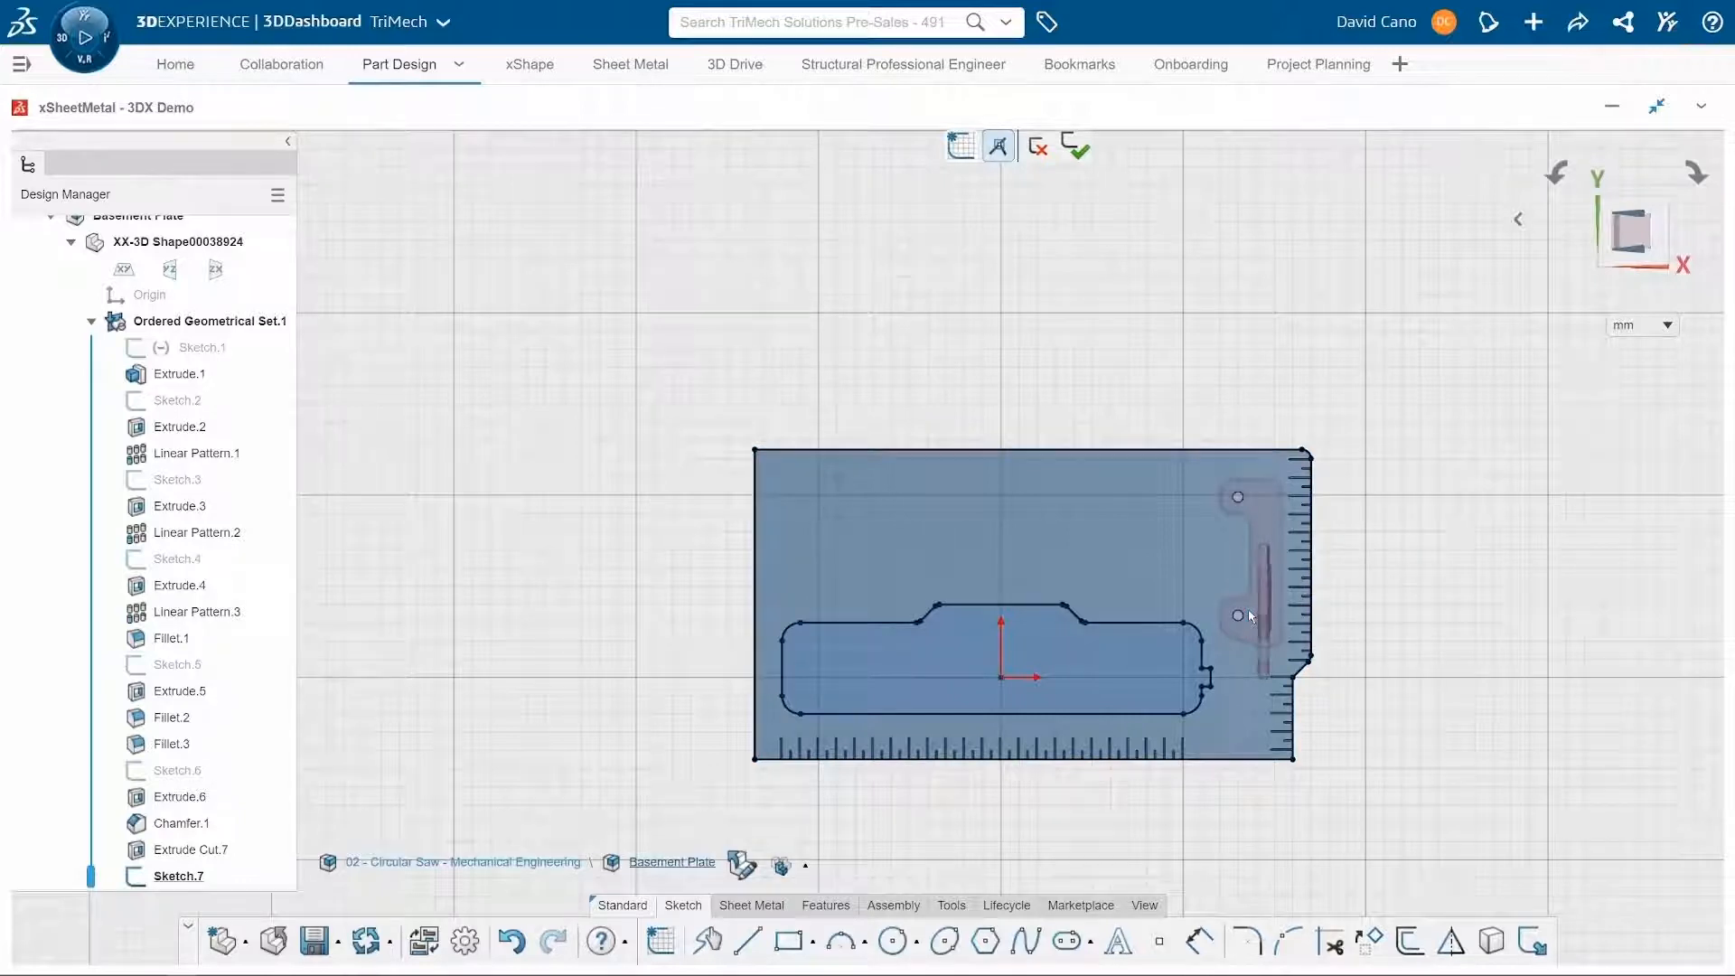
Create Wall.1 from Sketch.7 with 2 mm thickness, 2 mm bend radius, K-factor 0.5 and Tangent relief.
left_click(991, 717)
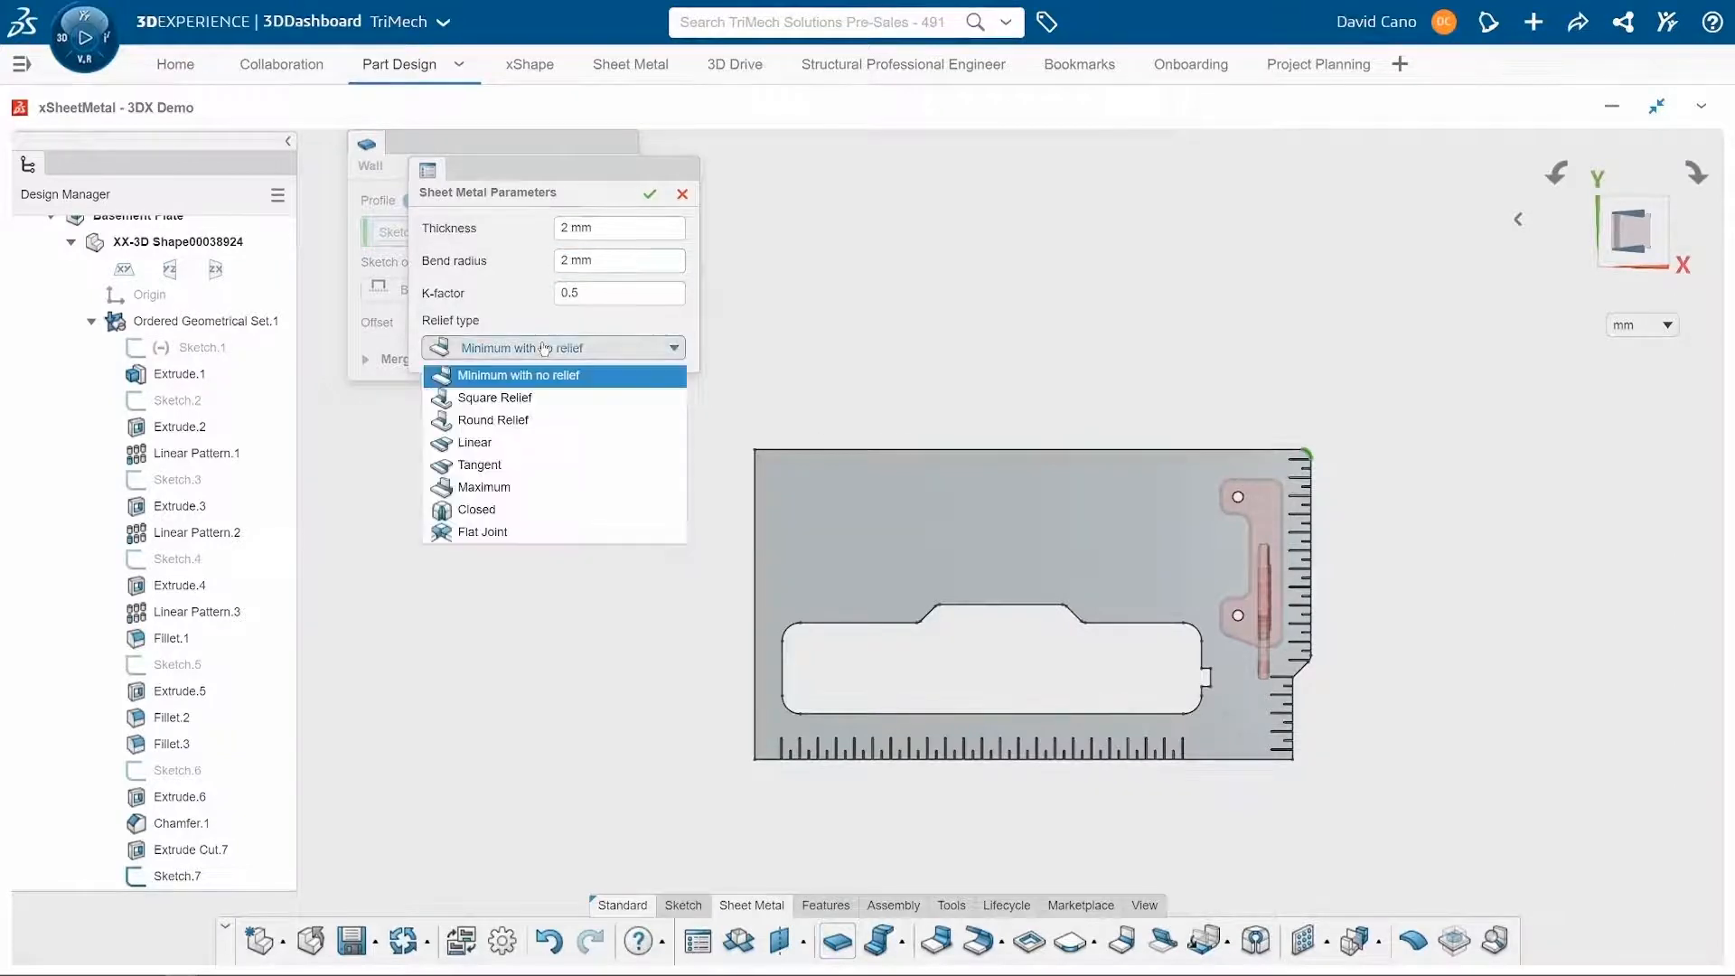
left_click(481, 464)
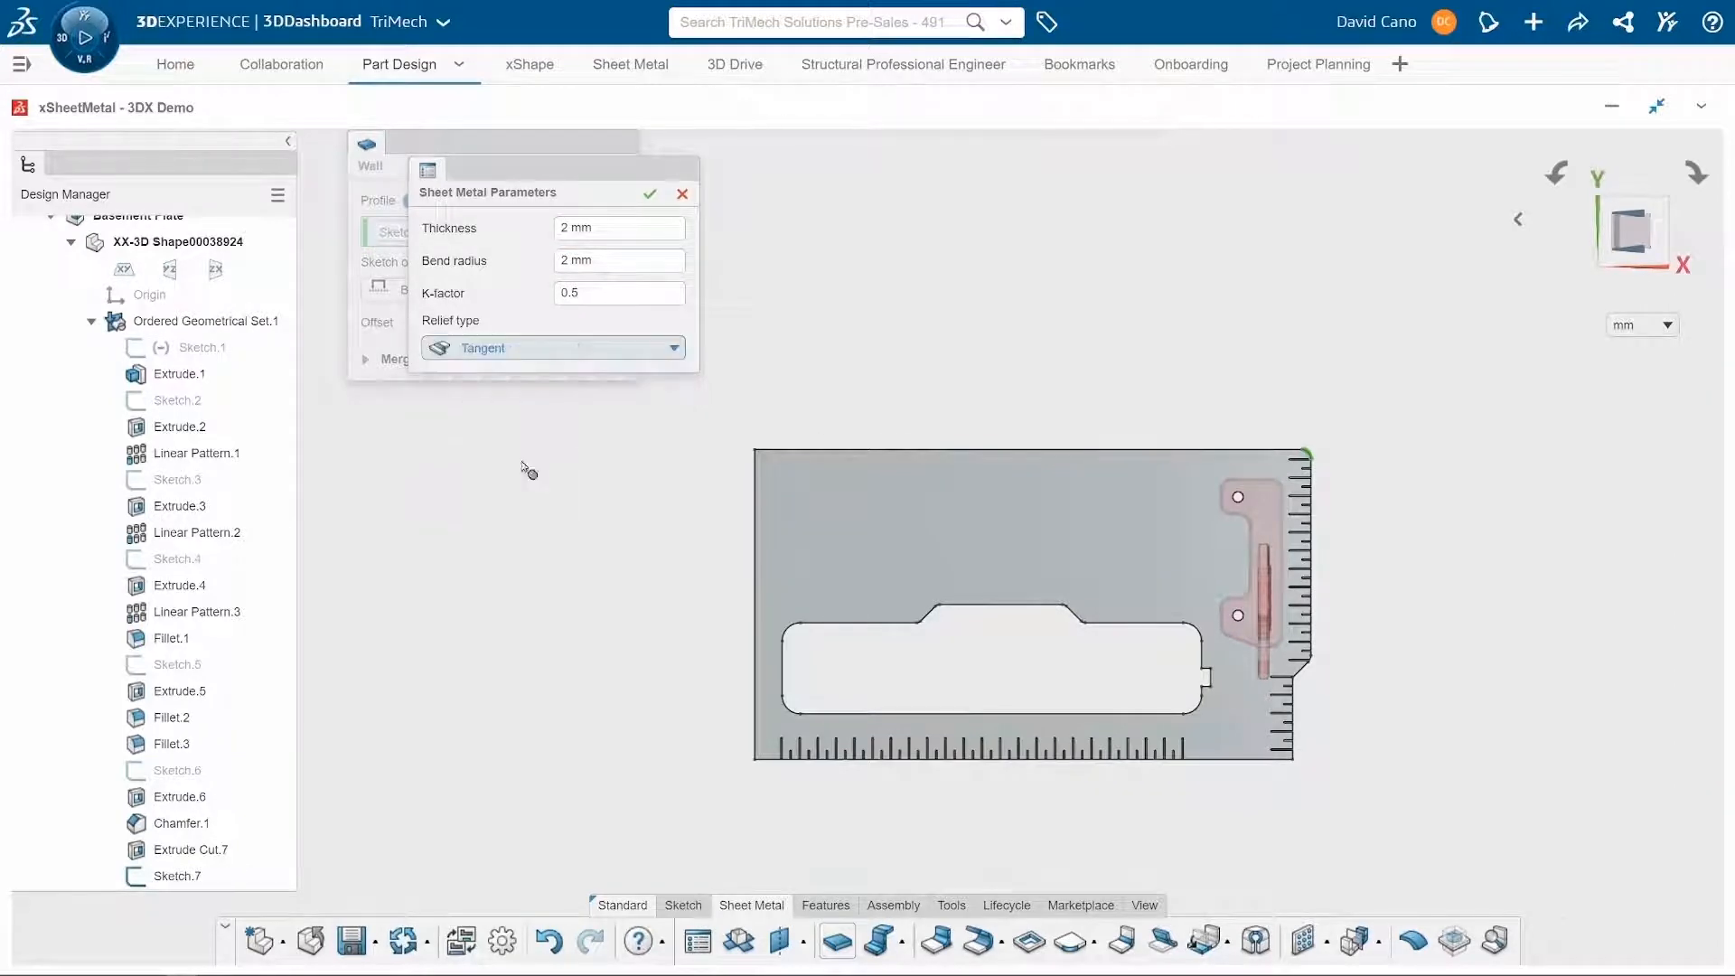
left_click(651, 193)
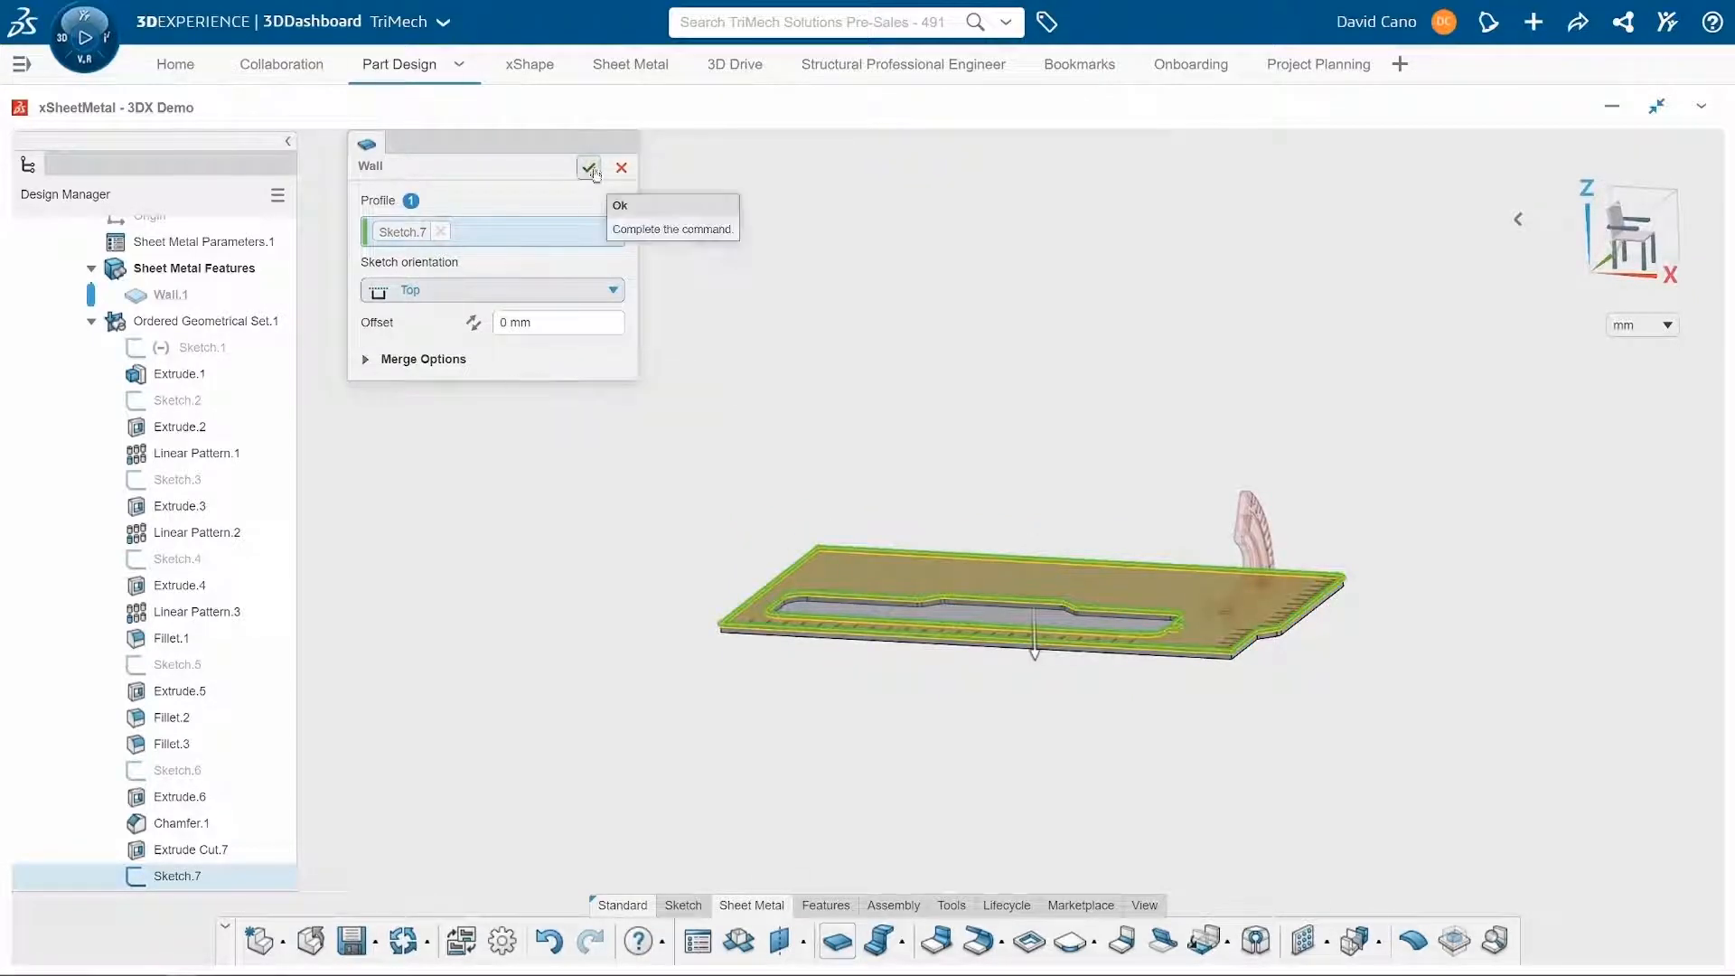
left_click(588, 167)
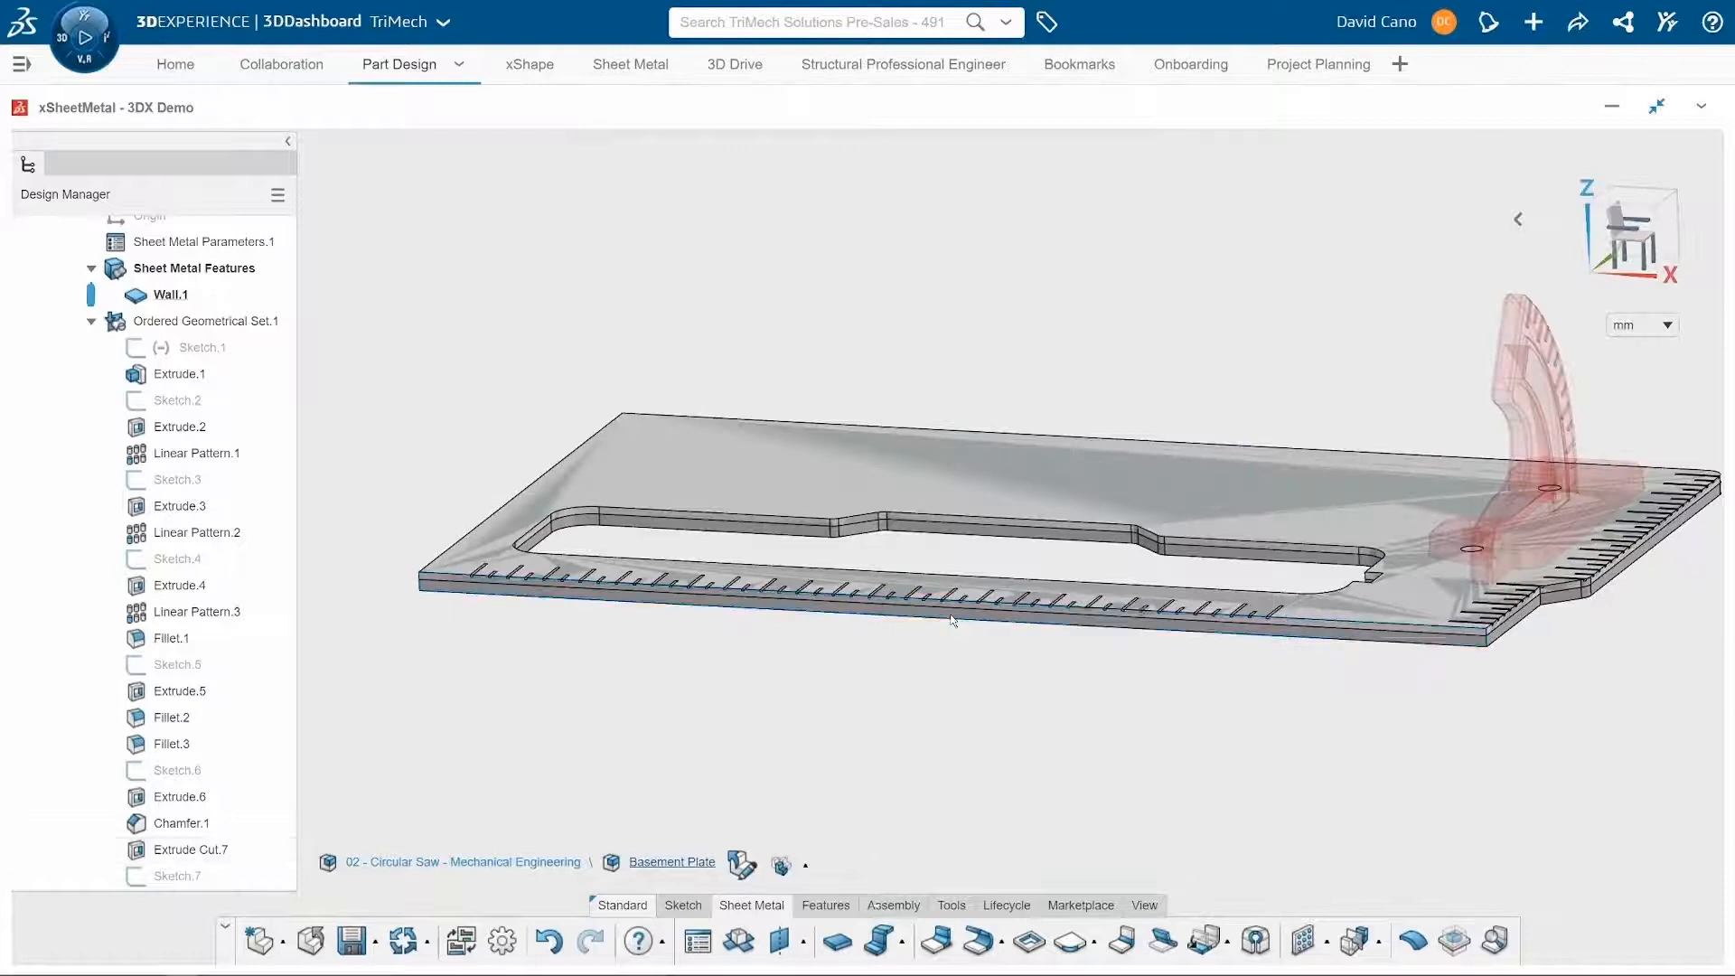
Start Sketch.8 on the wall's top face for a vertical bend line near the bracket end.
left_click(952, 603)
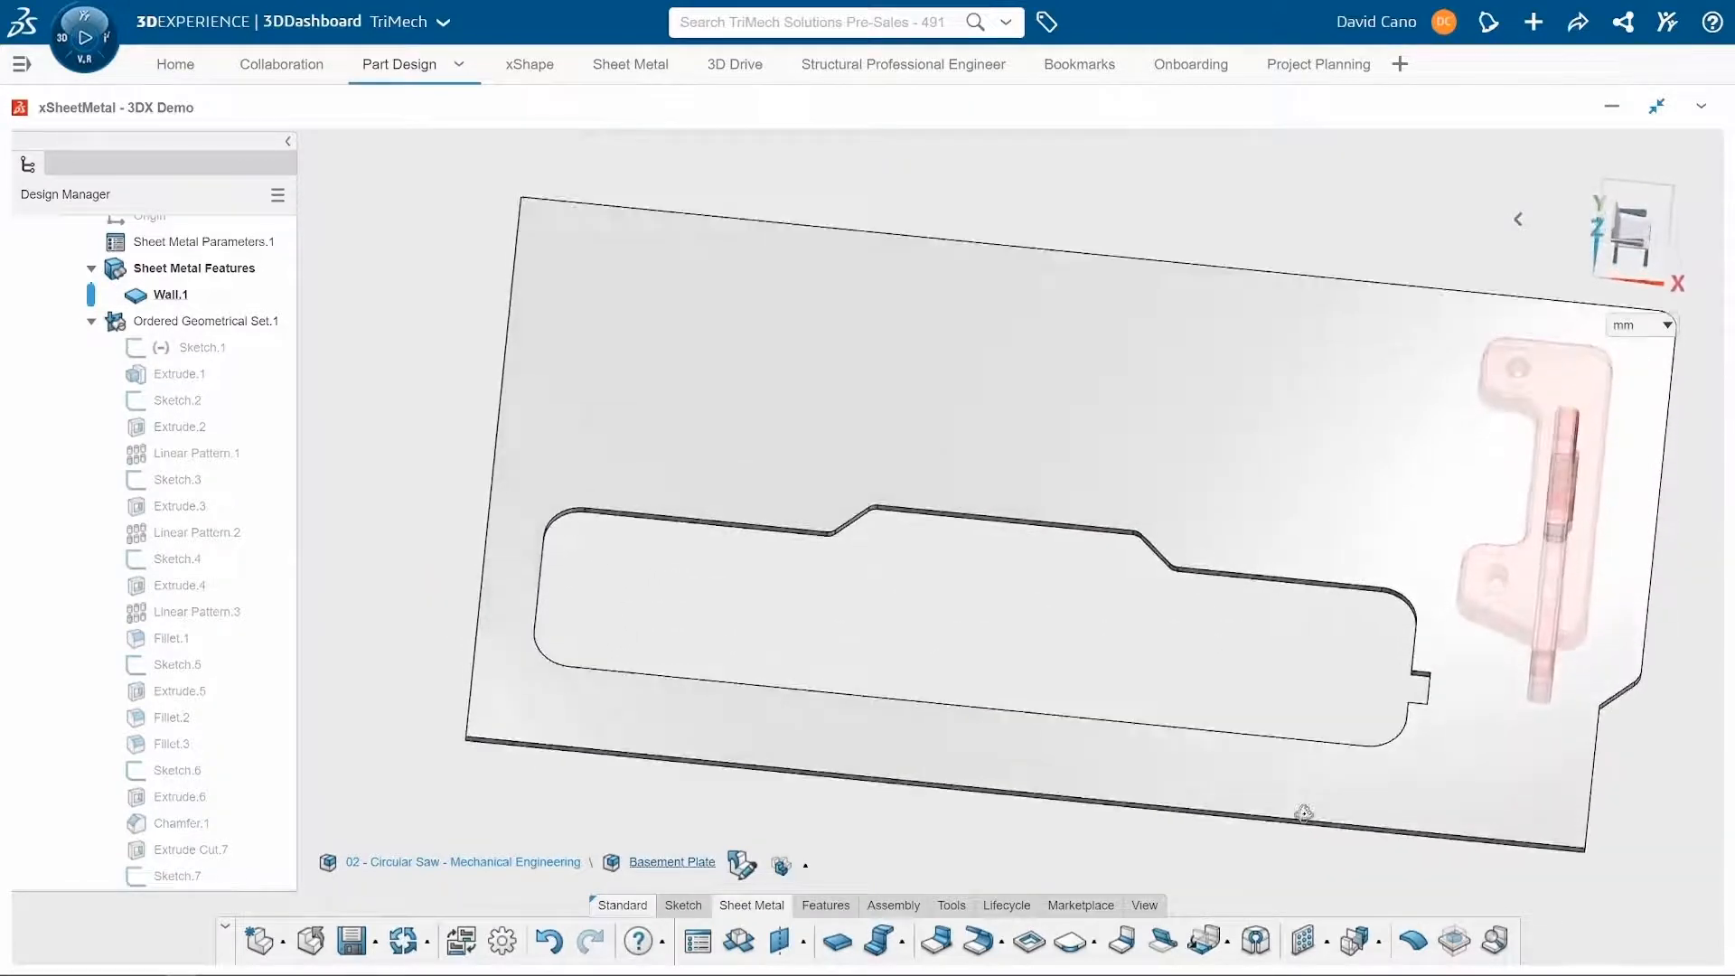
left_click(170, 294)
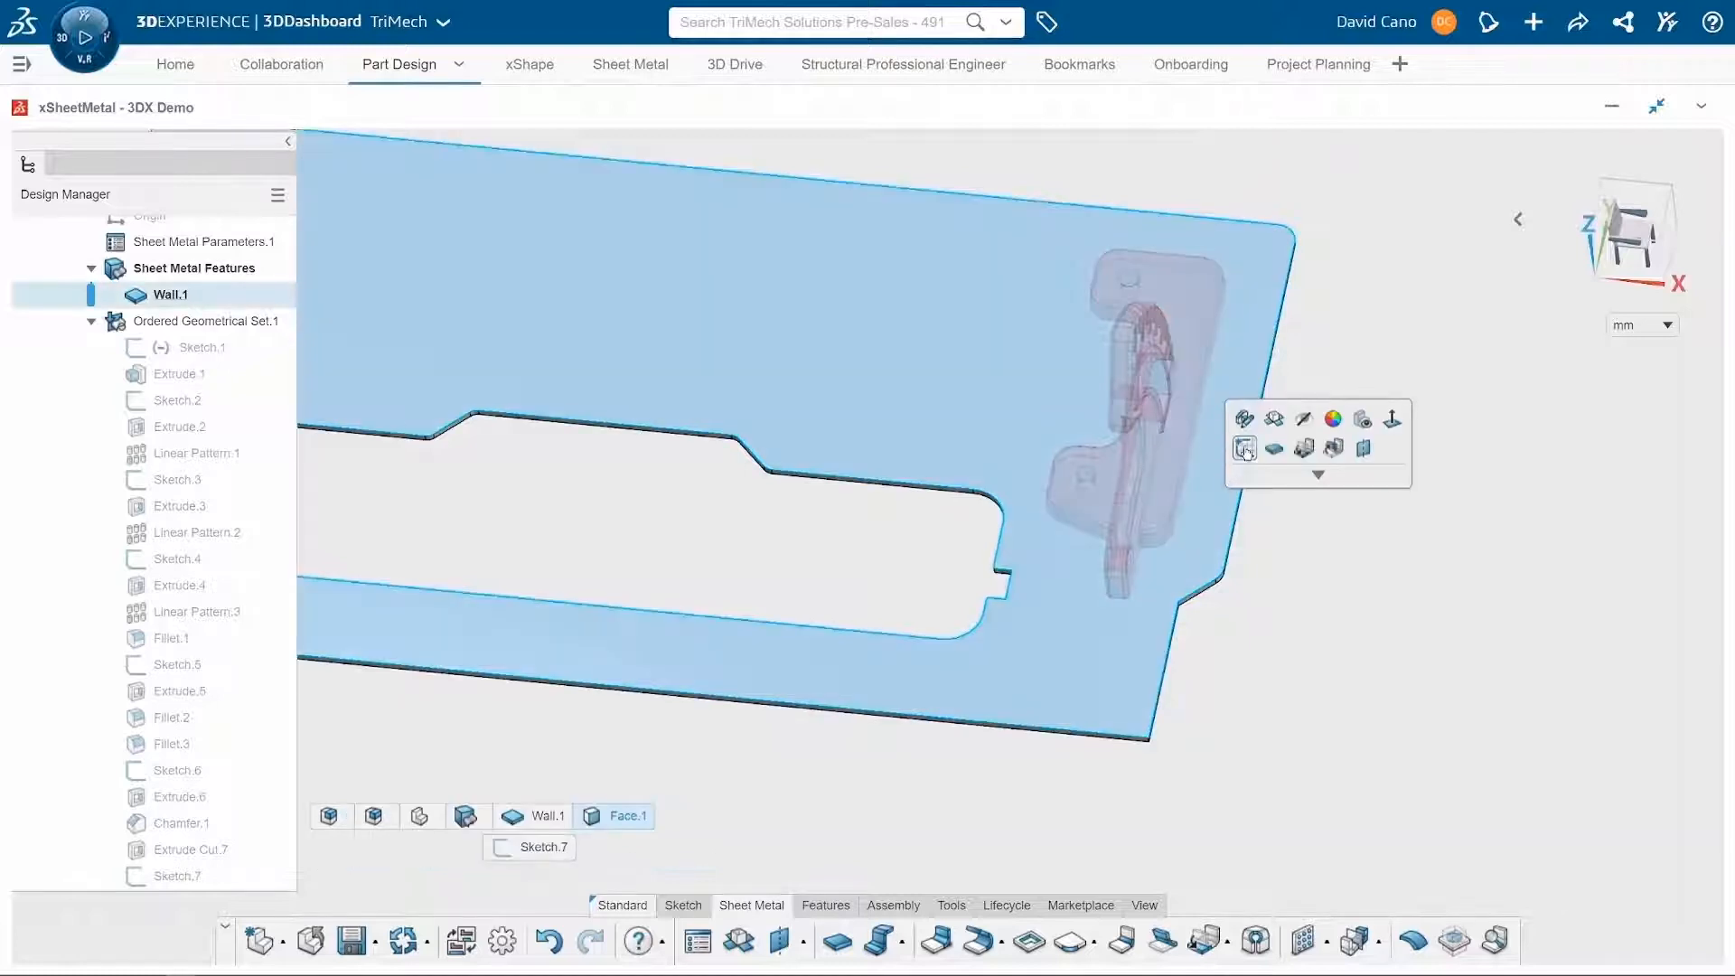
left_click(1245, 448)
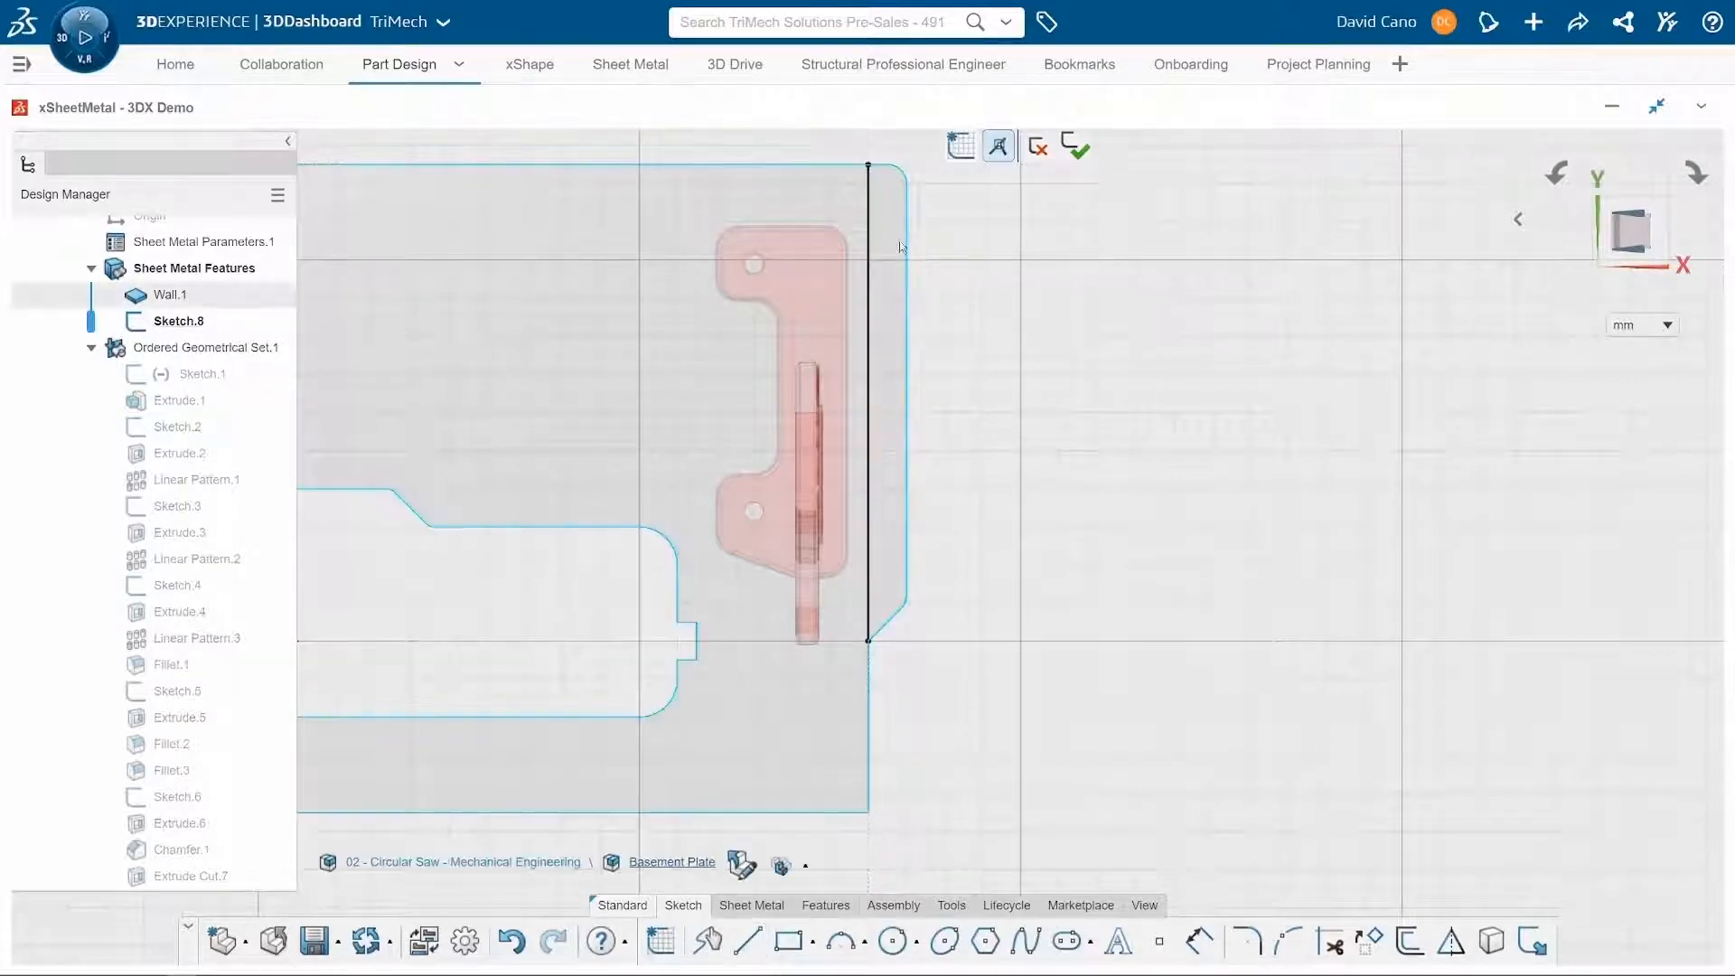
Create Bend From Flat.1 along Sketch.8 with a fixed point, BTL base feature line type and 150 angle value.
left_click(750, 905)
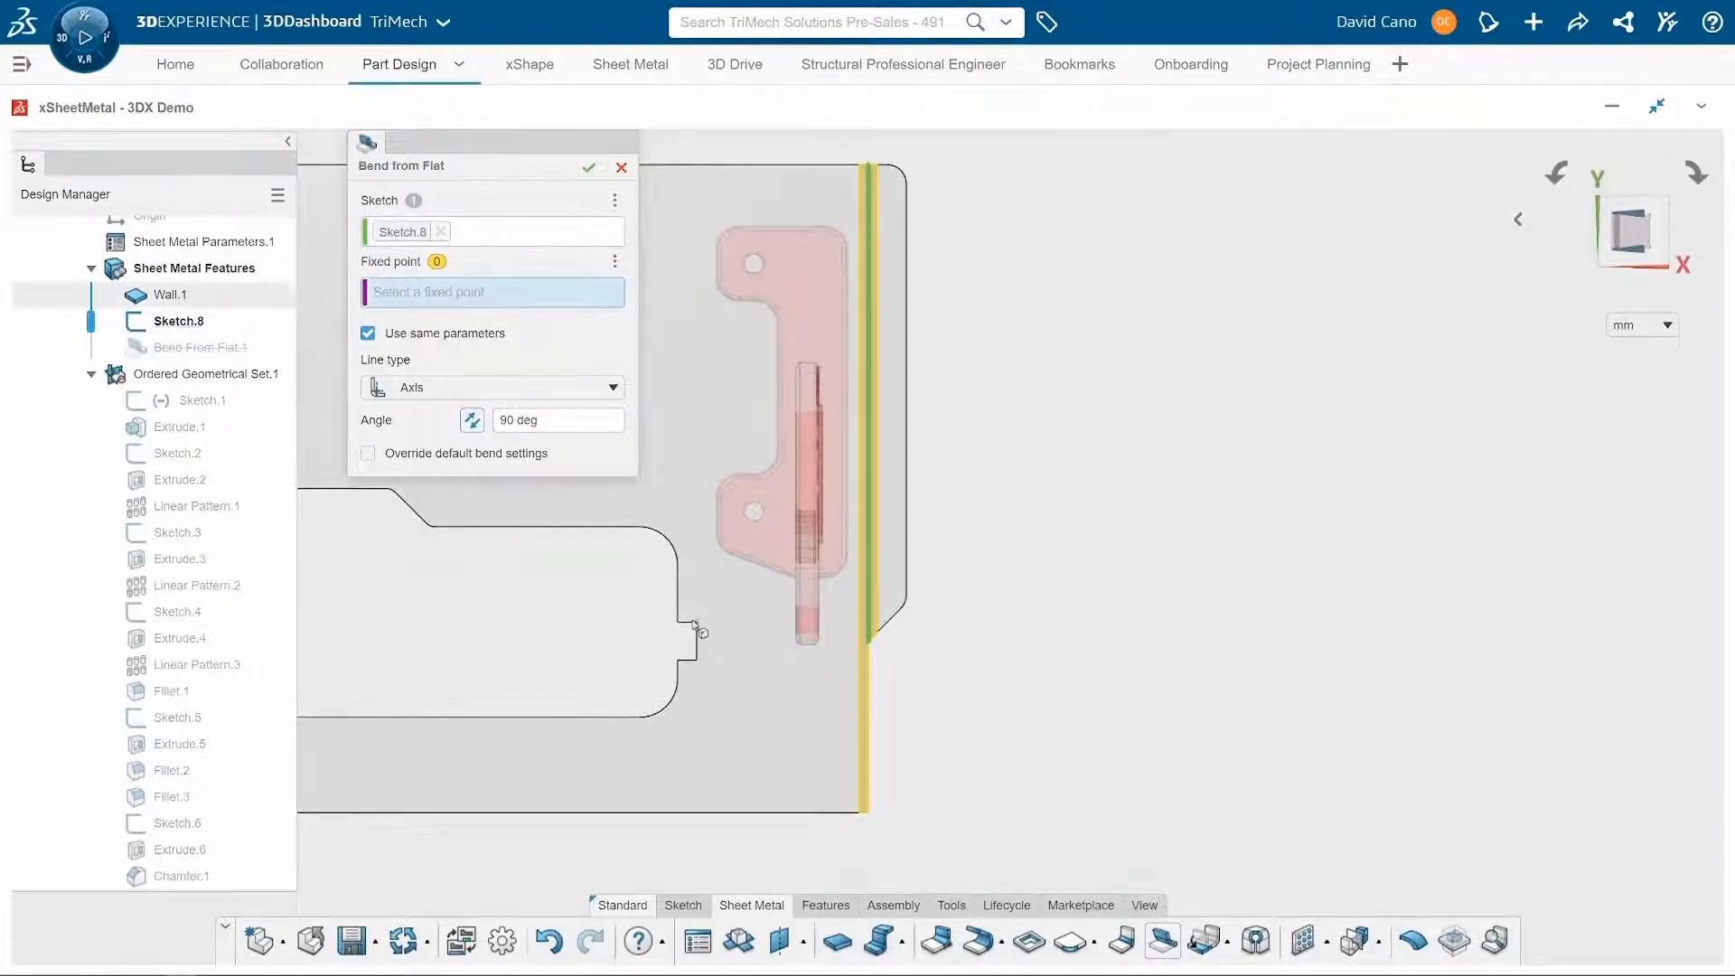
left_click(694, 626)
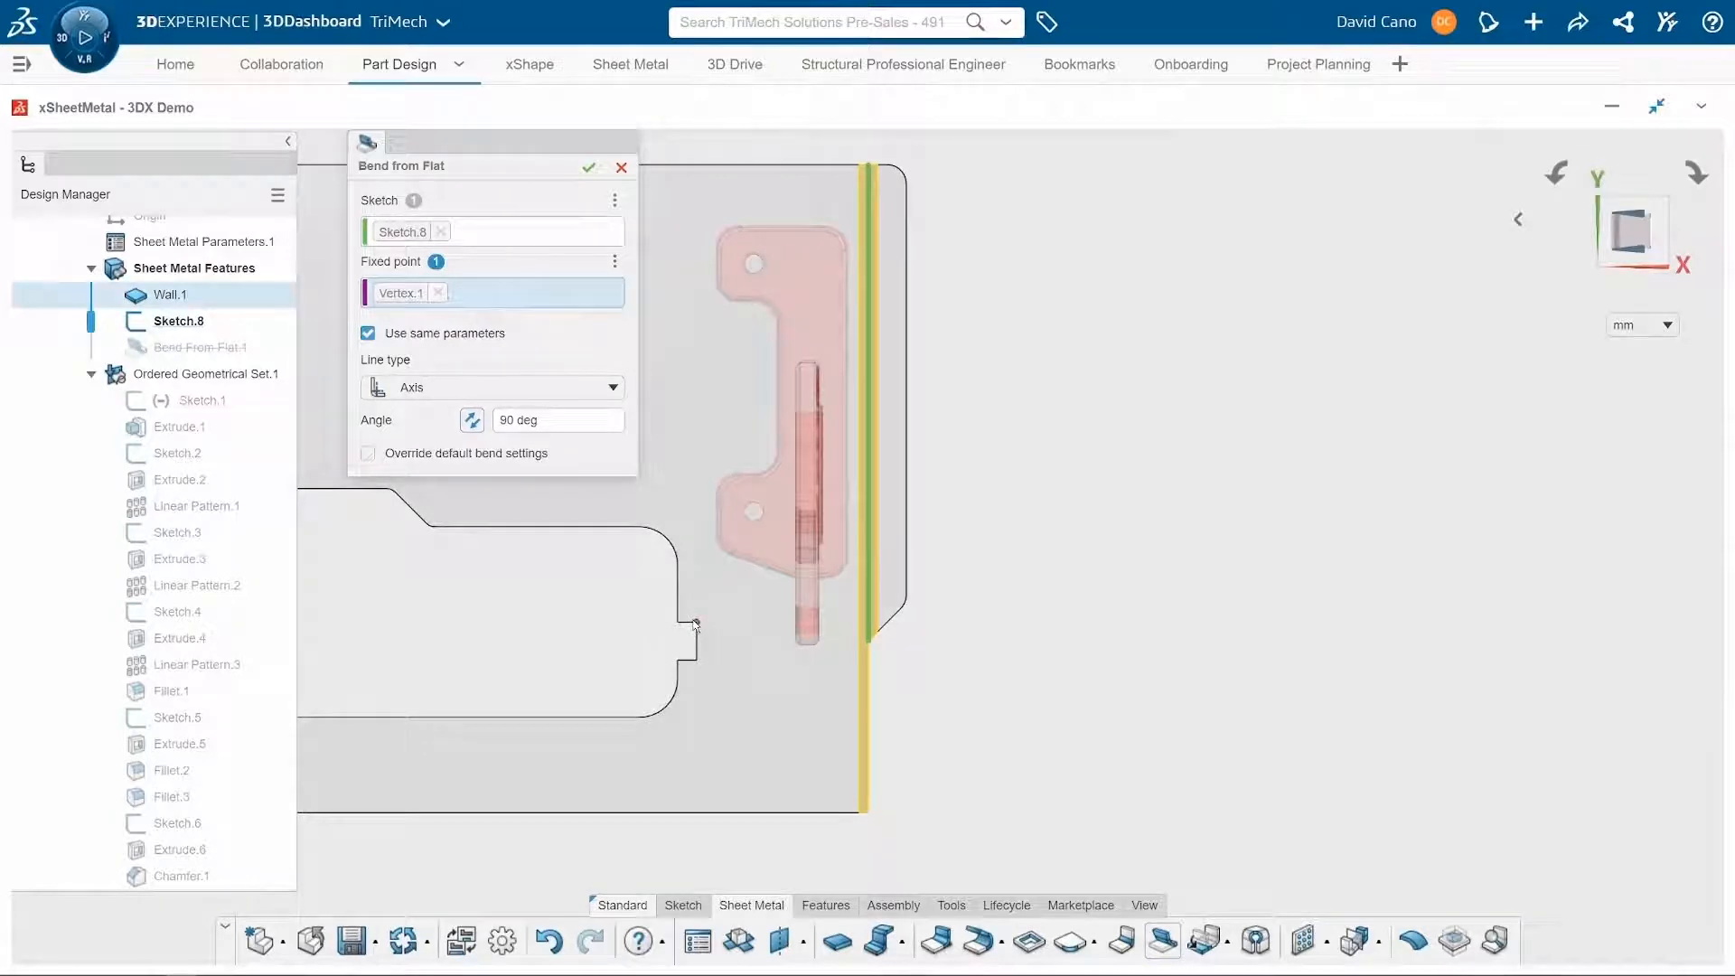
left_click(613, 387)
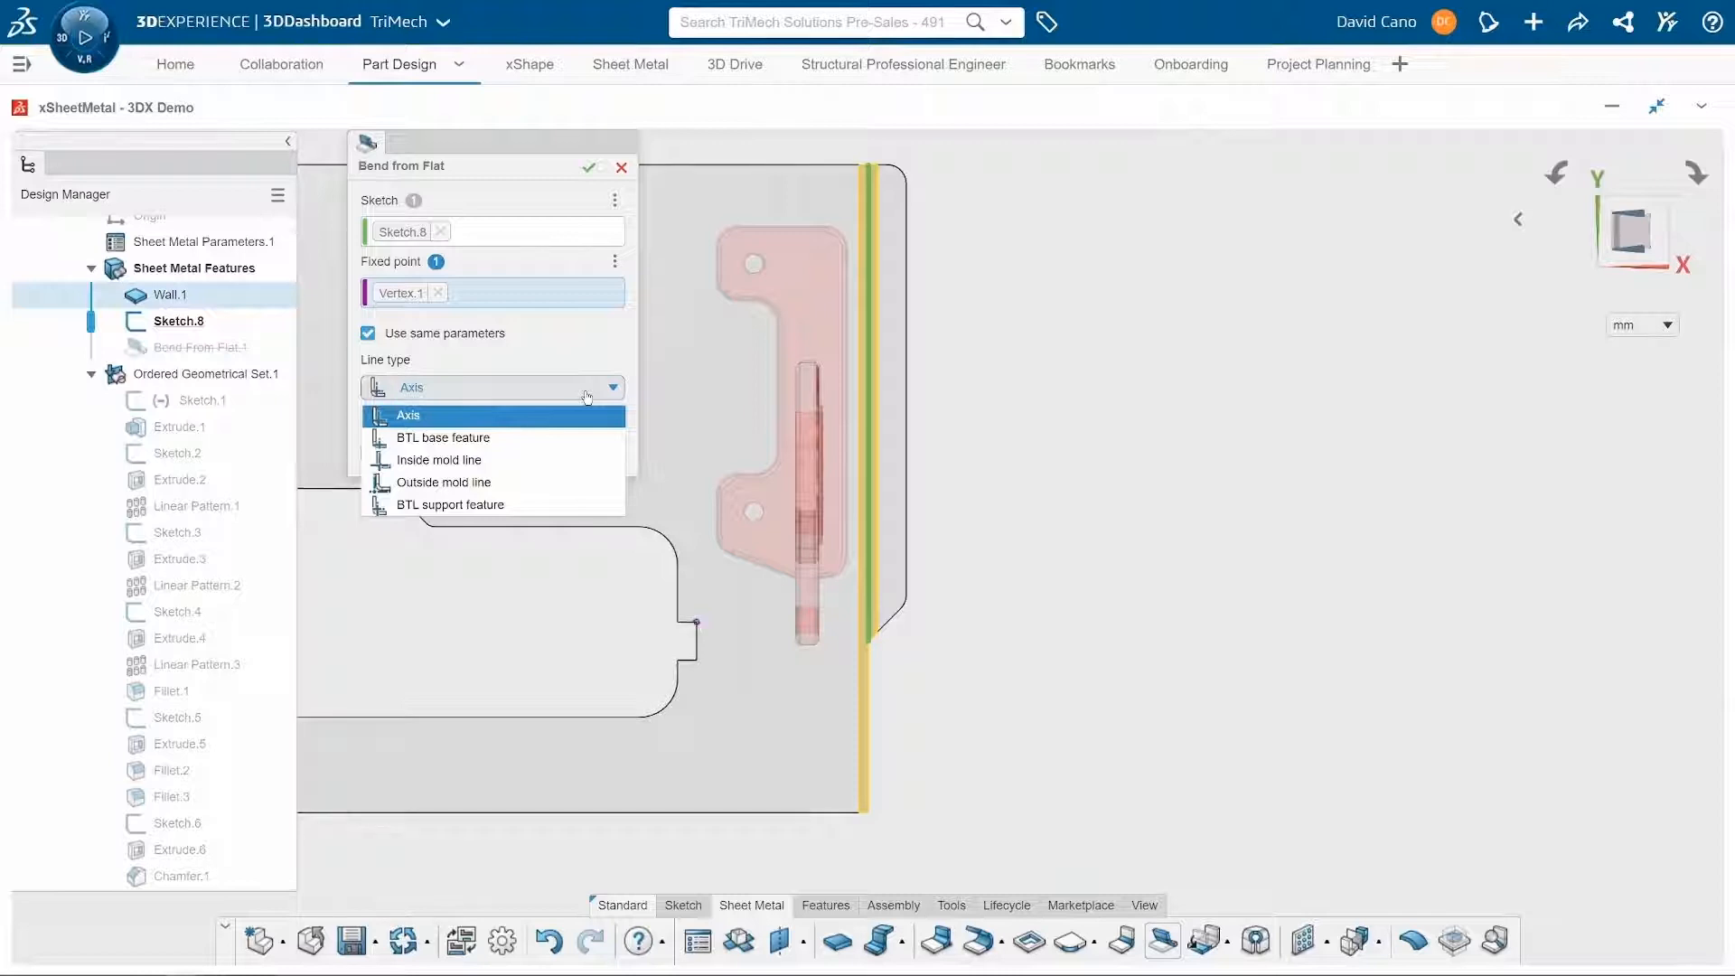
left_click(441, 437)
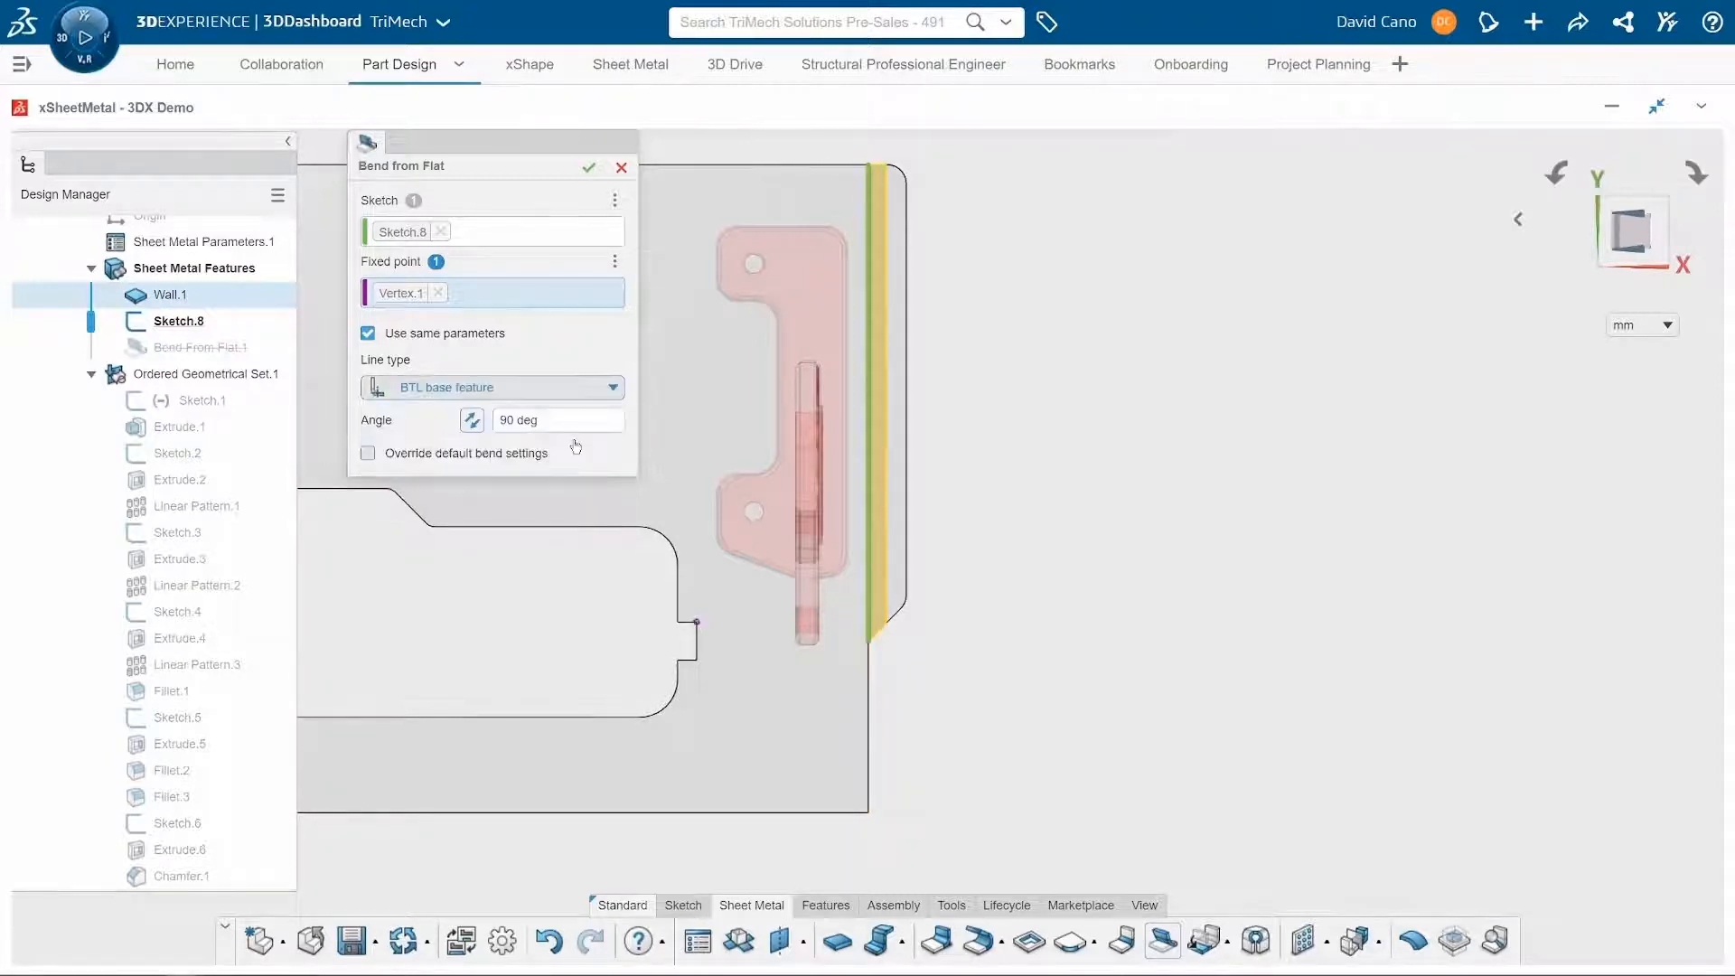
triple_click(557, 419)
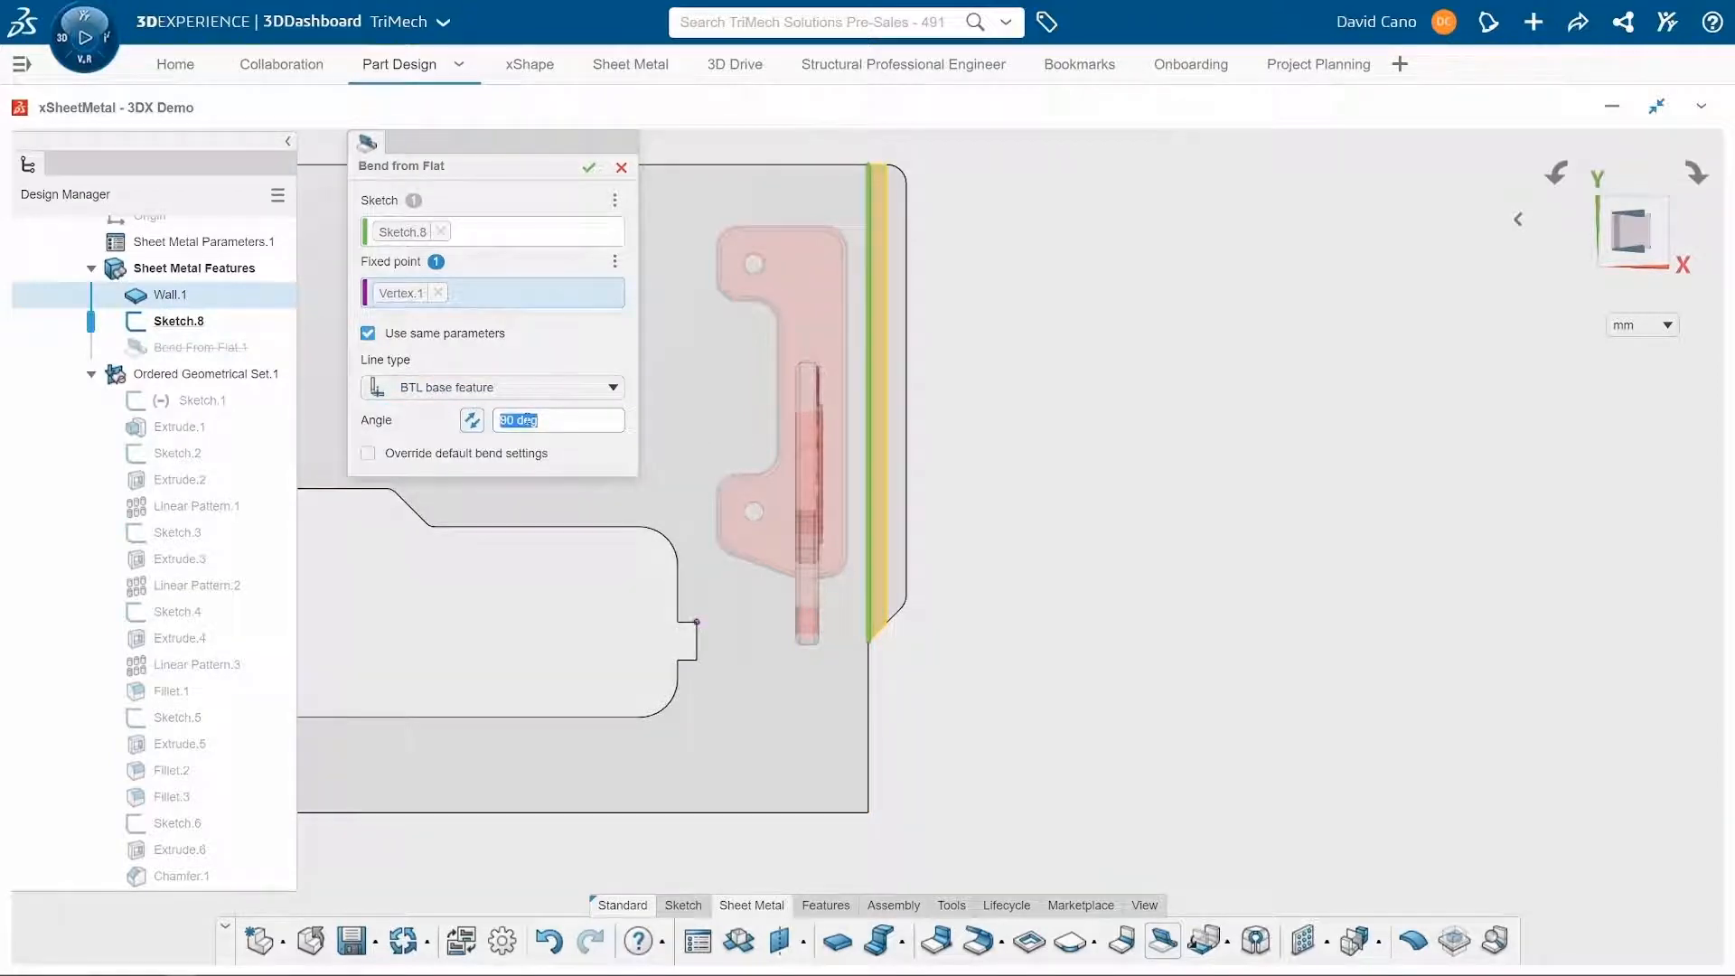
type("150")
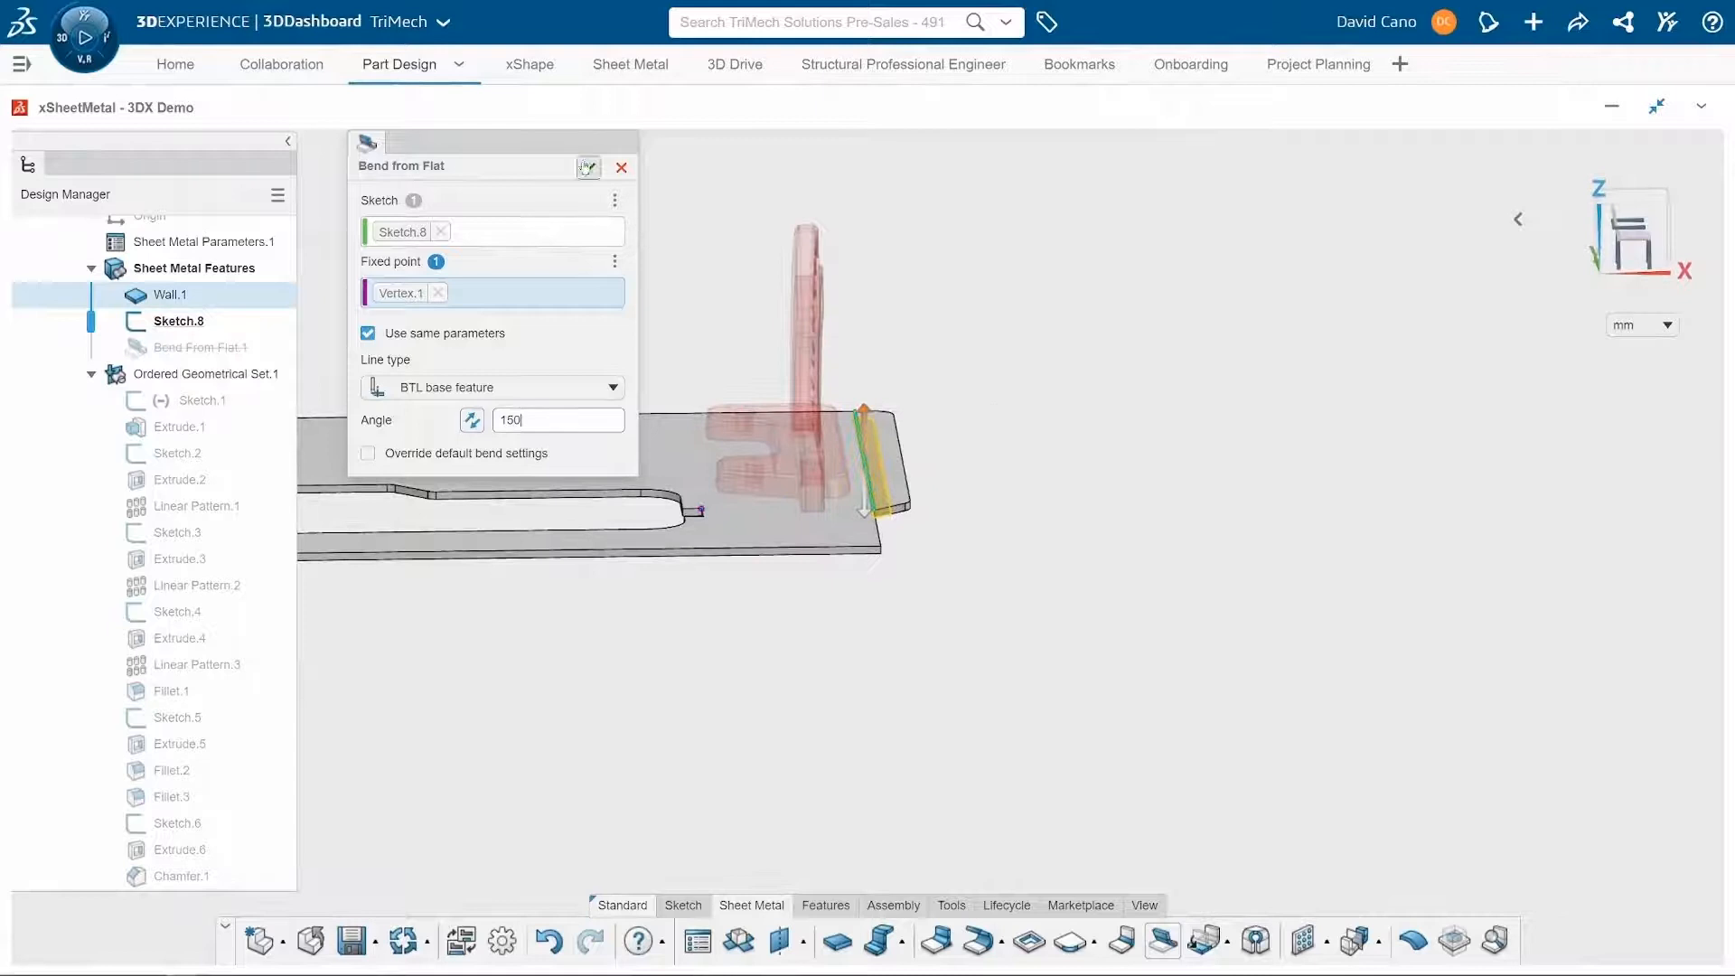
left_click(587, 166)
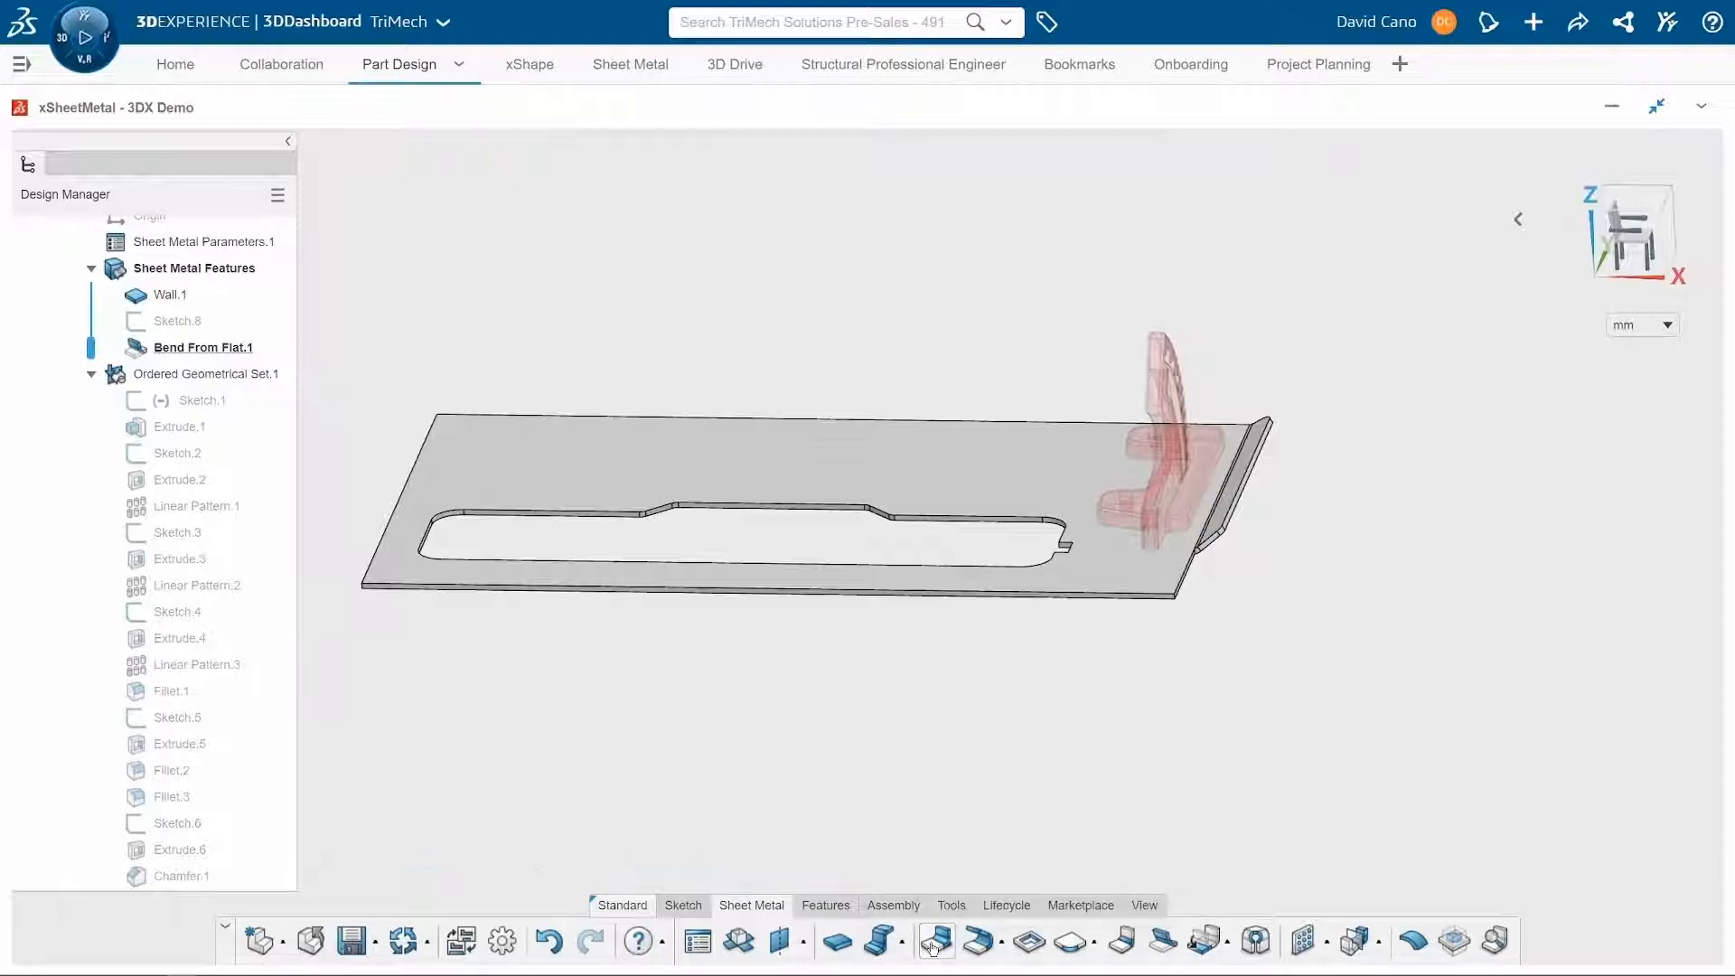
Add a Wall on Edge along three plate edges at 5 mm height and 90 deg, measured Standard.
left_click(935, 940)
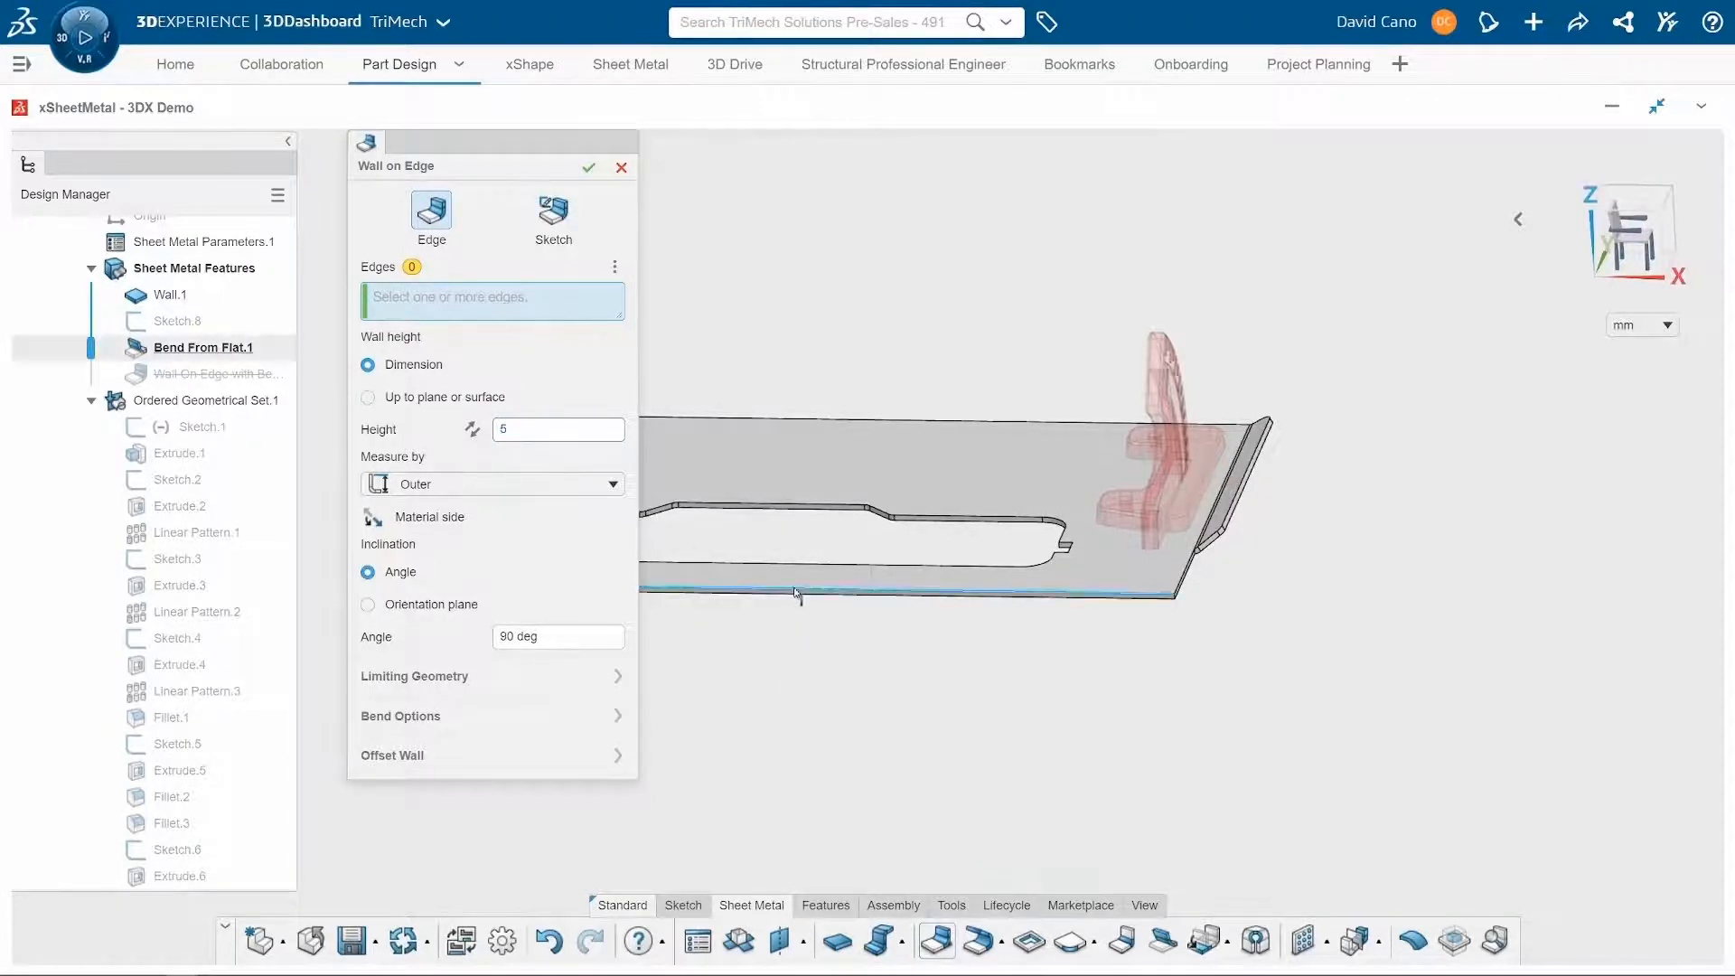
left_click(795, 593)
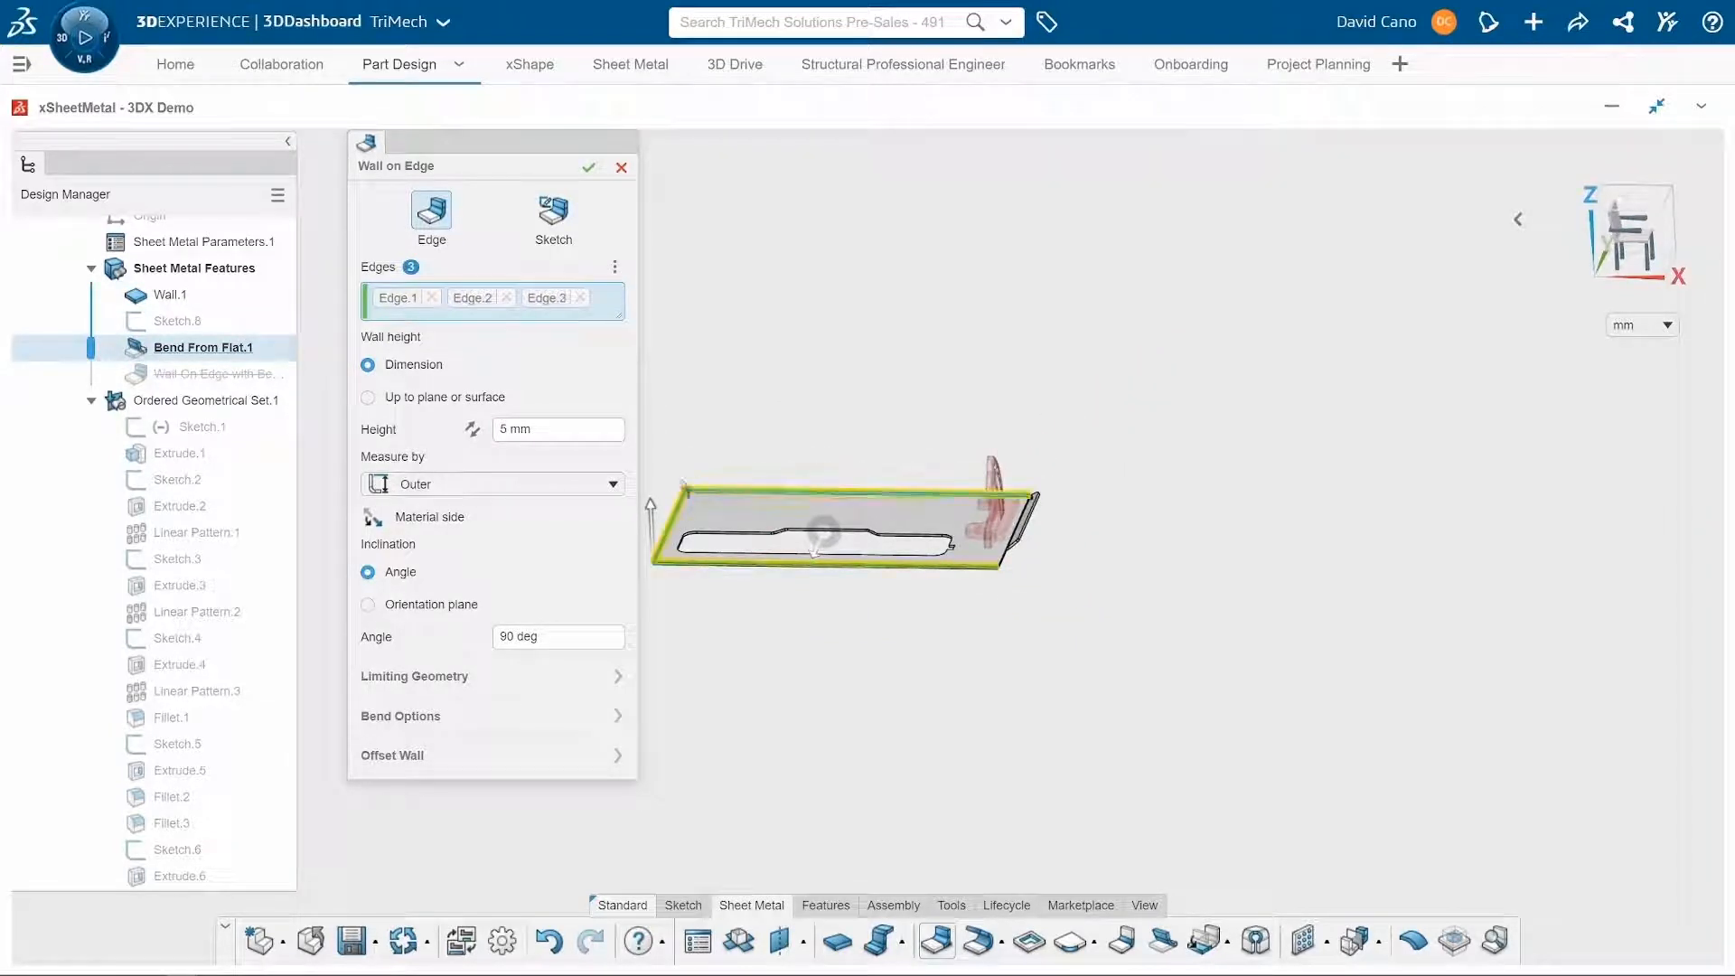
left_click(609, 484)
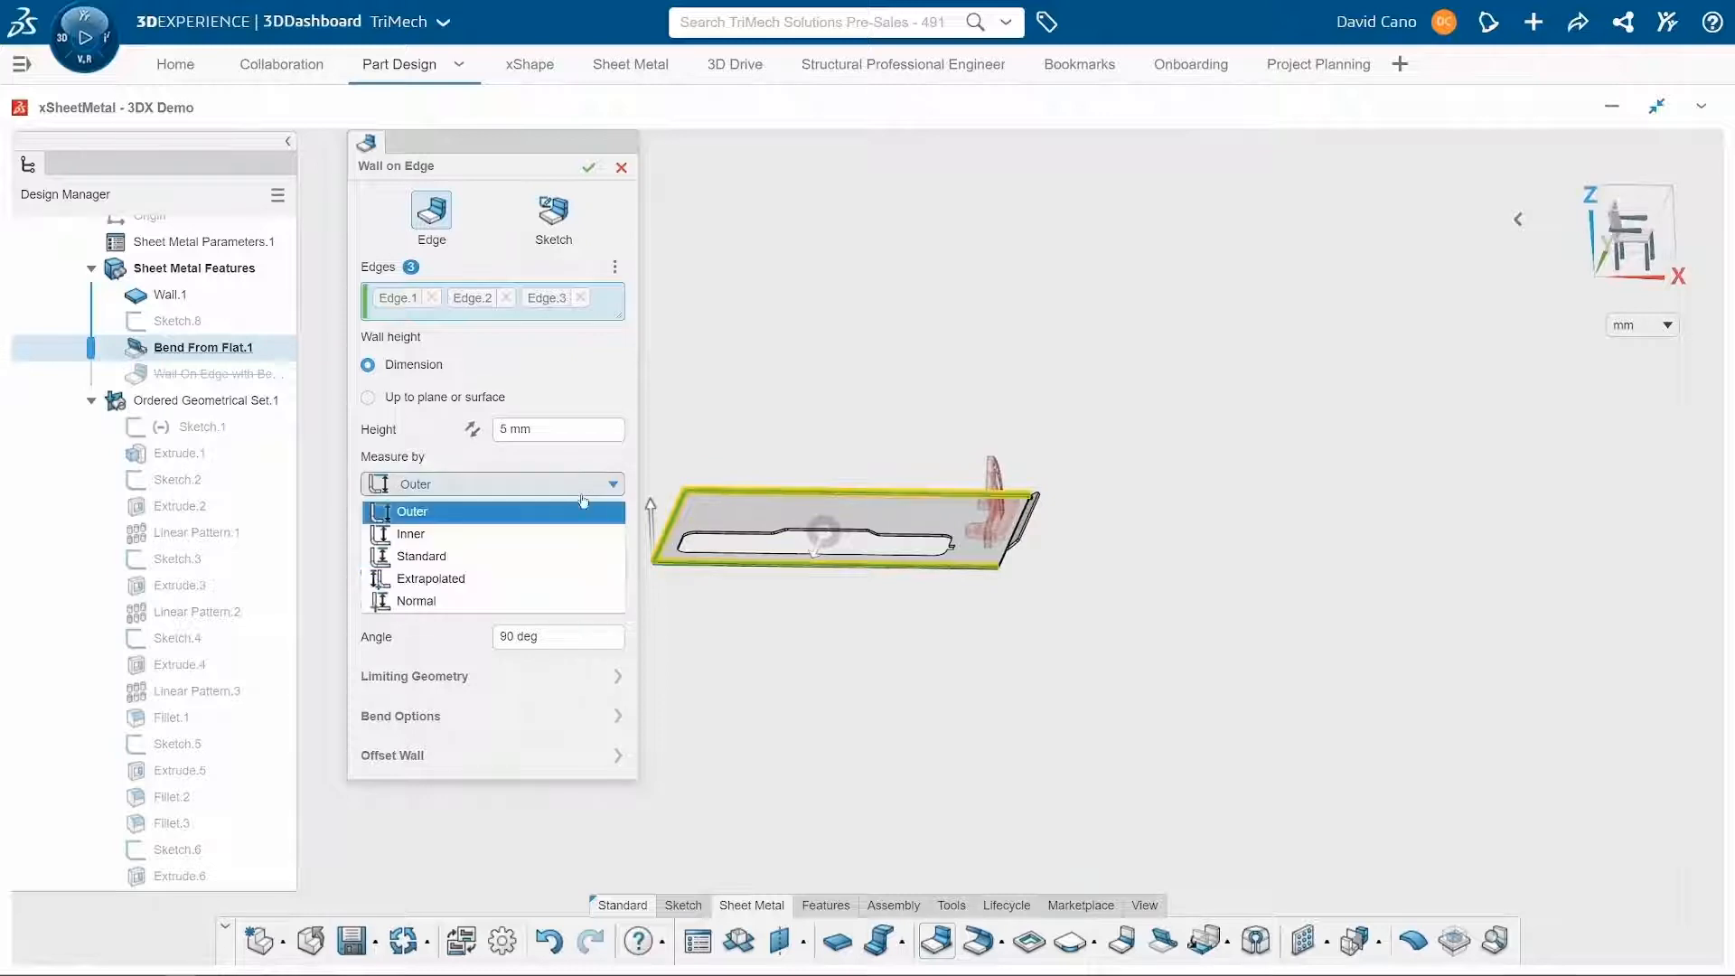
left_click(421, 555)
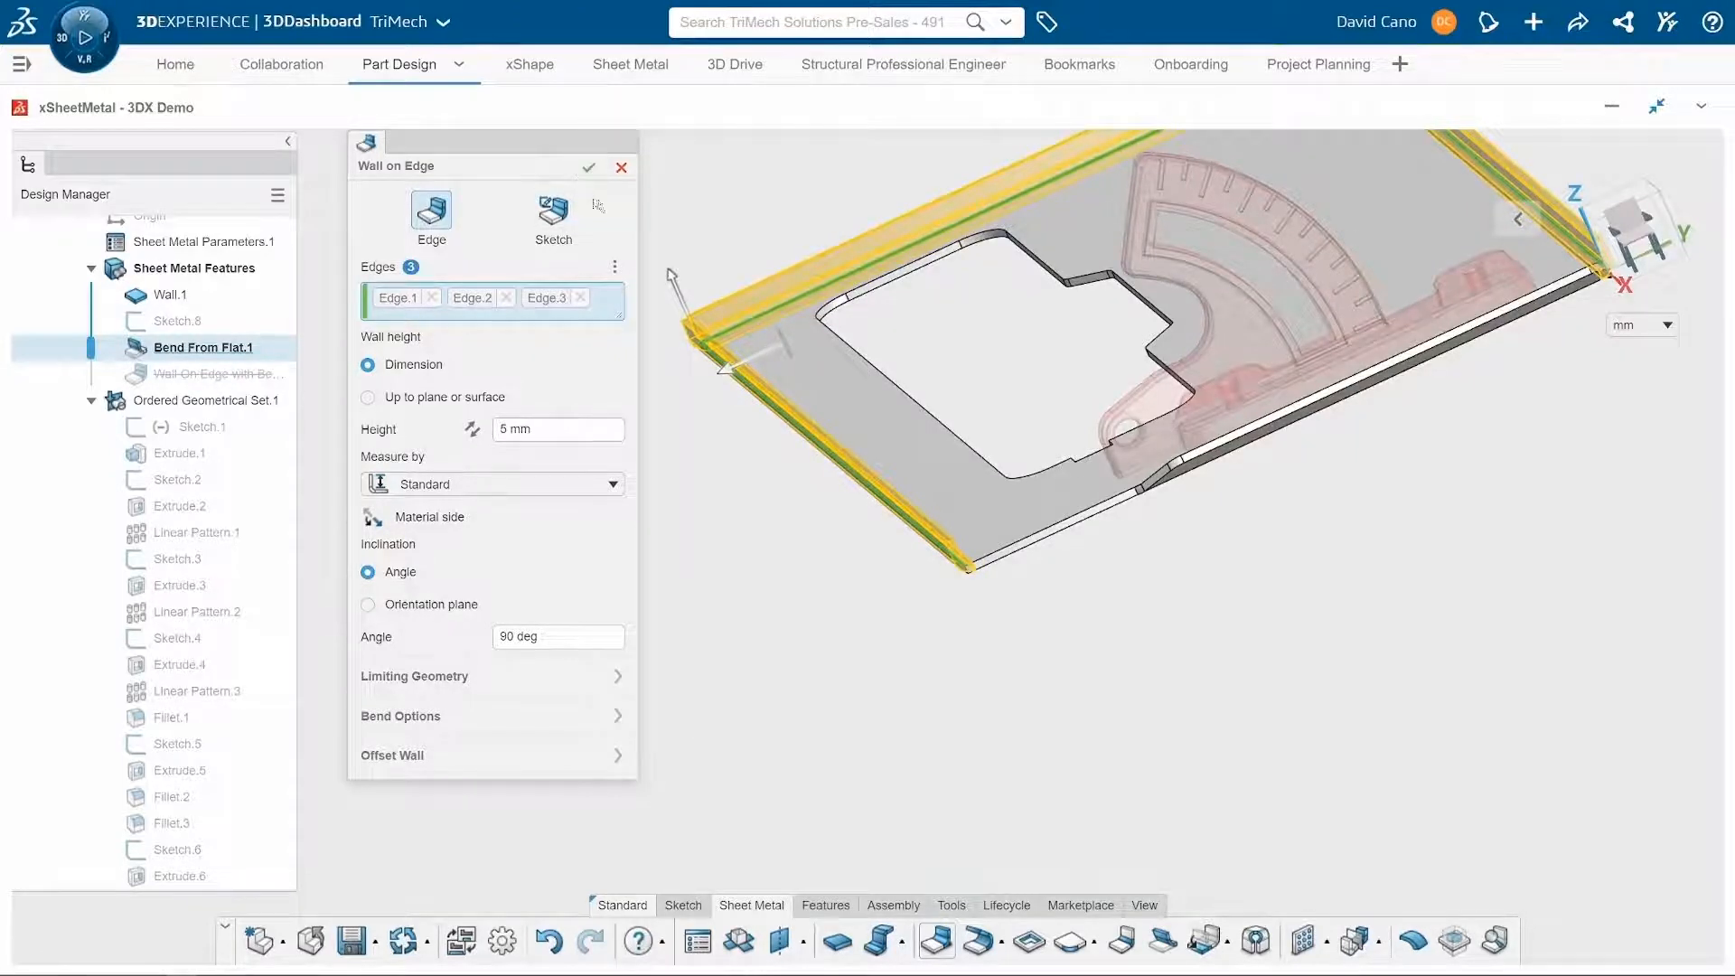
left_click(589, 167)
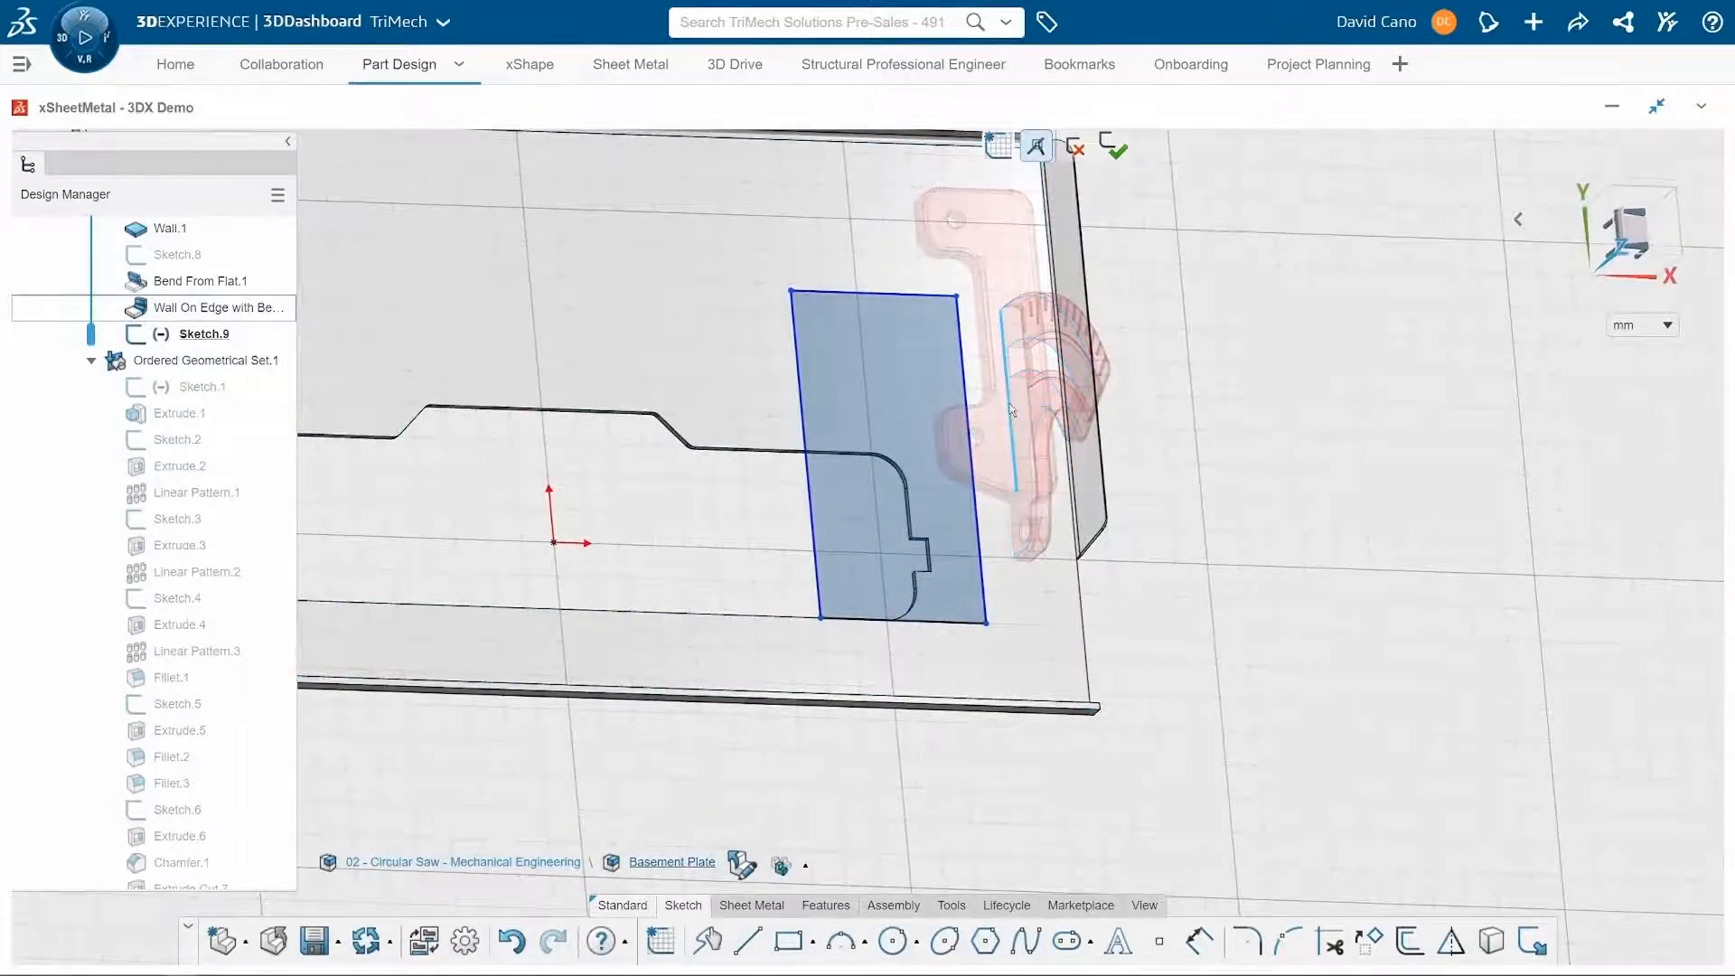
Dimension the Sketch.9 rectangle under the bracket to 50 mm wide by 100 mm tall.
scroll("down", 3)
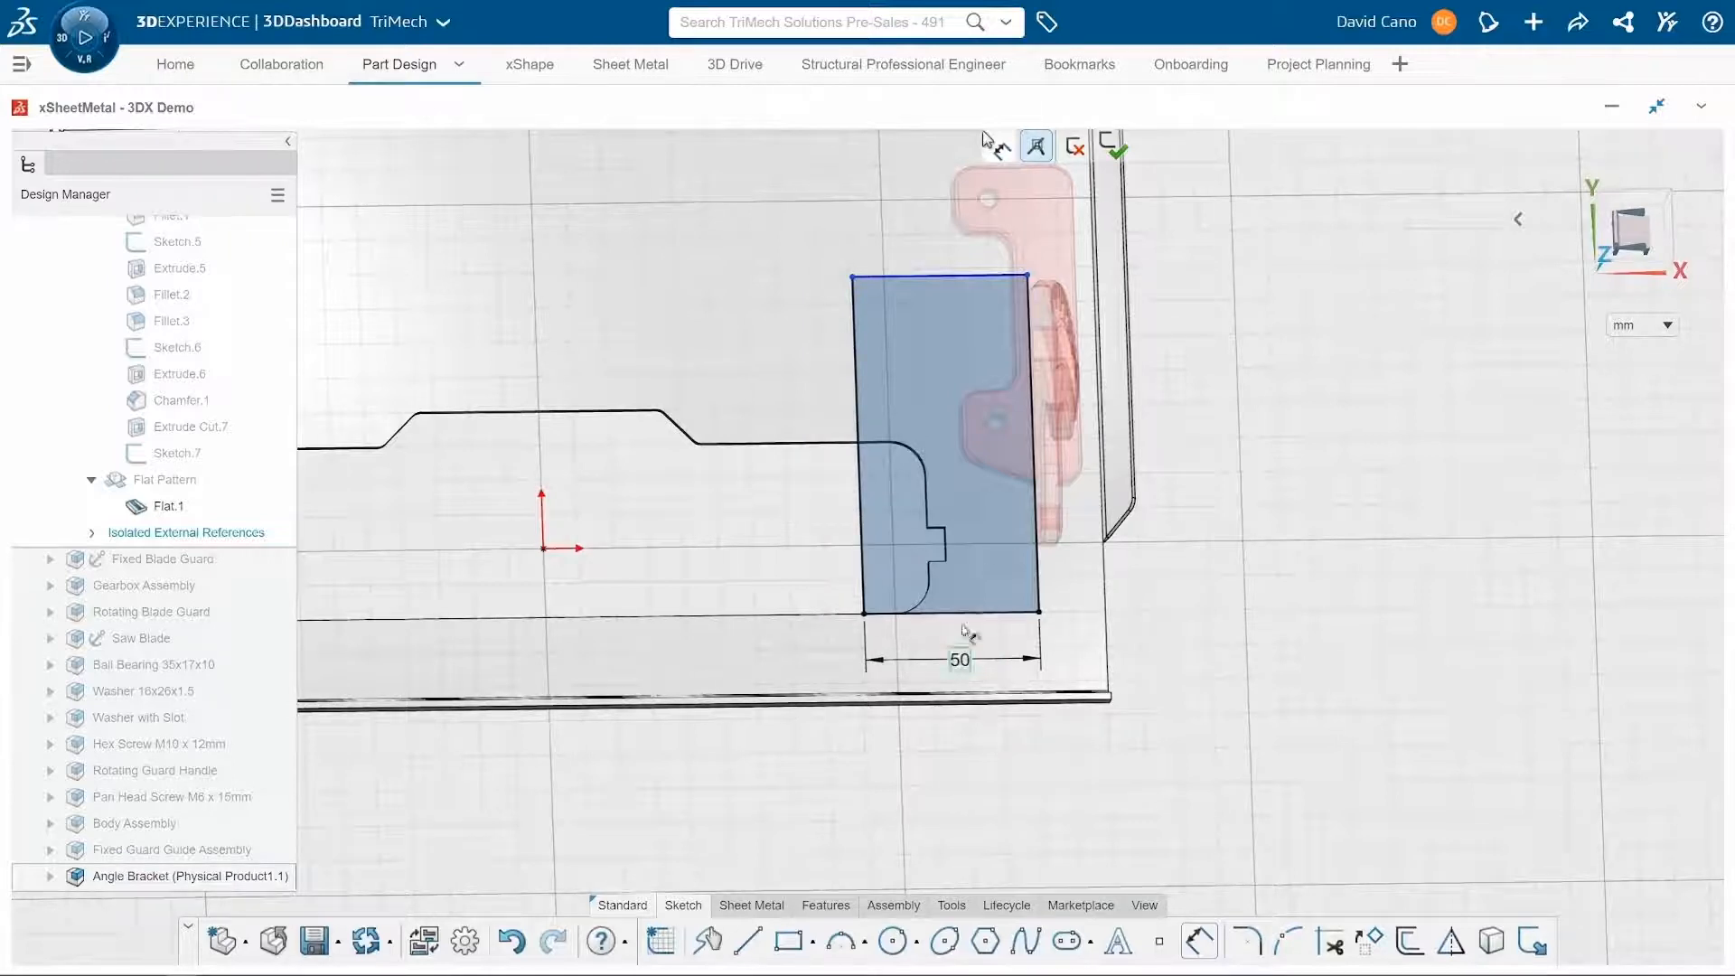
left_click(1027, 442)
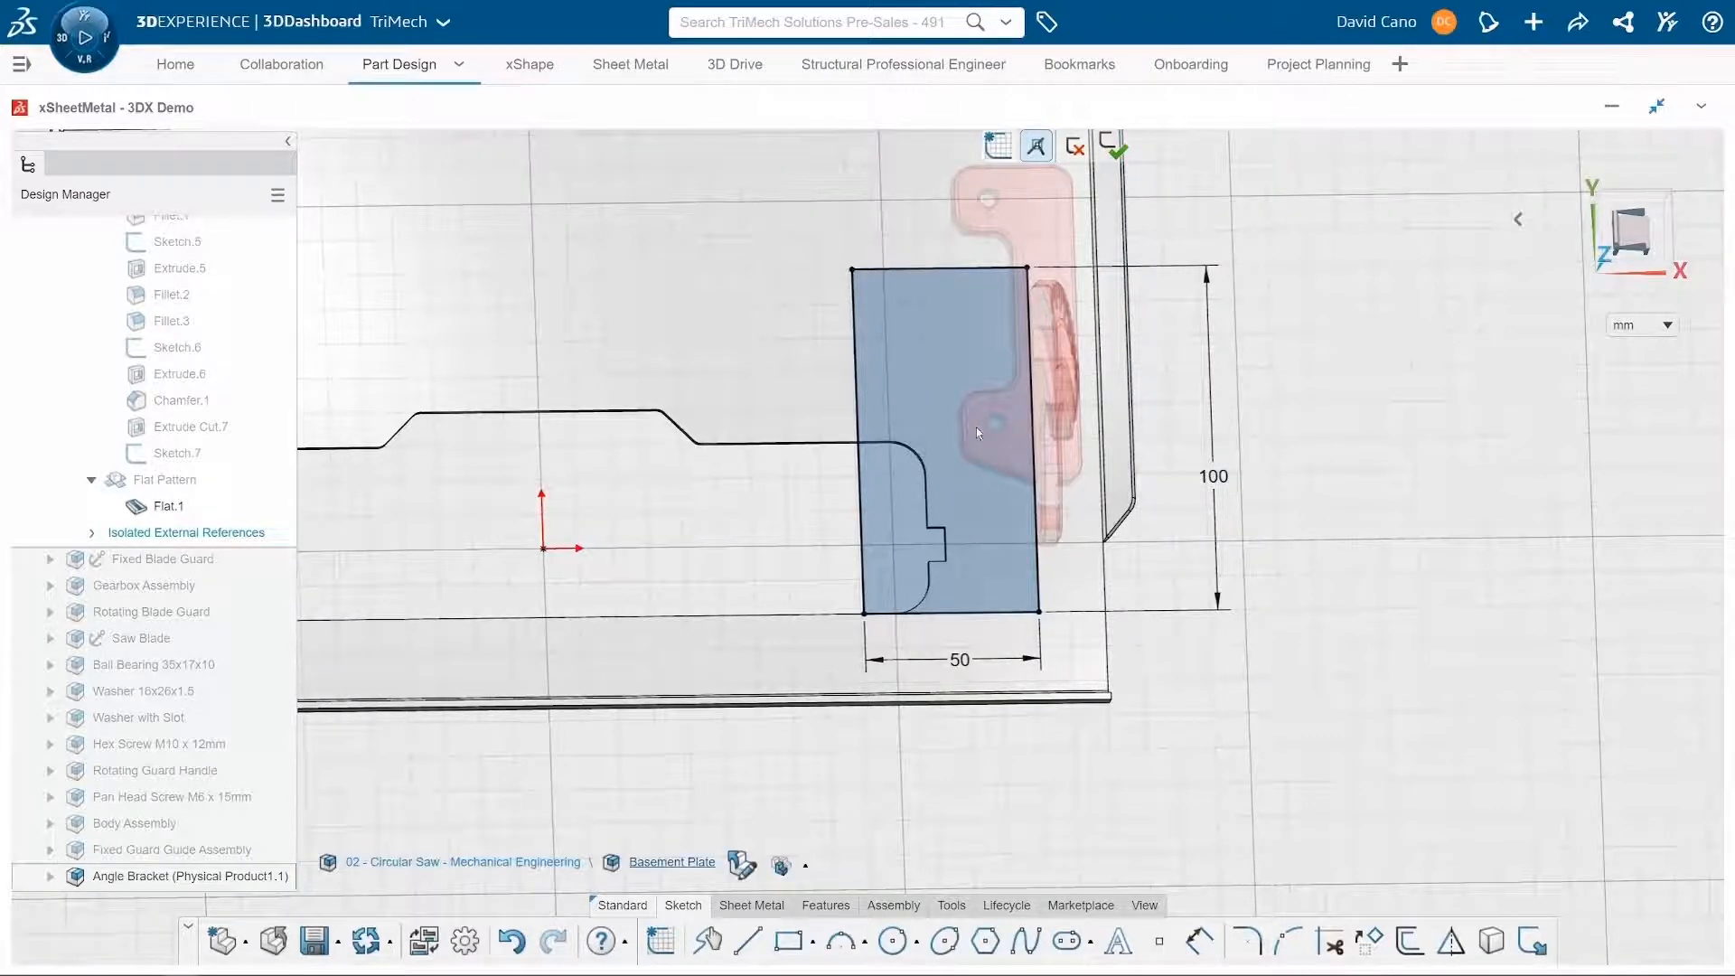
Create Cutout.1 from the Sketch.9 rectangle with flipped direction to clear the plate under the bracket.
left_click(974, 431)
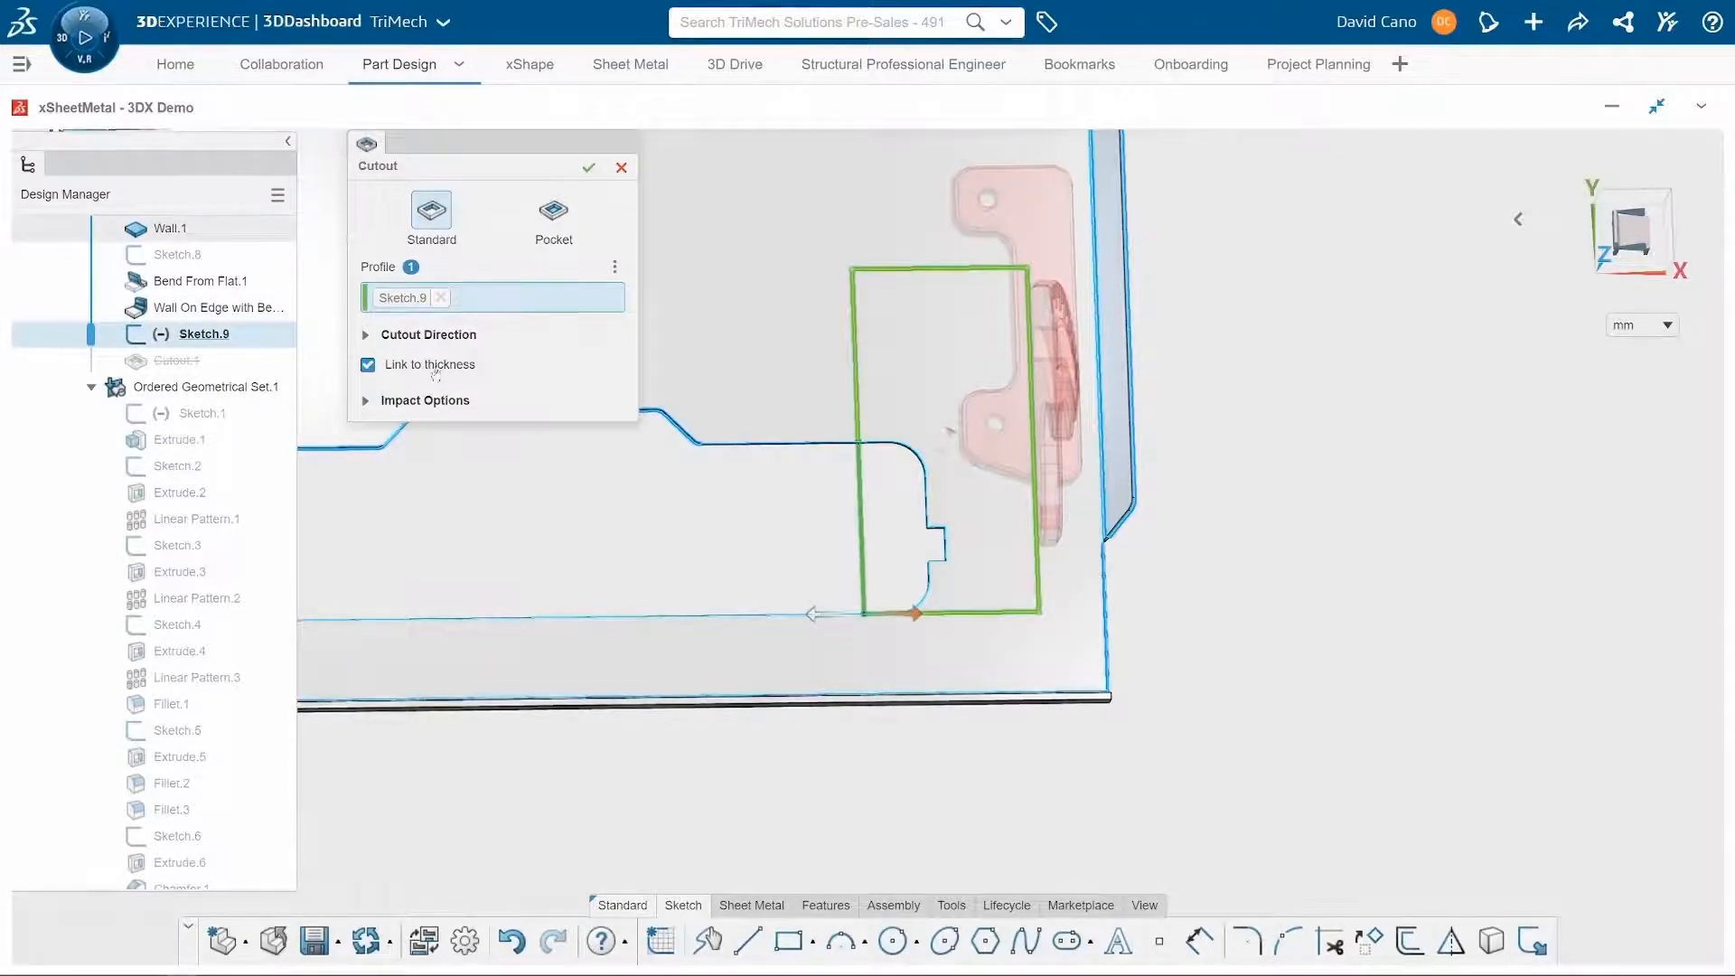
mouse_move(718, 475)
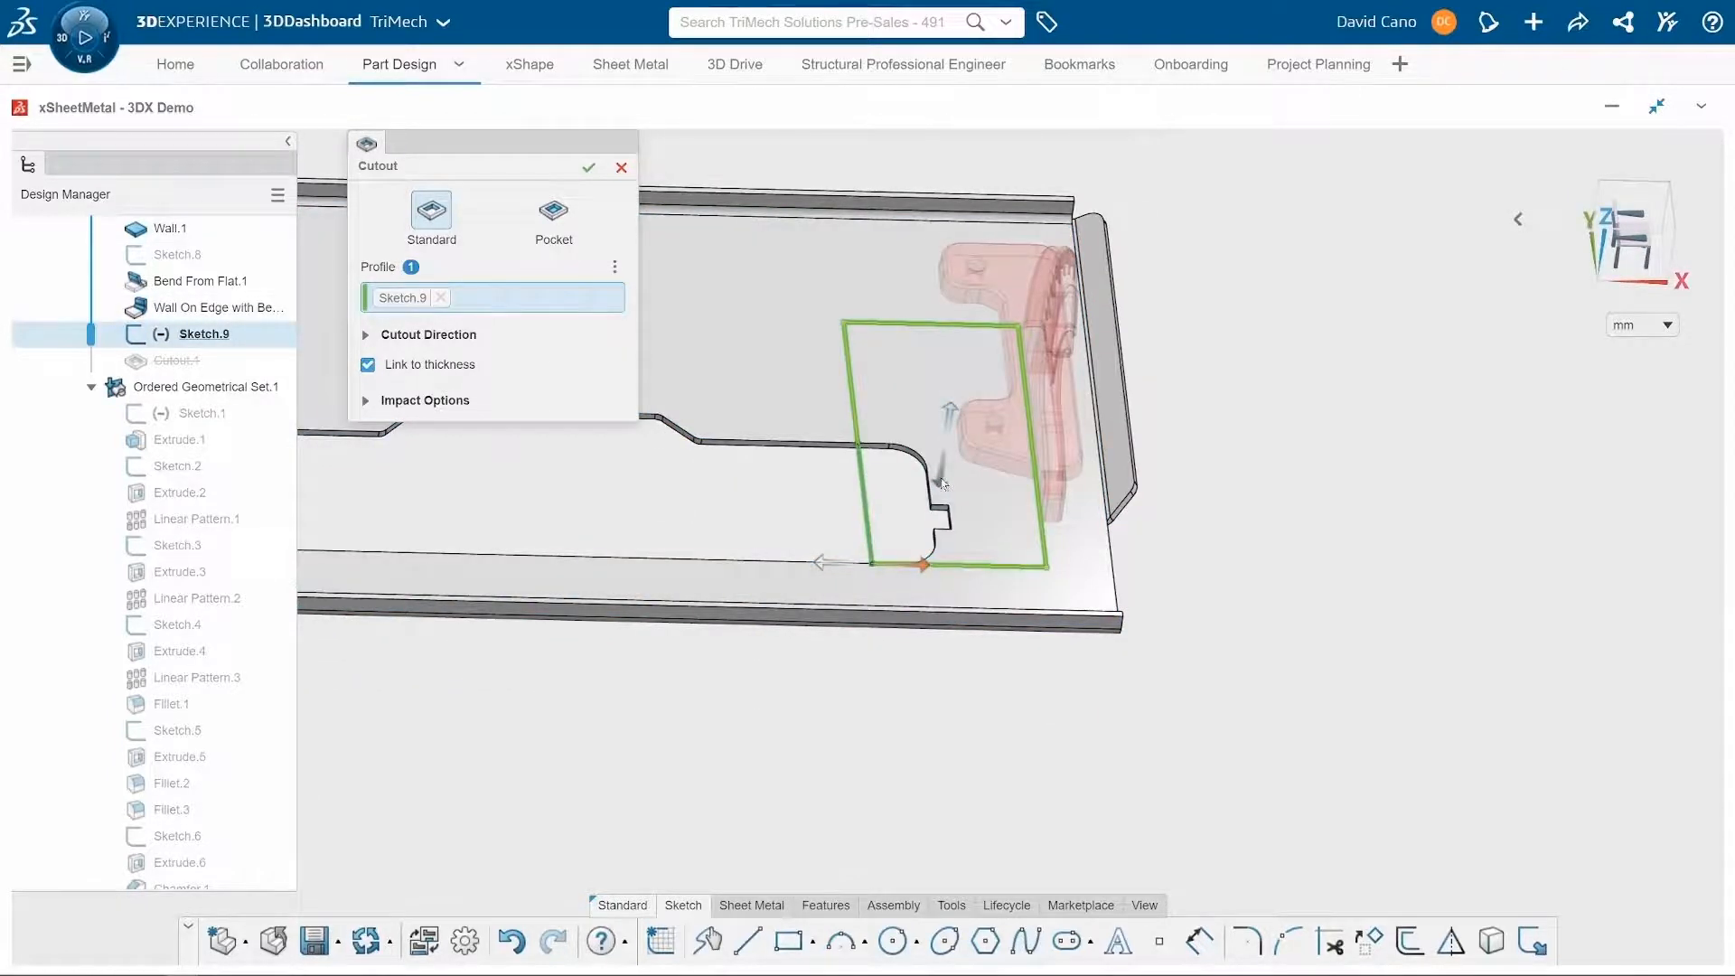
left_click(589, 166)
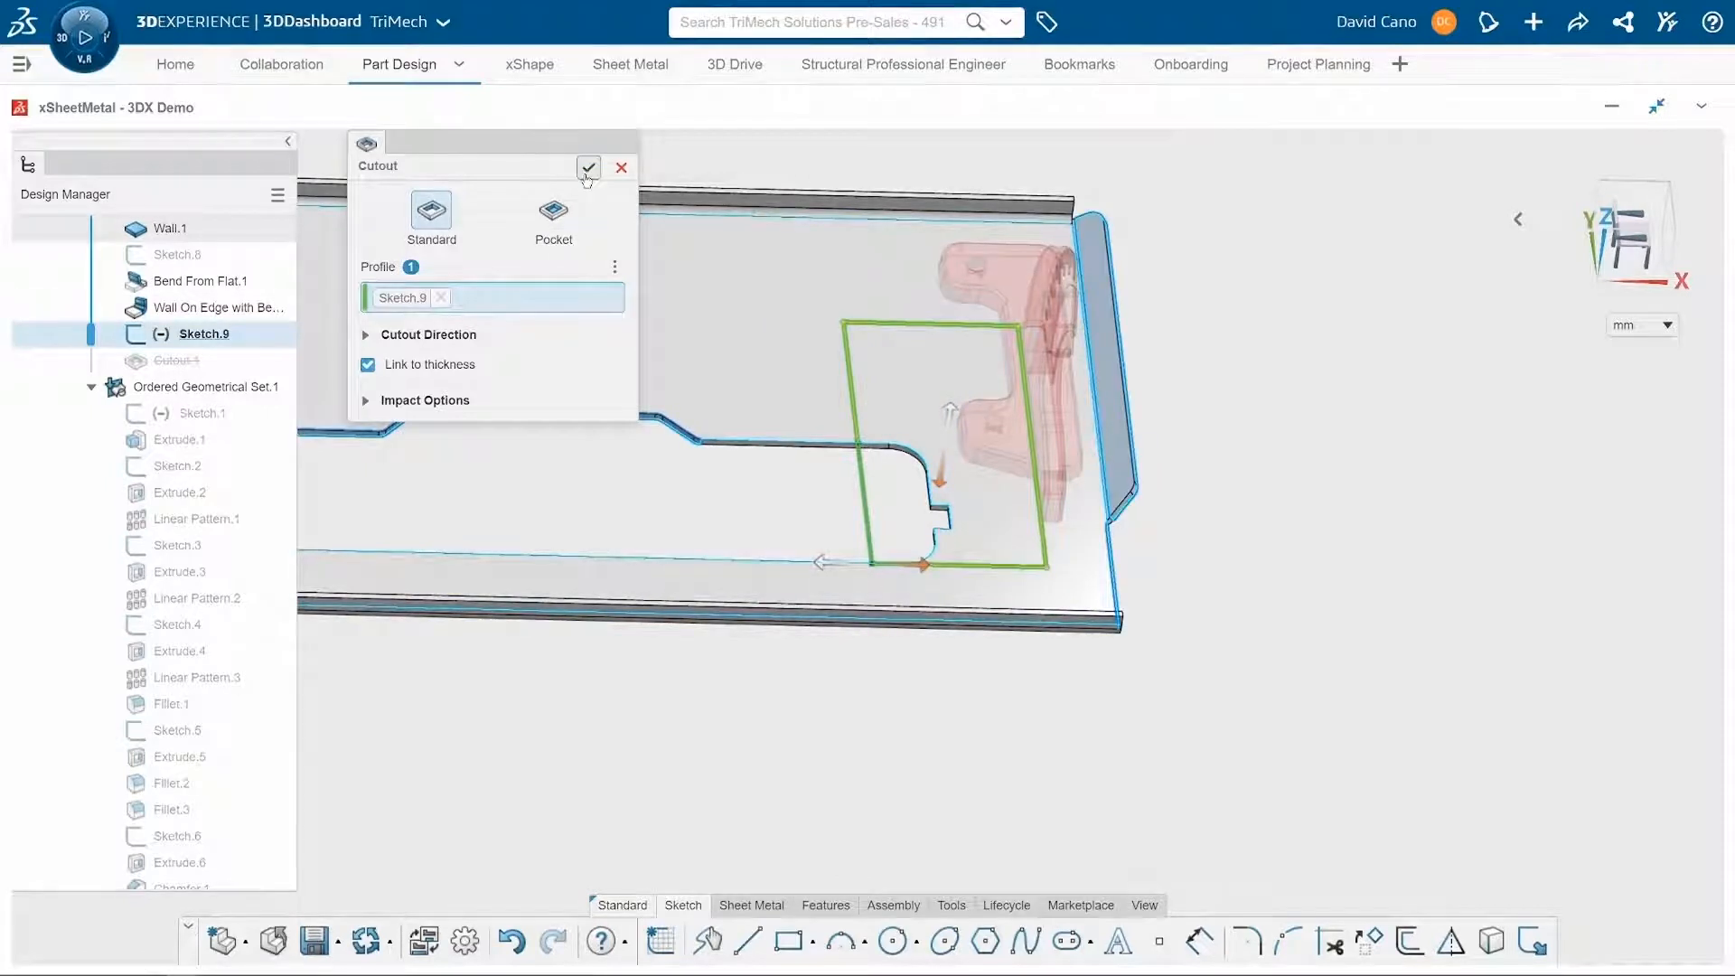
left_click(587, 166)
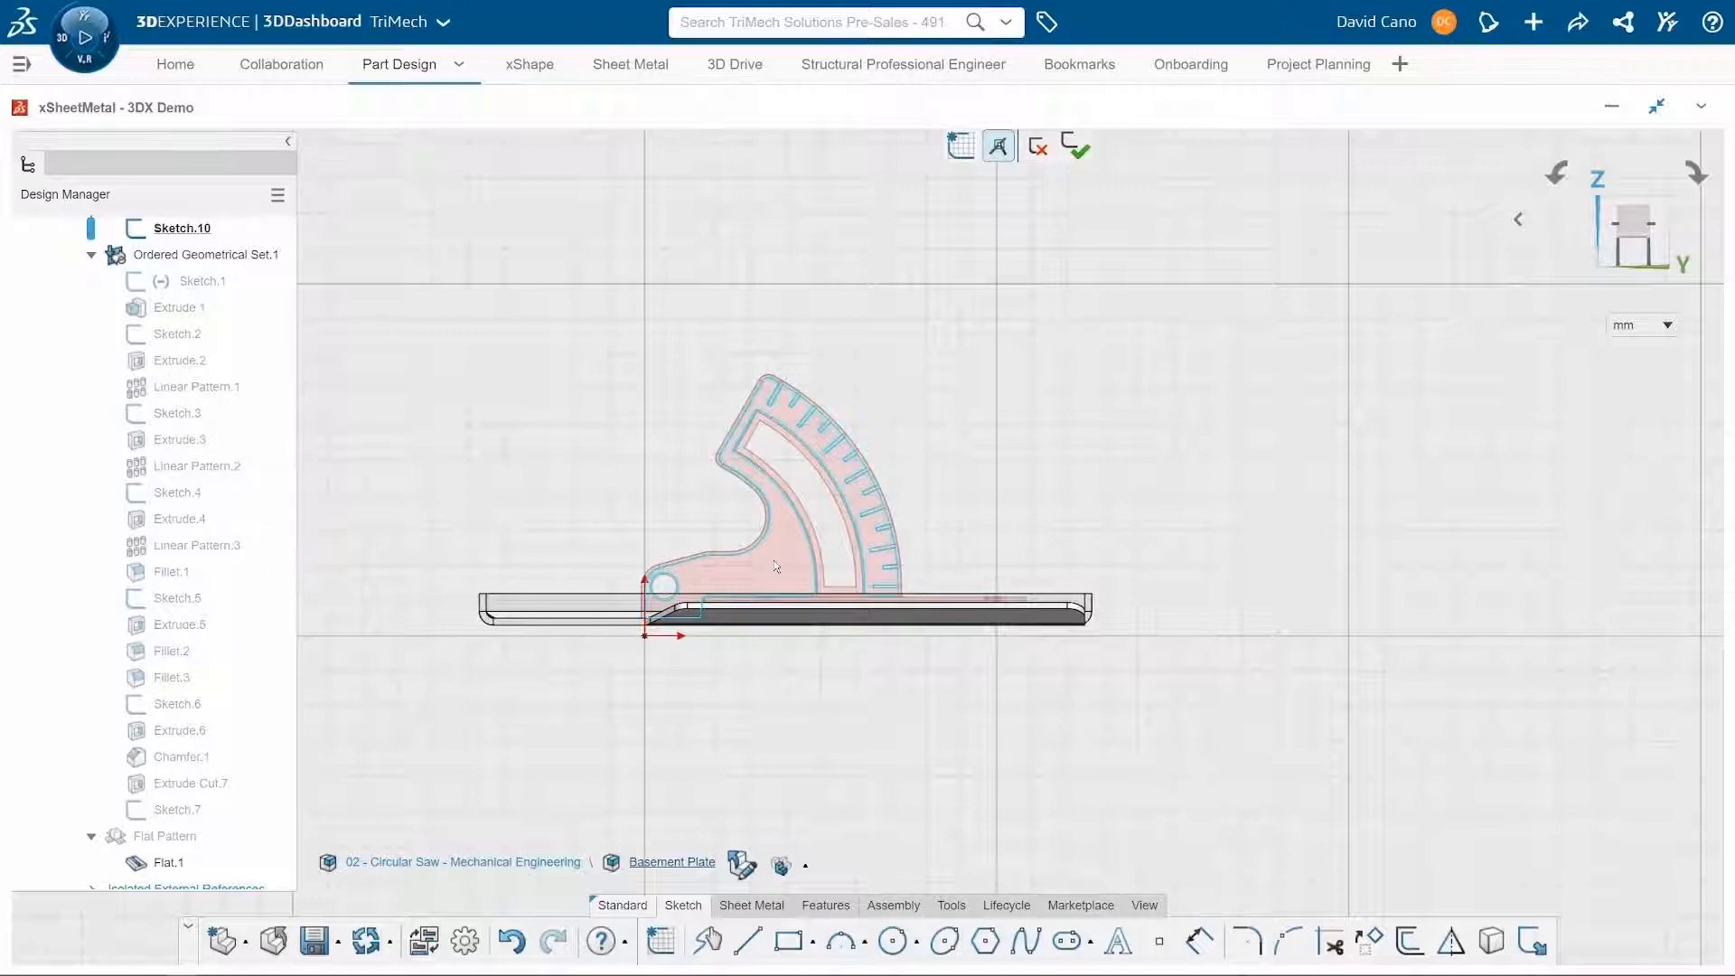
Trace the angle bracket's arched profile with slot and hole into Sketch.10 on a side plane.
left_click(775, 565)
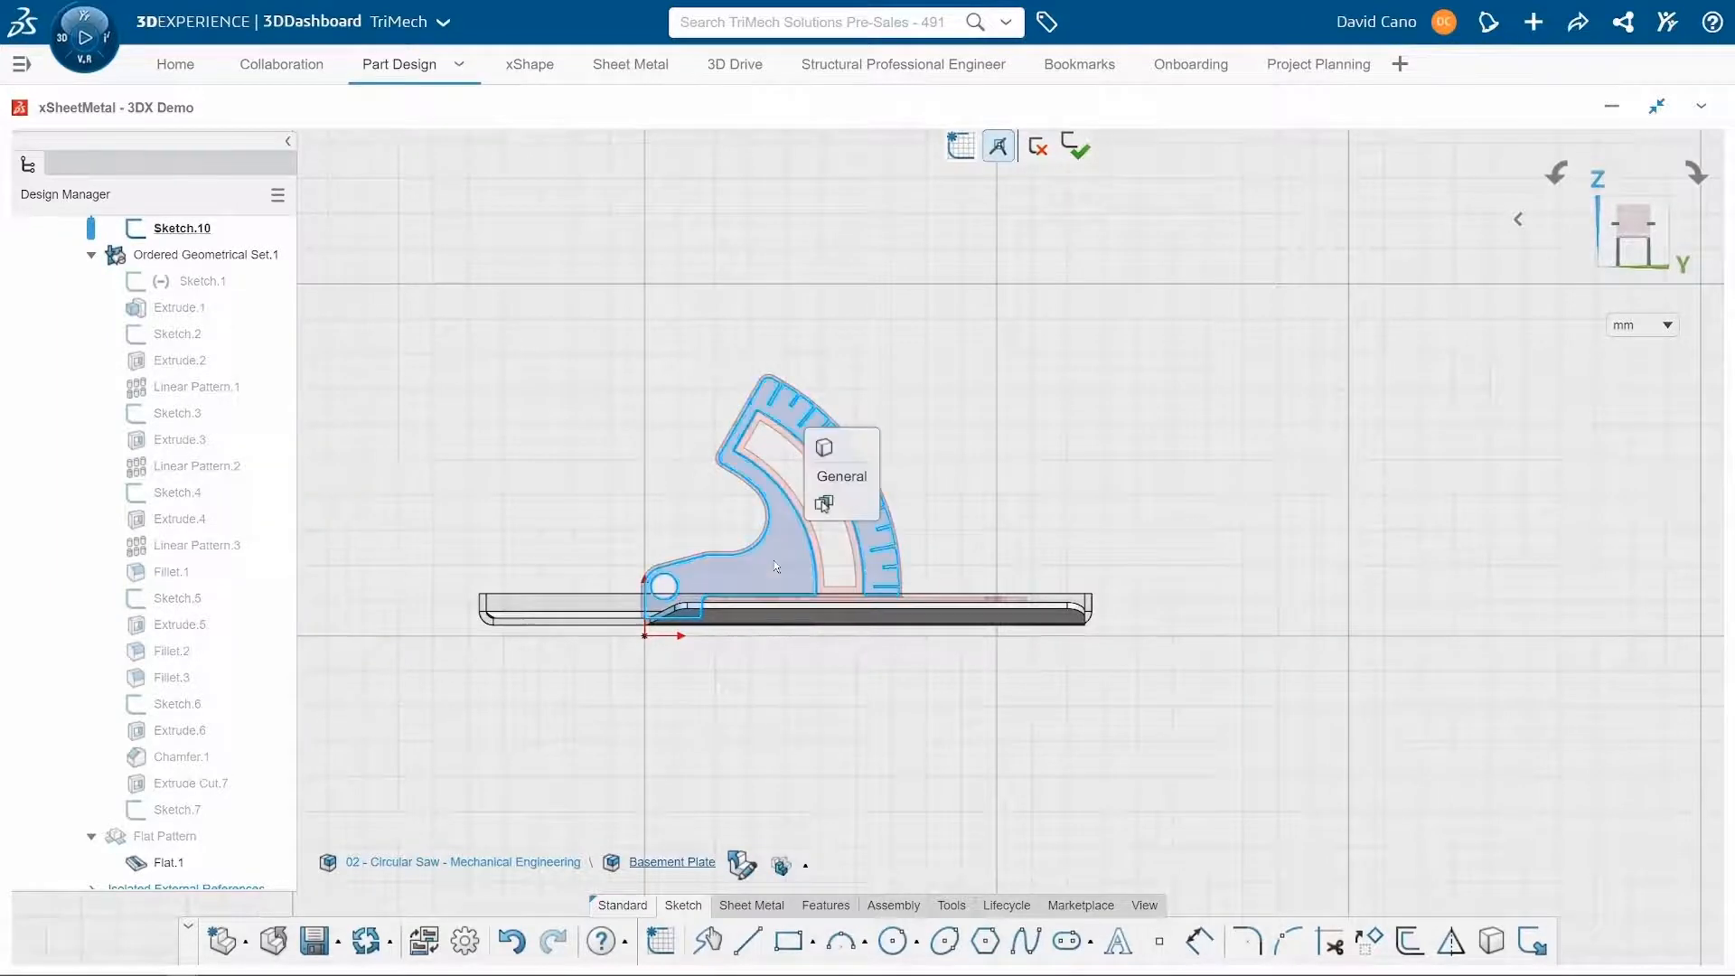
scroll("down", 3)
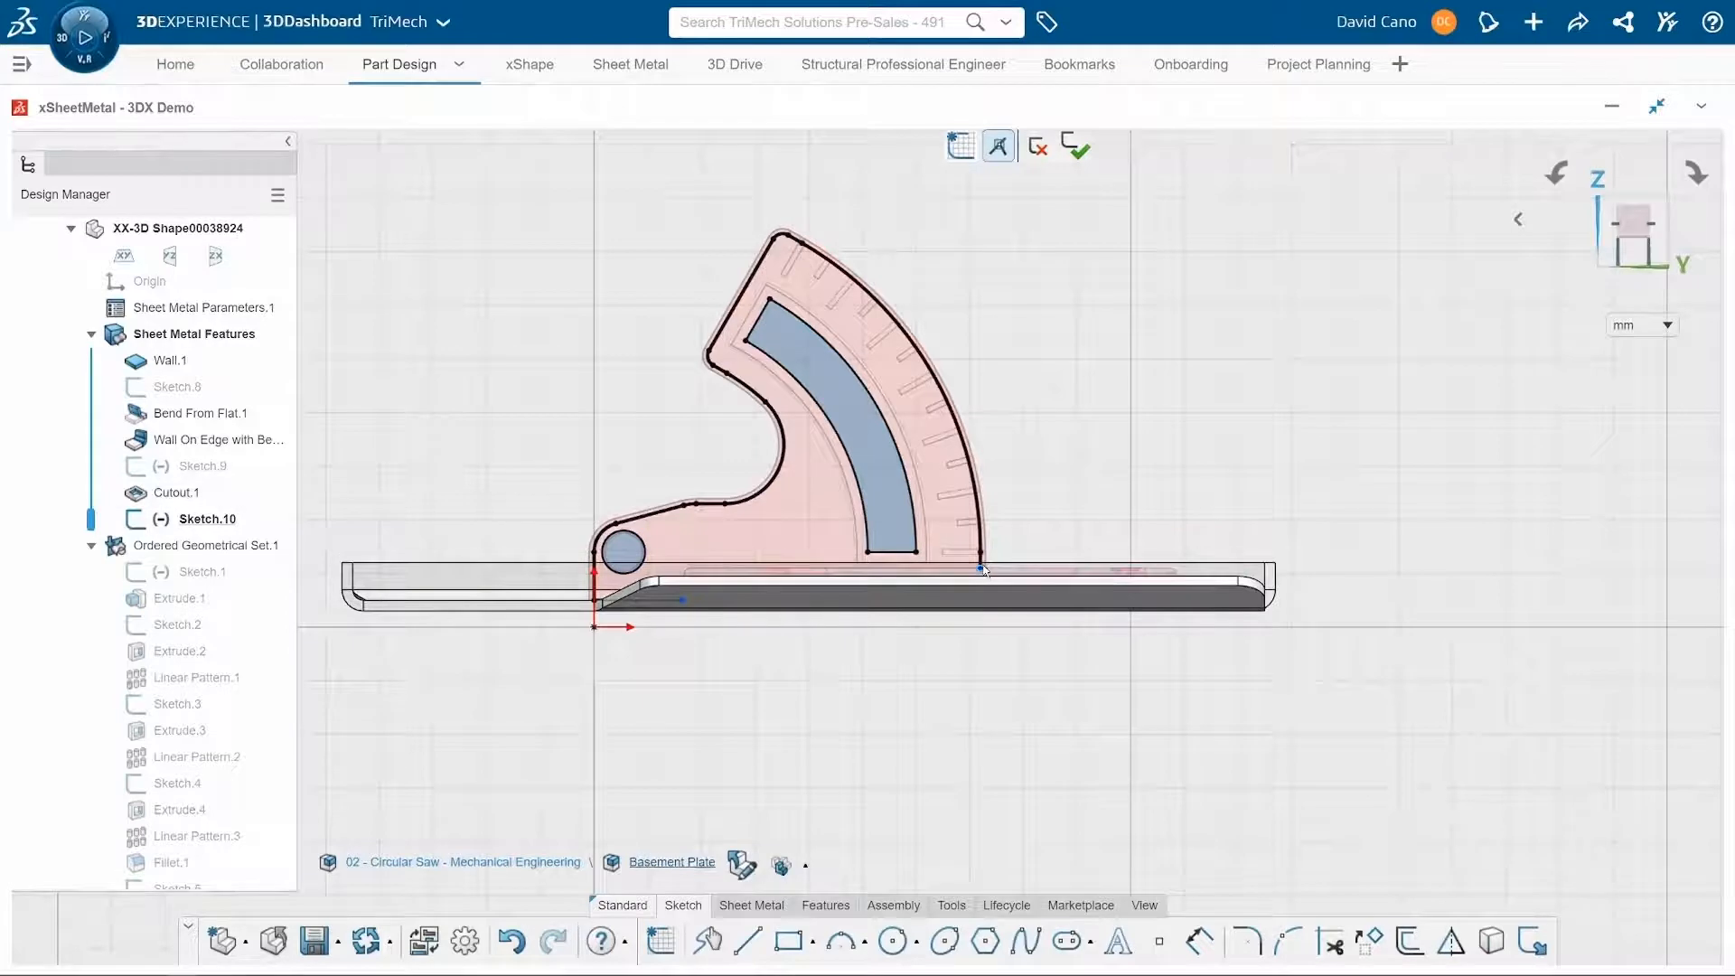
left_click(983, 567)
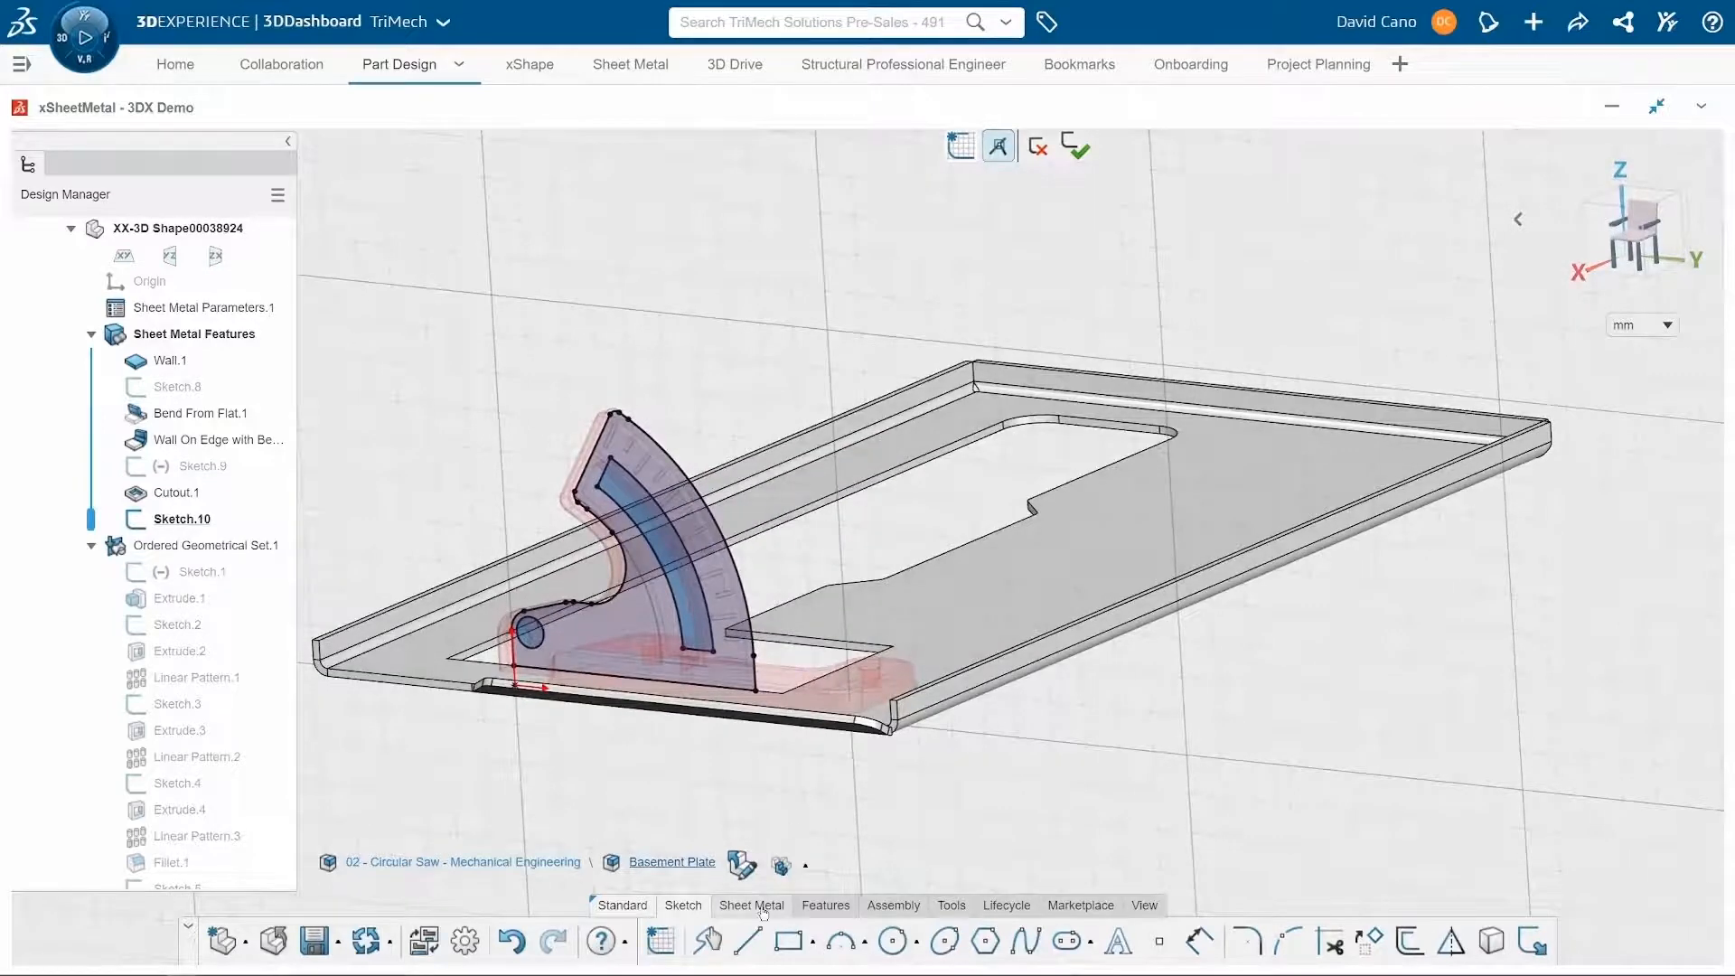
Set up a sketch-based Wall on Edge along cutout Edge.2 using Sketch.10 as the profile.
left_click(750, 906)
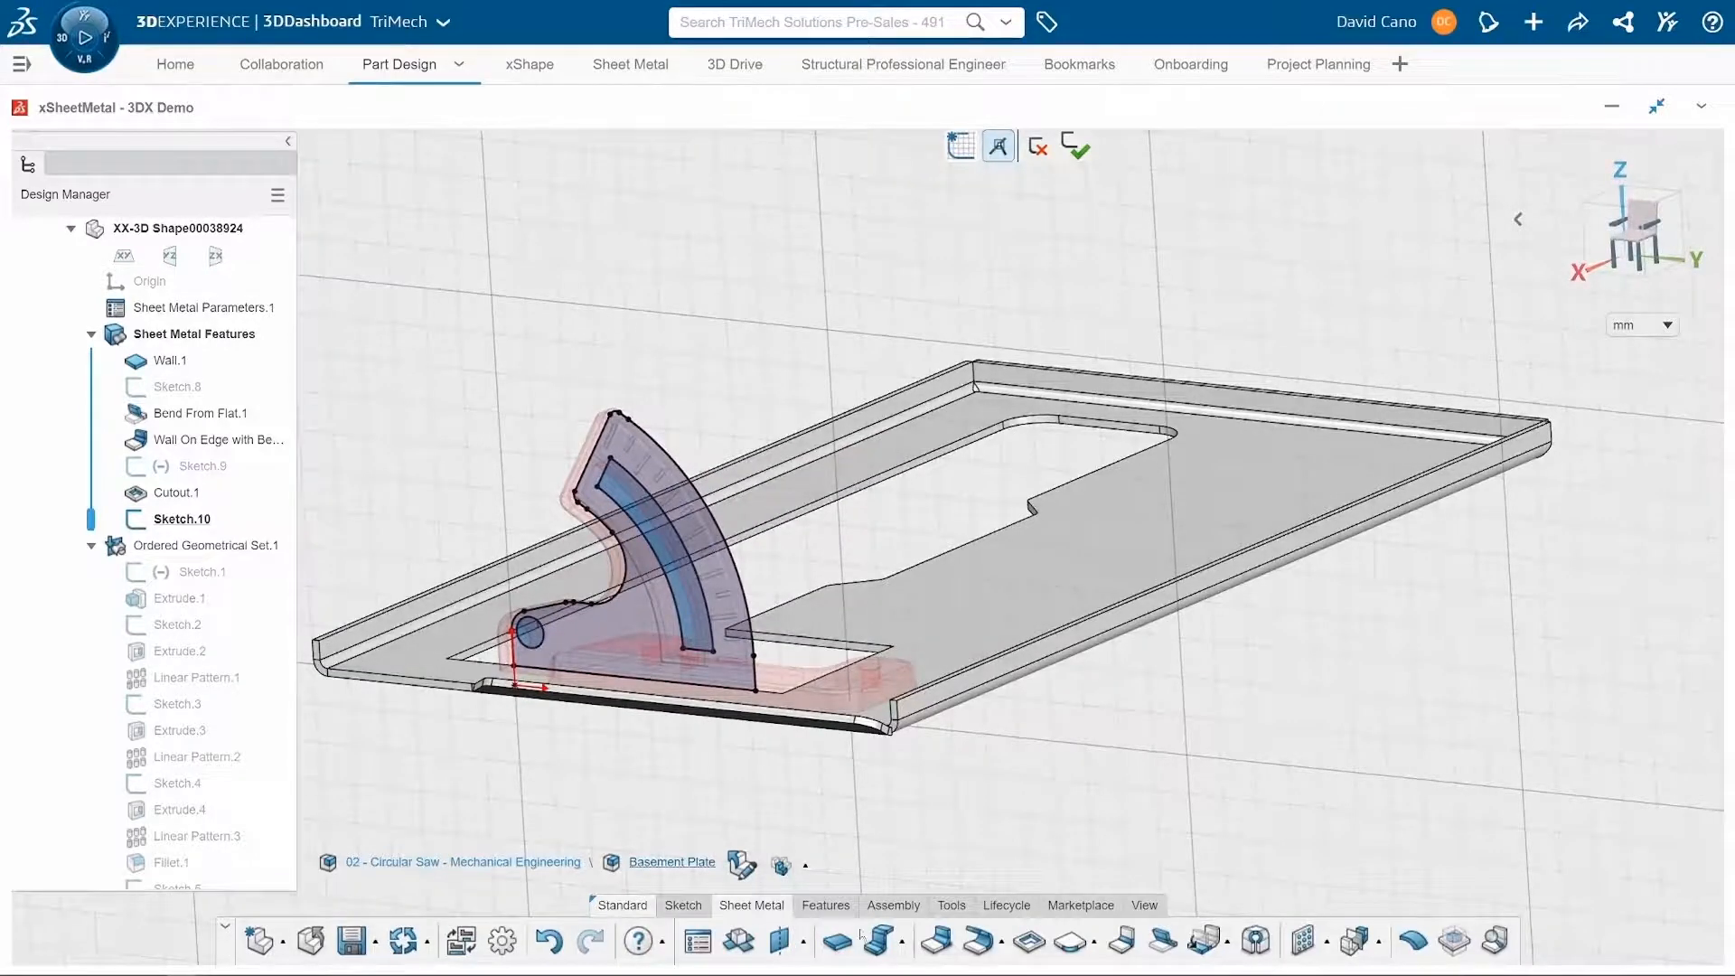
mouse_move(943, 941)
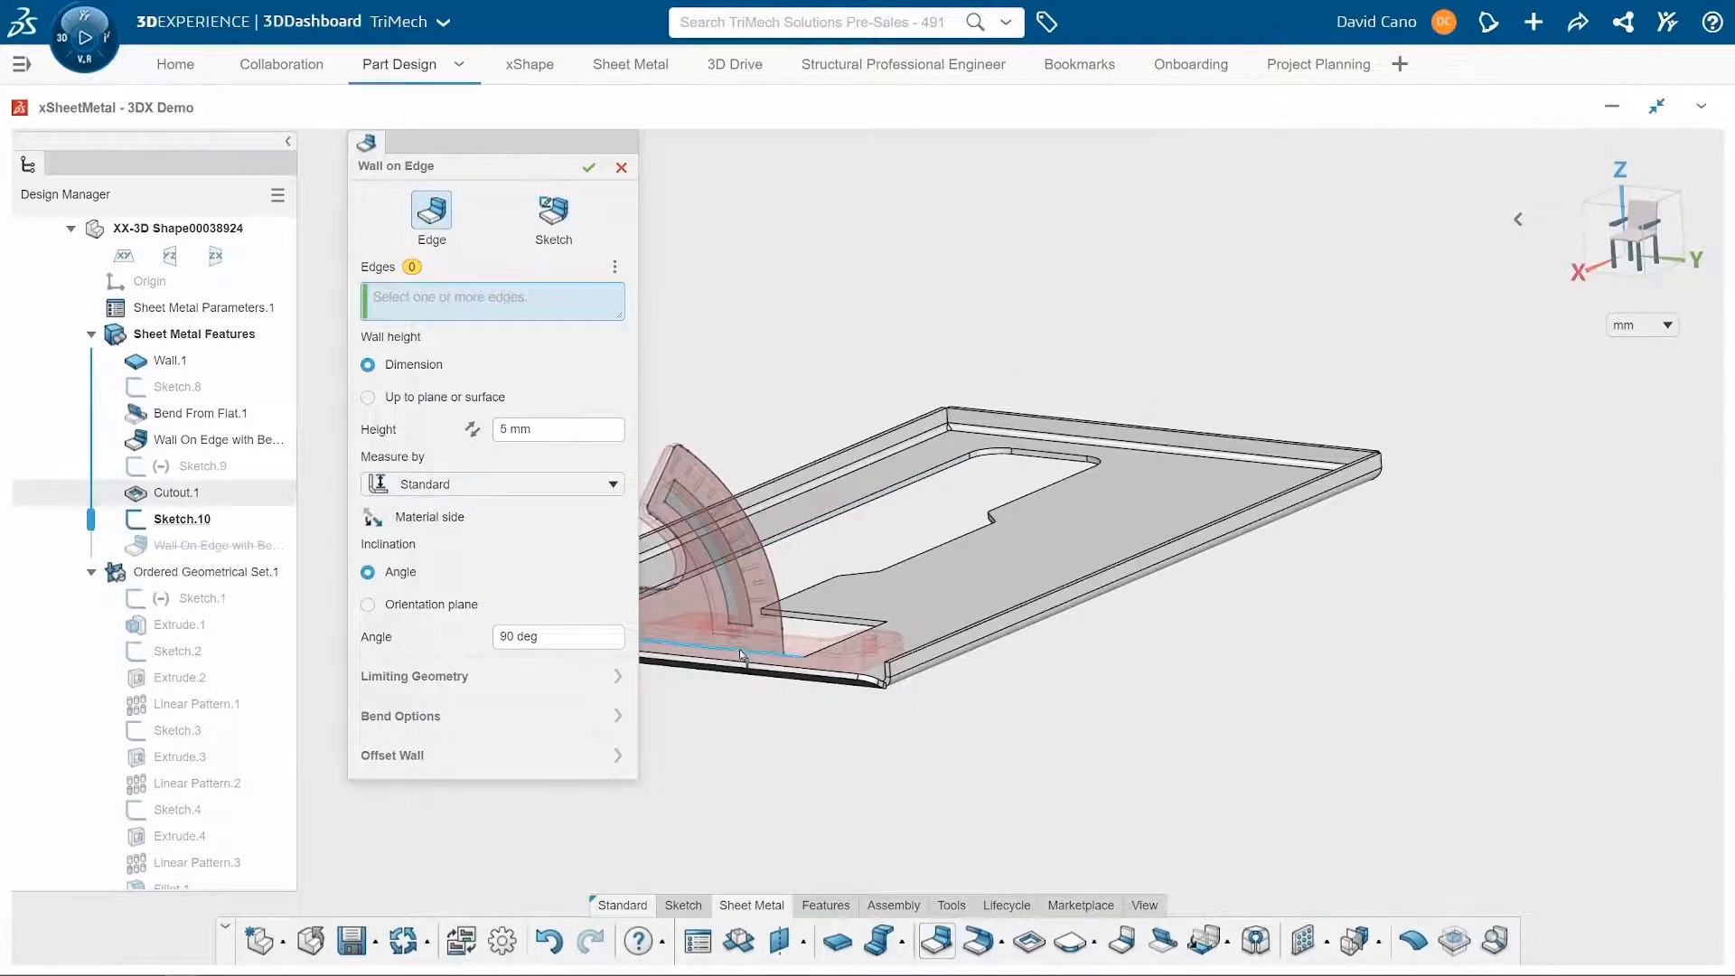
left_click(553, 210)
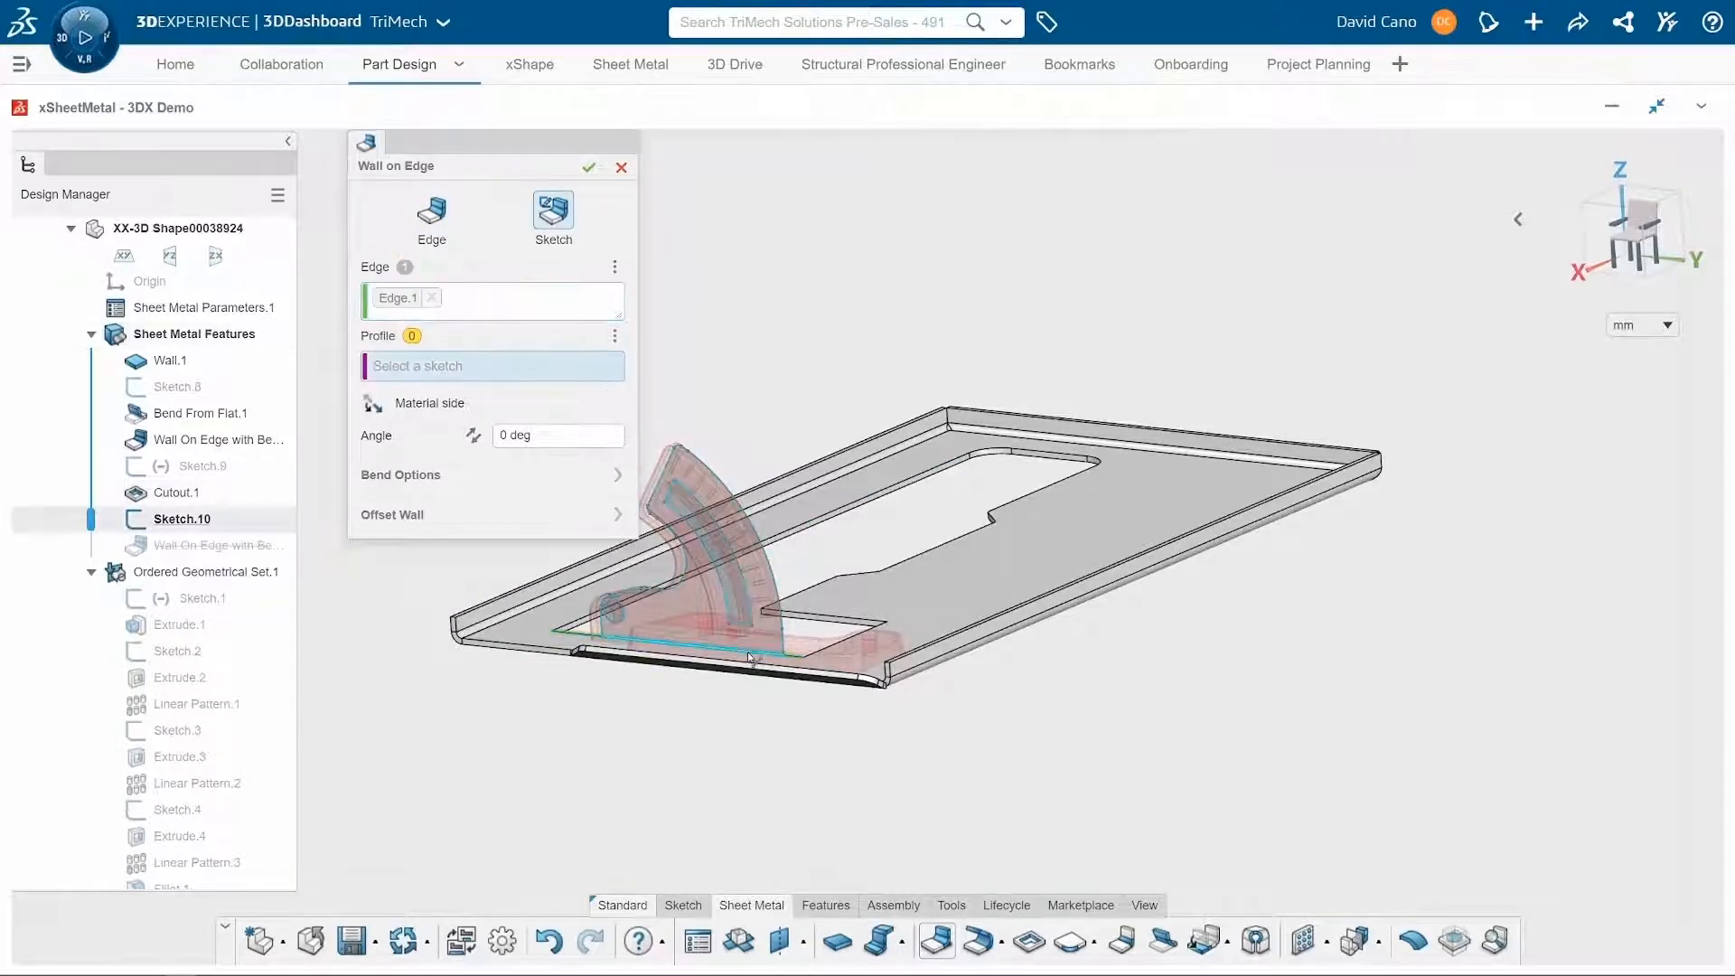
left_click(179, 518)
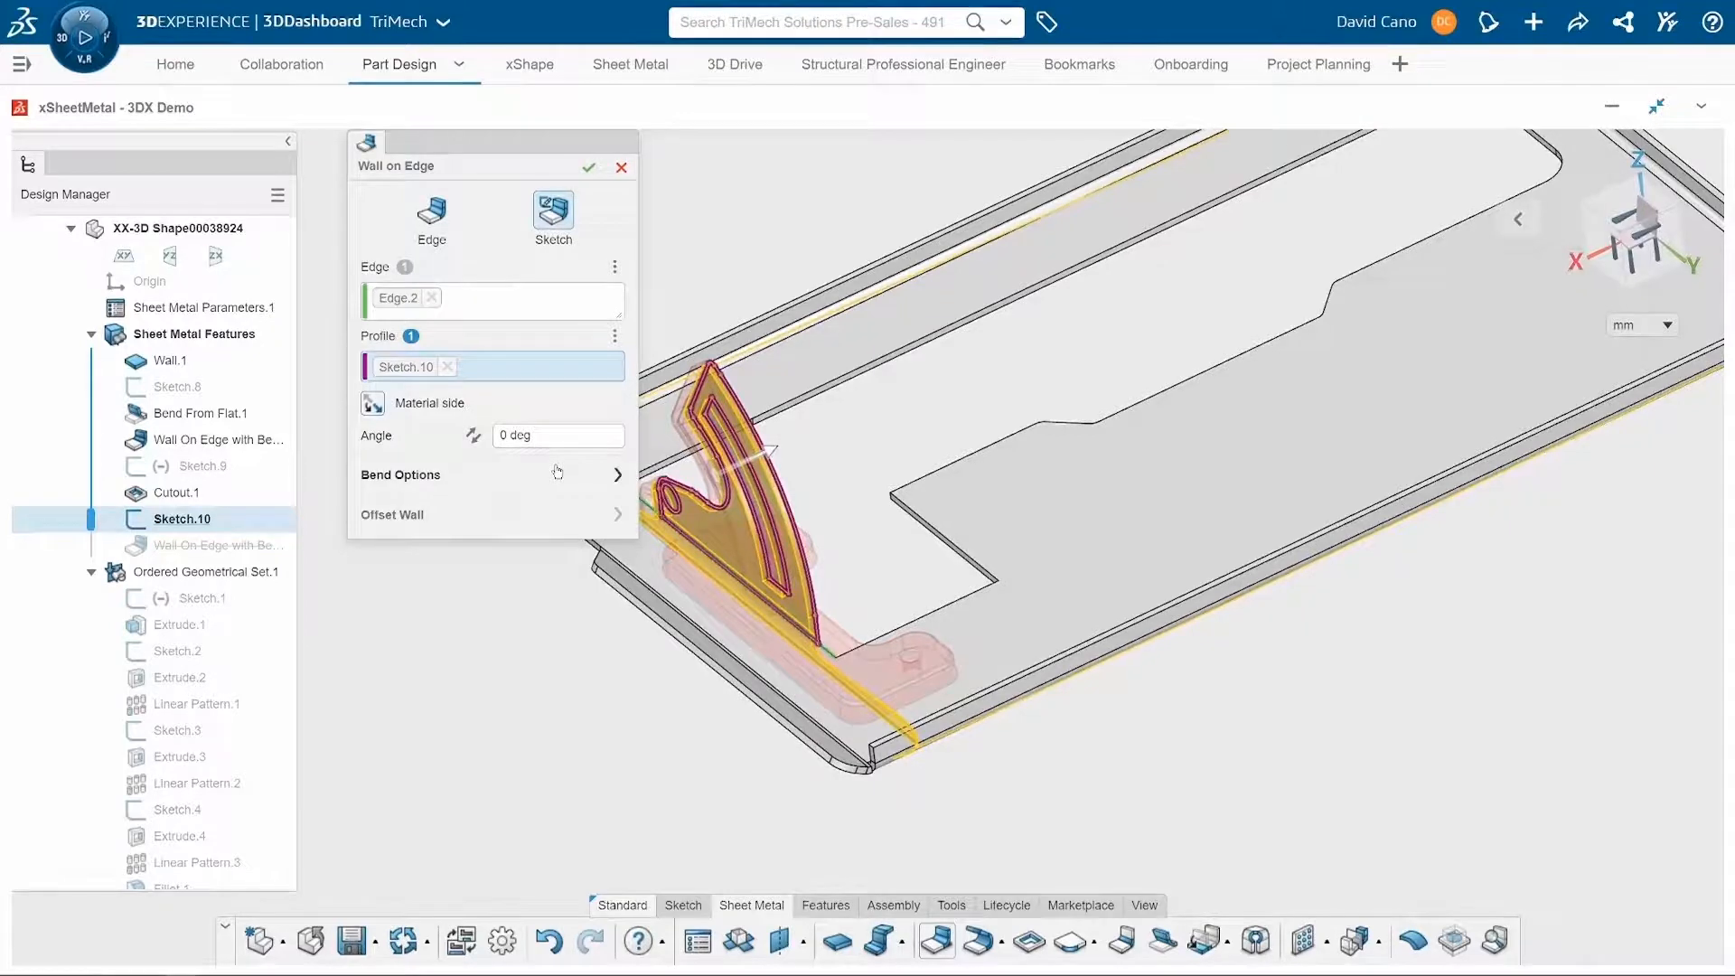
Override the bend defaults with 2 mm radius, K-factor 0.5 and set the first bend relief type.
left_click(616, 473)
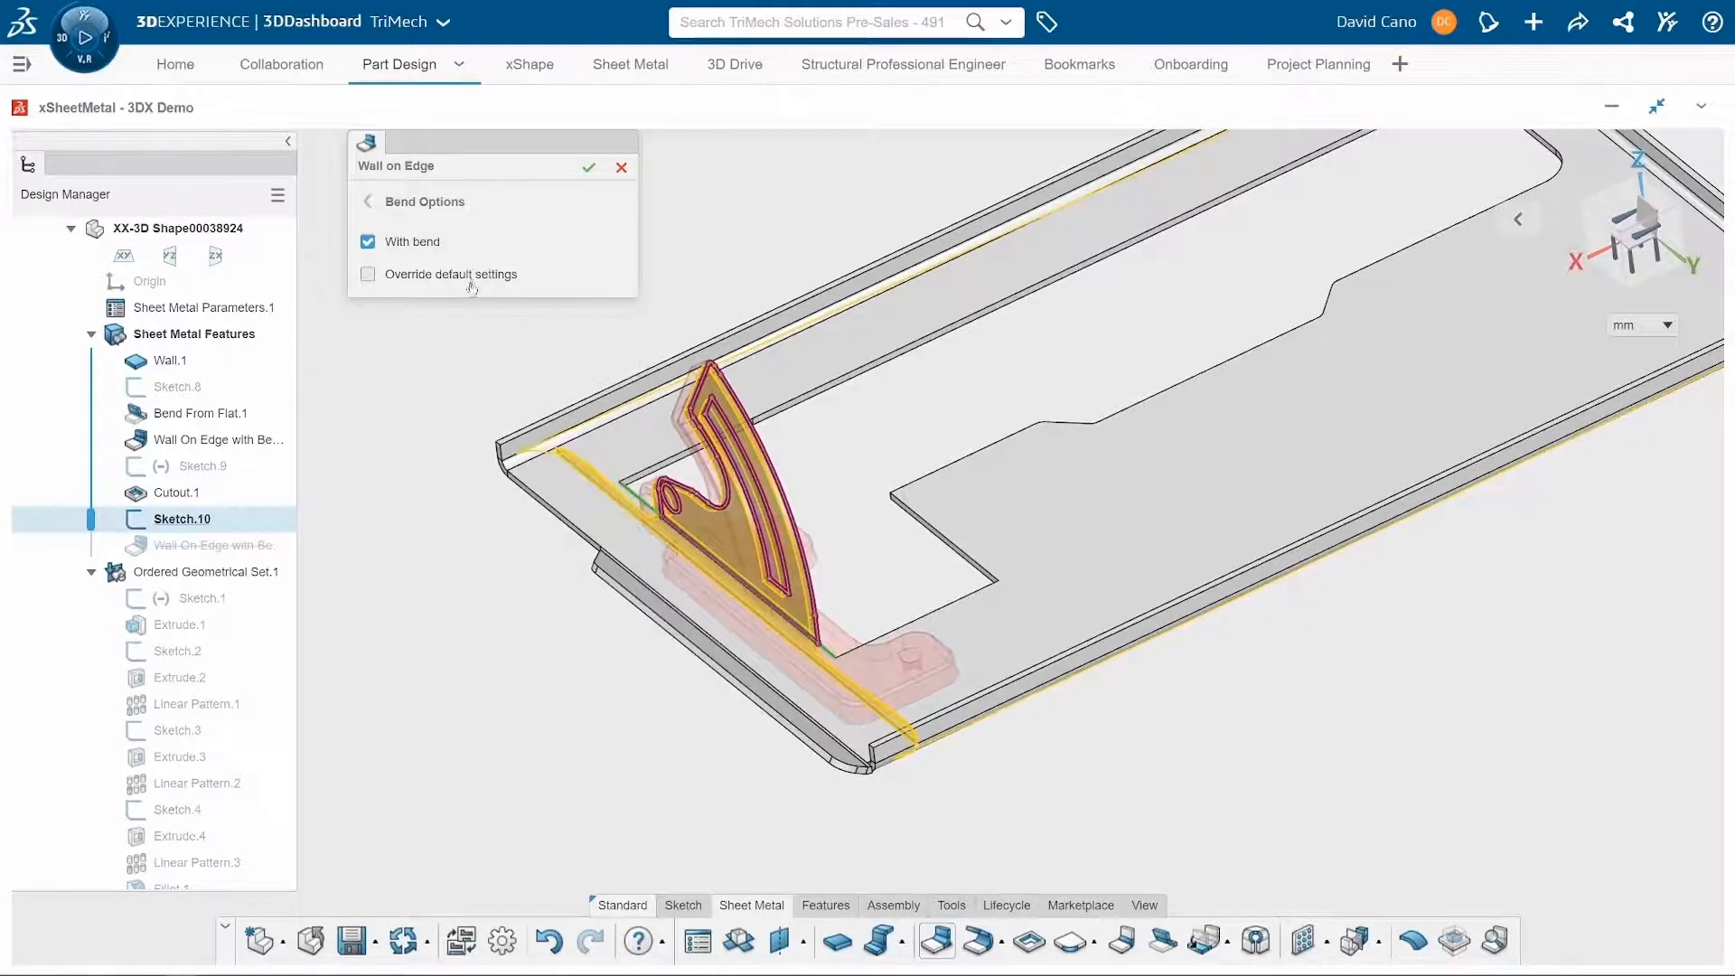
left_click(367, 273)
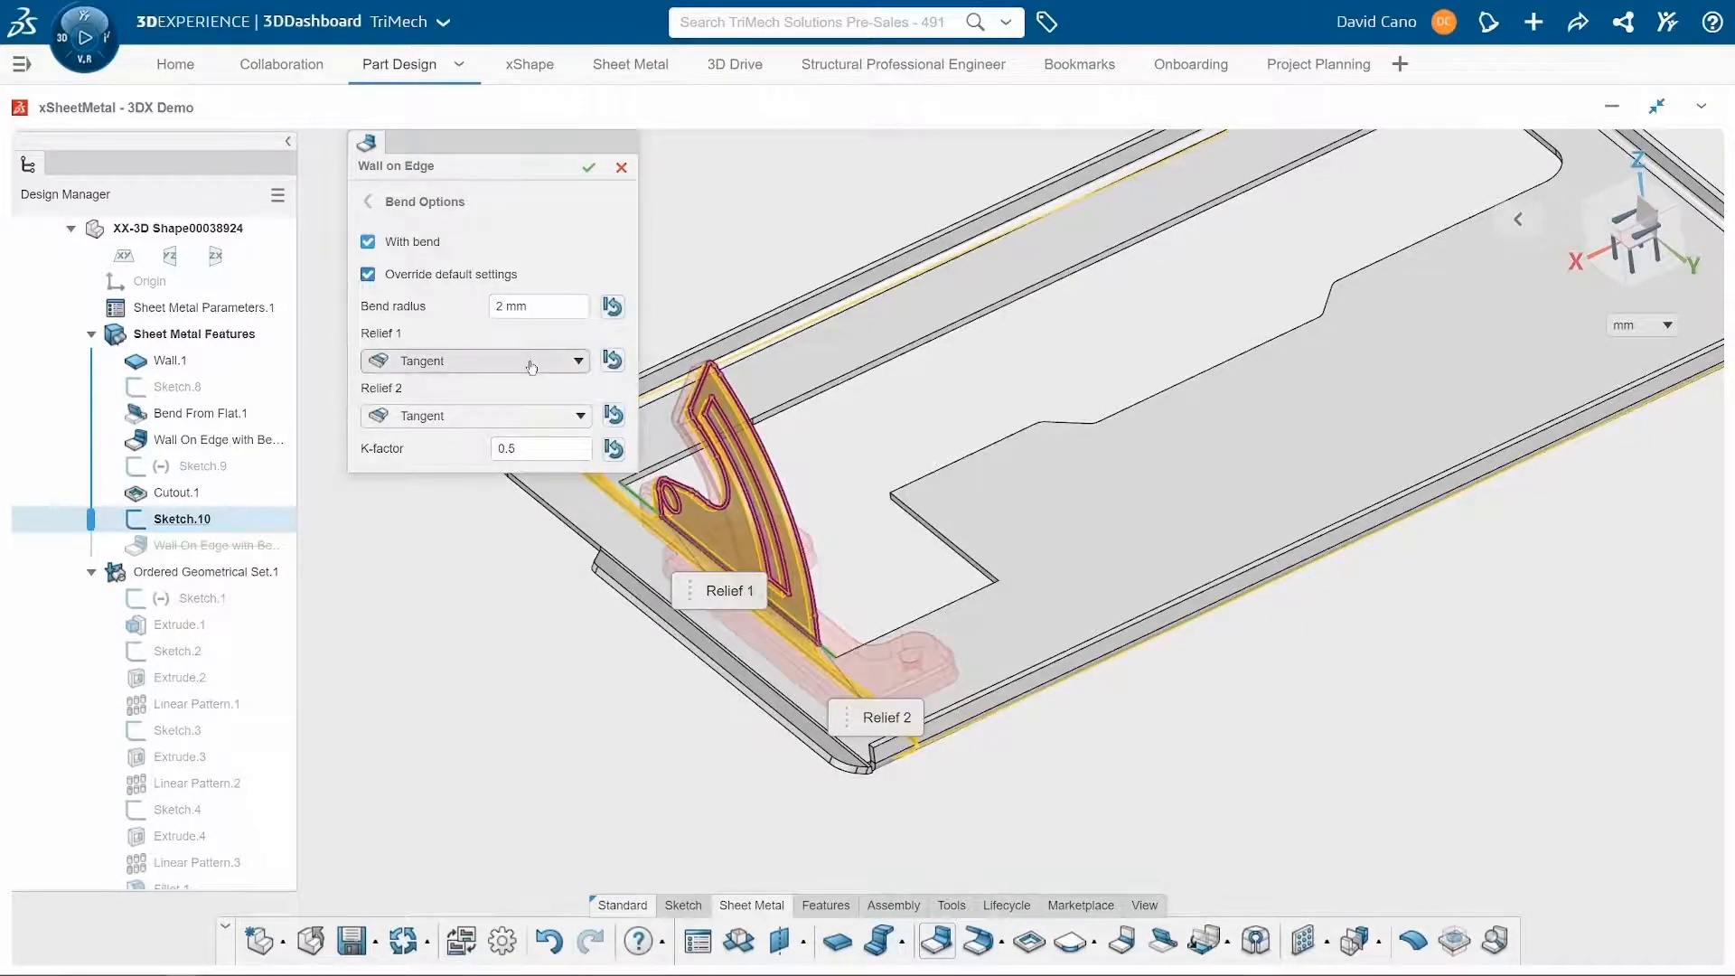
left_click(575, 360)
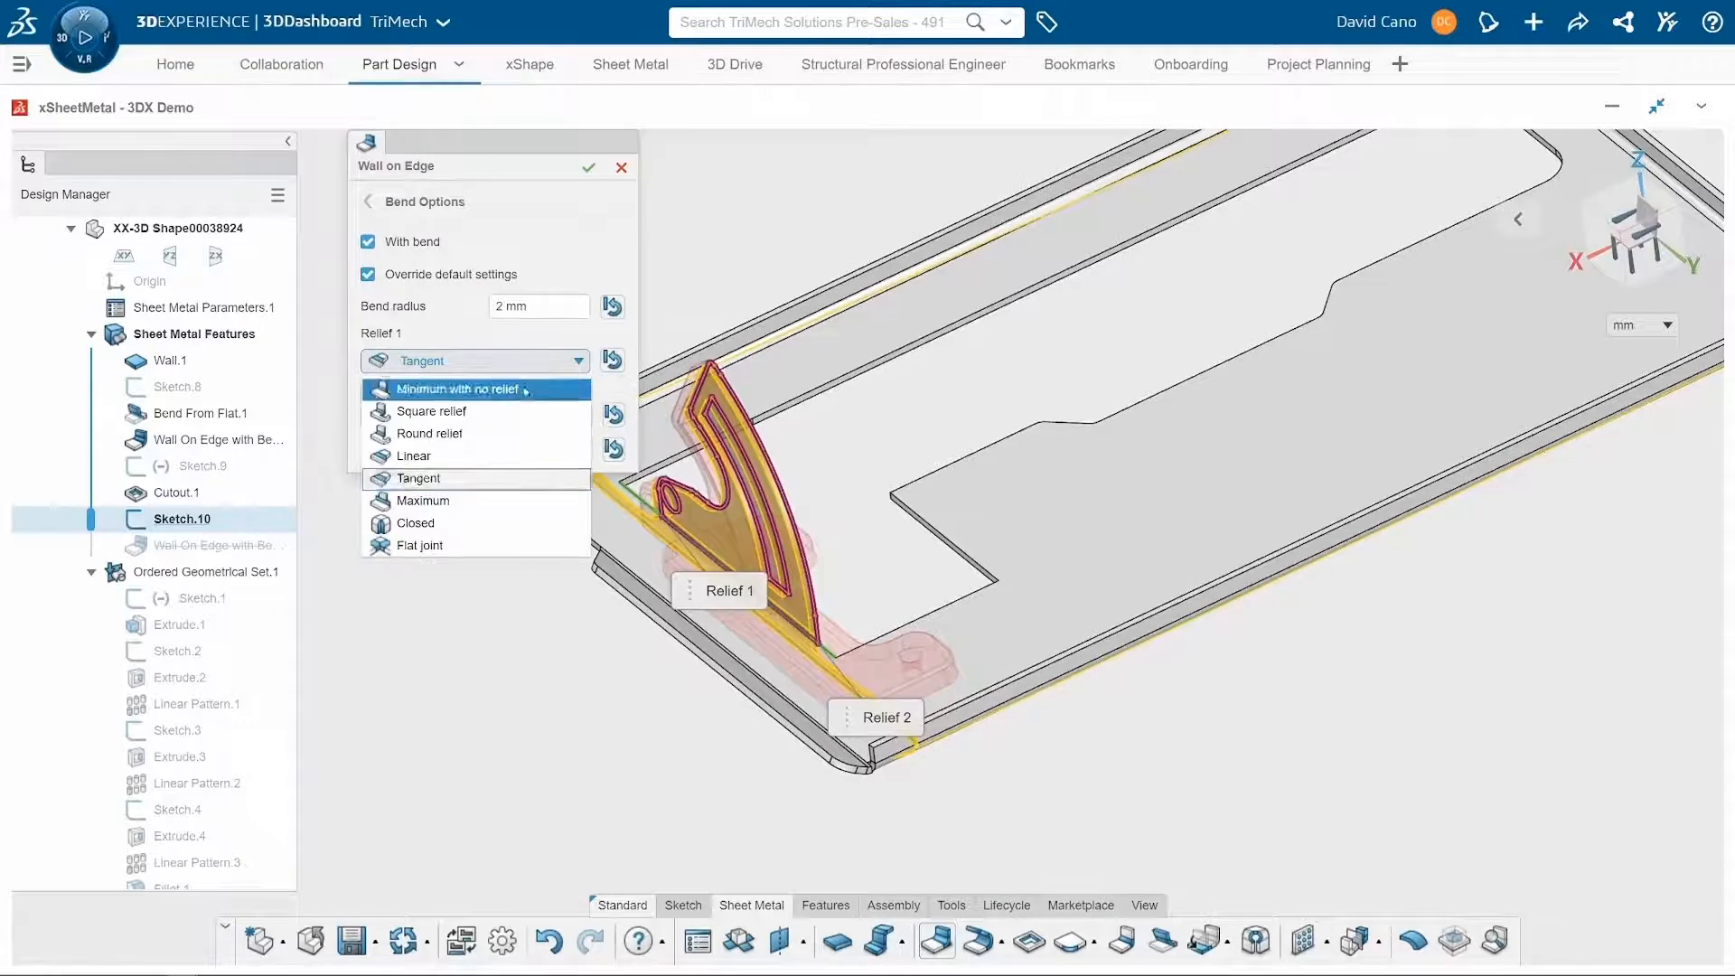
left_click(432, 432)
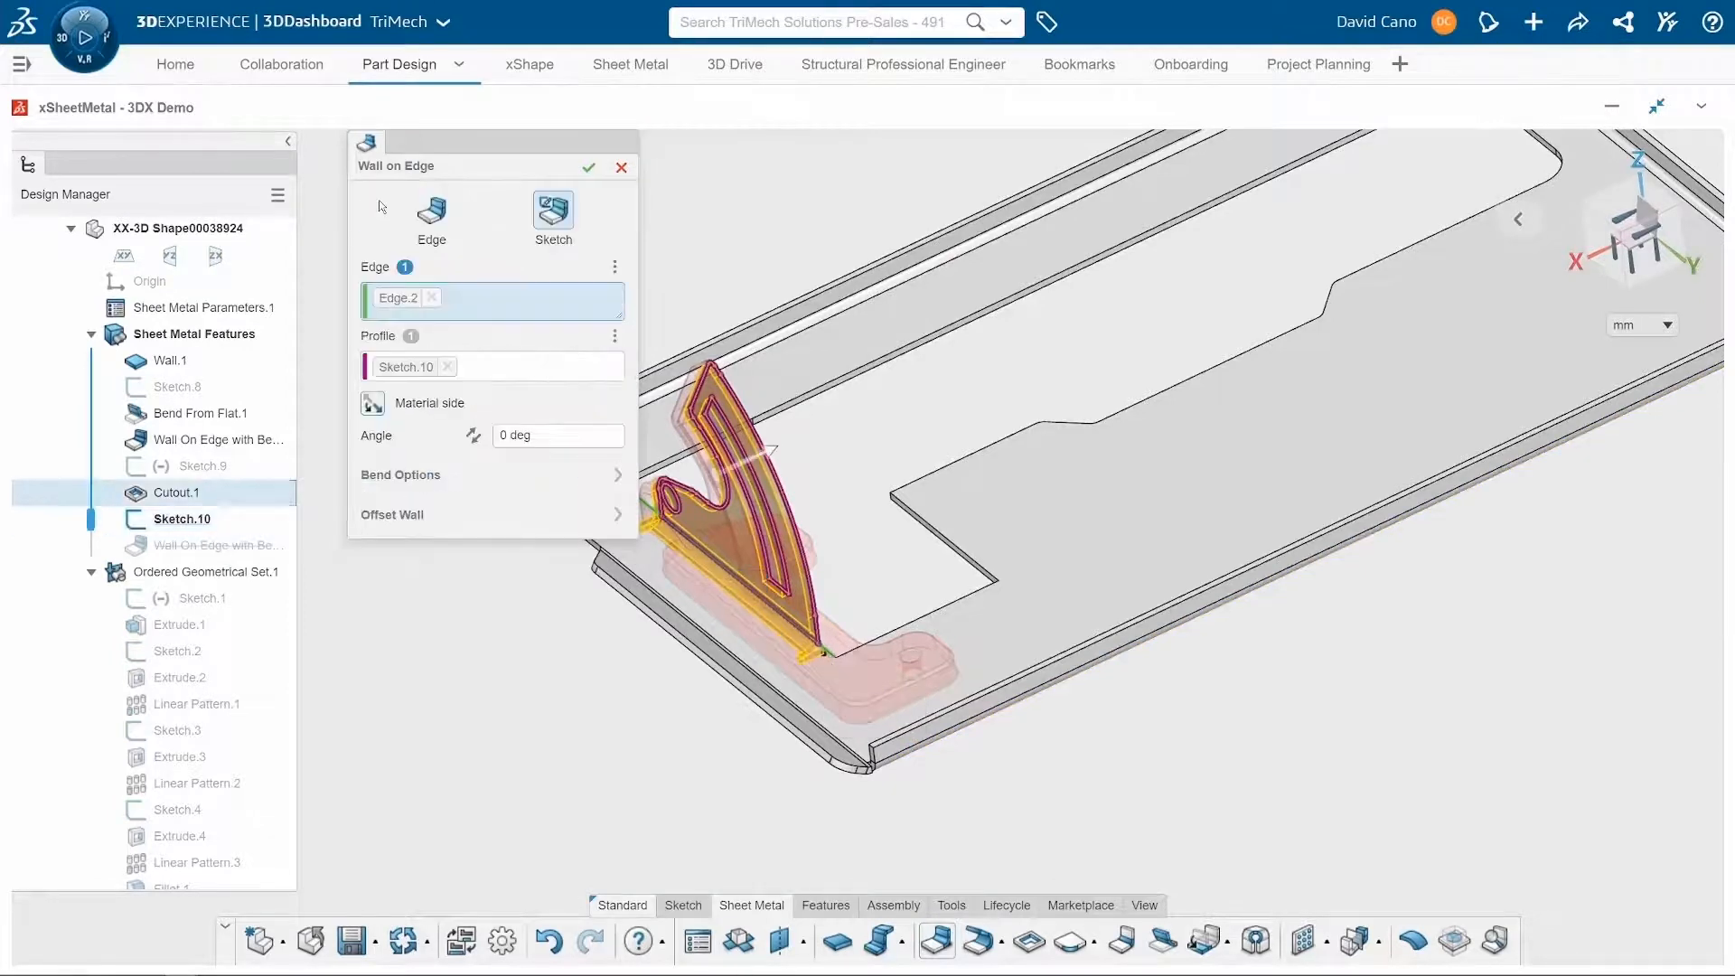
left_click(589, 167)
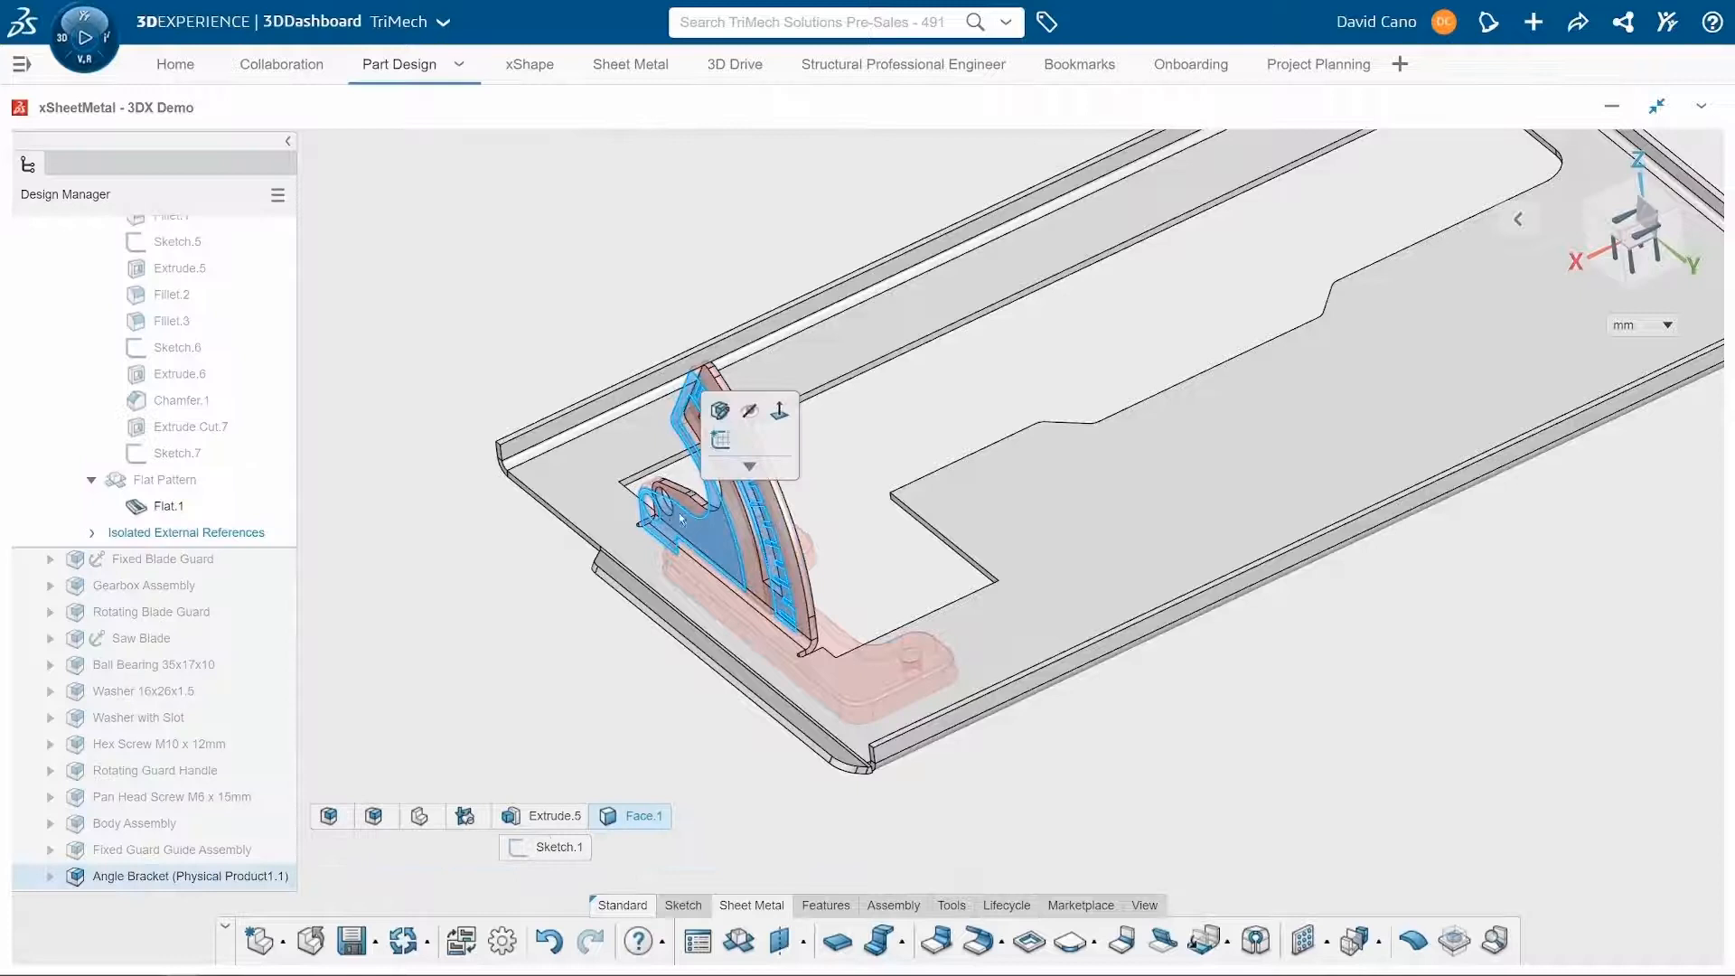
Hide the Angle Bracket reference part so the Basement Plate shows alone.
left_click(852, 423)
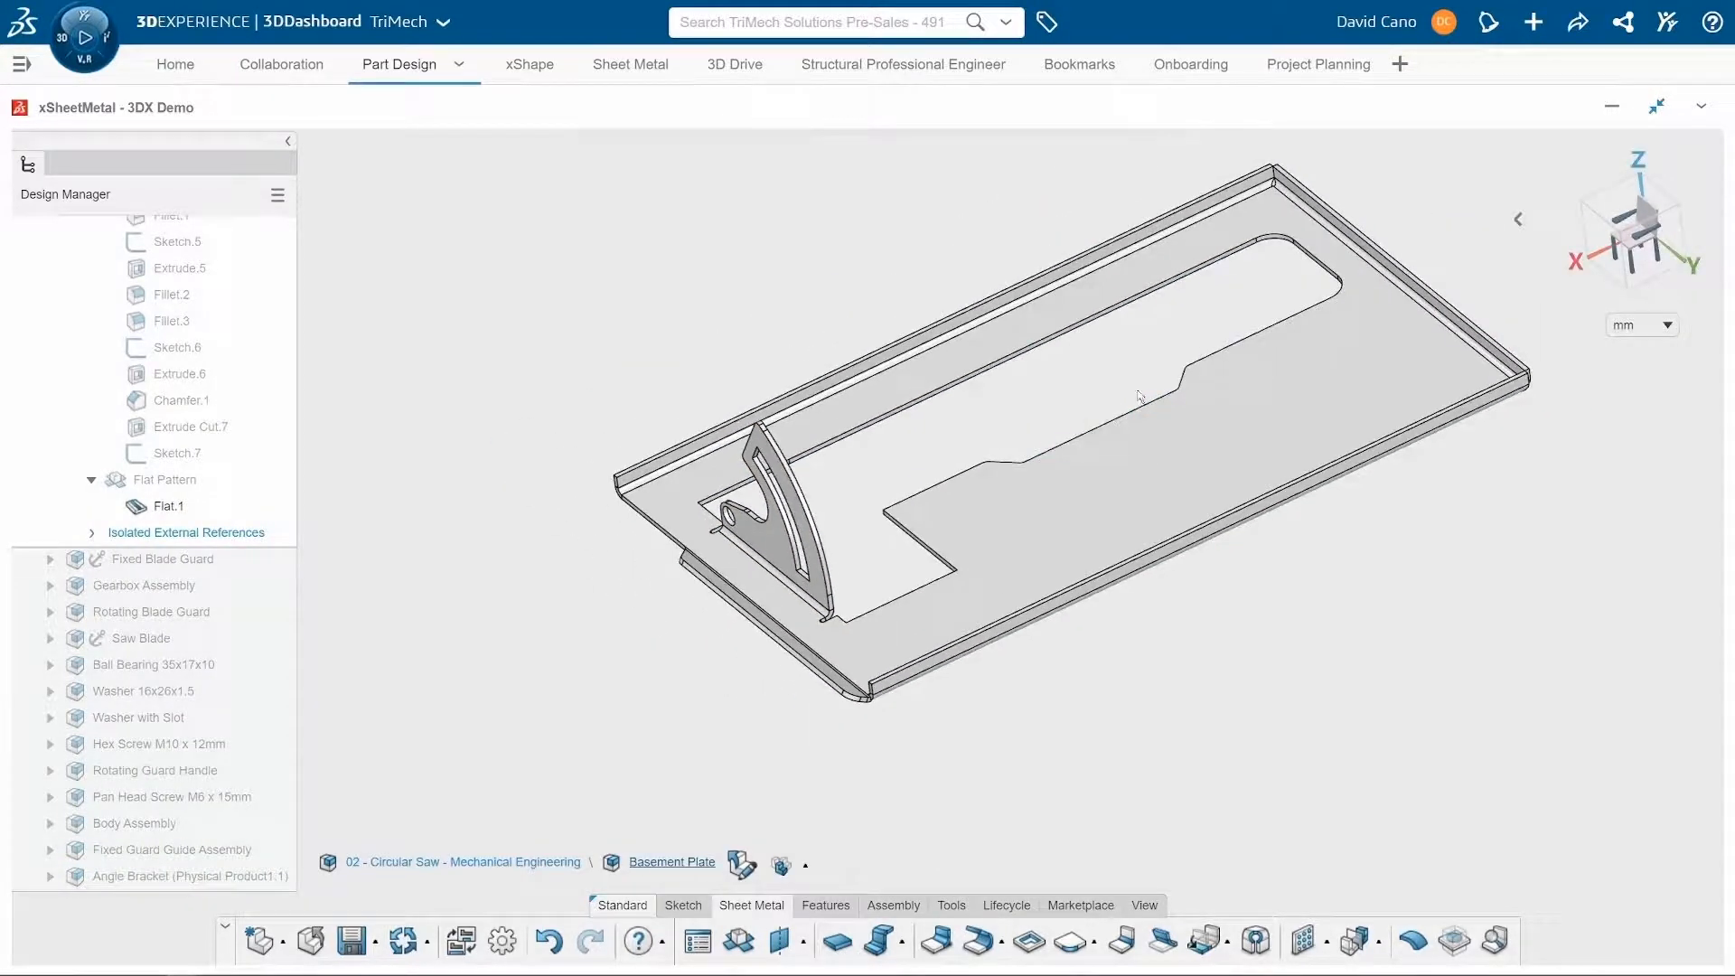
left_click(1140, 396)
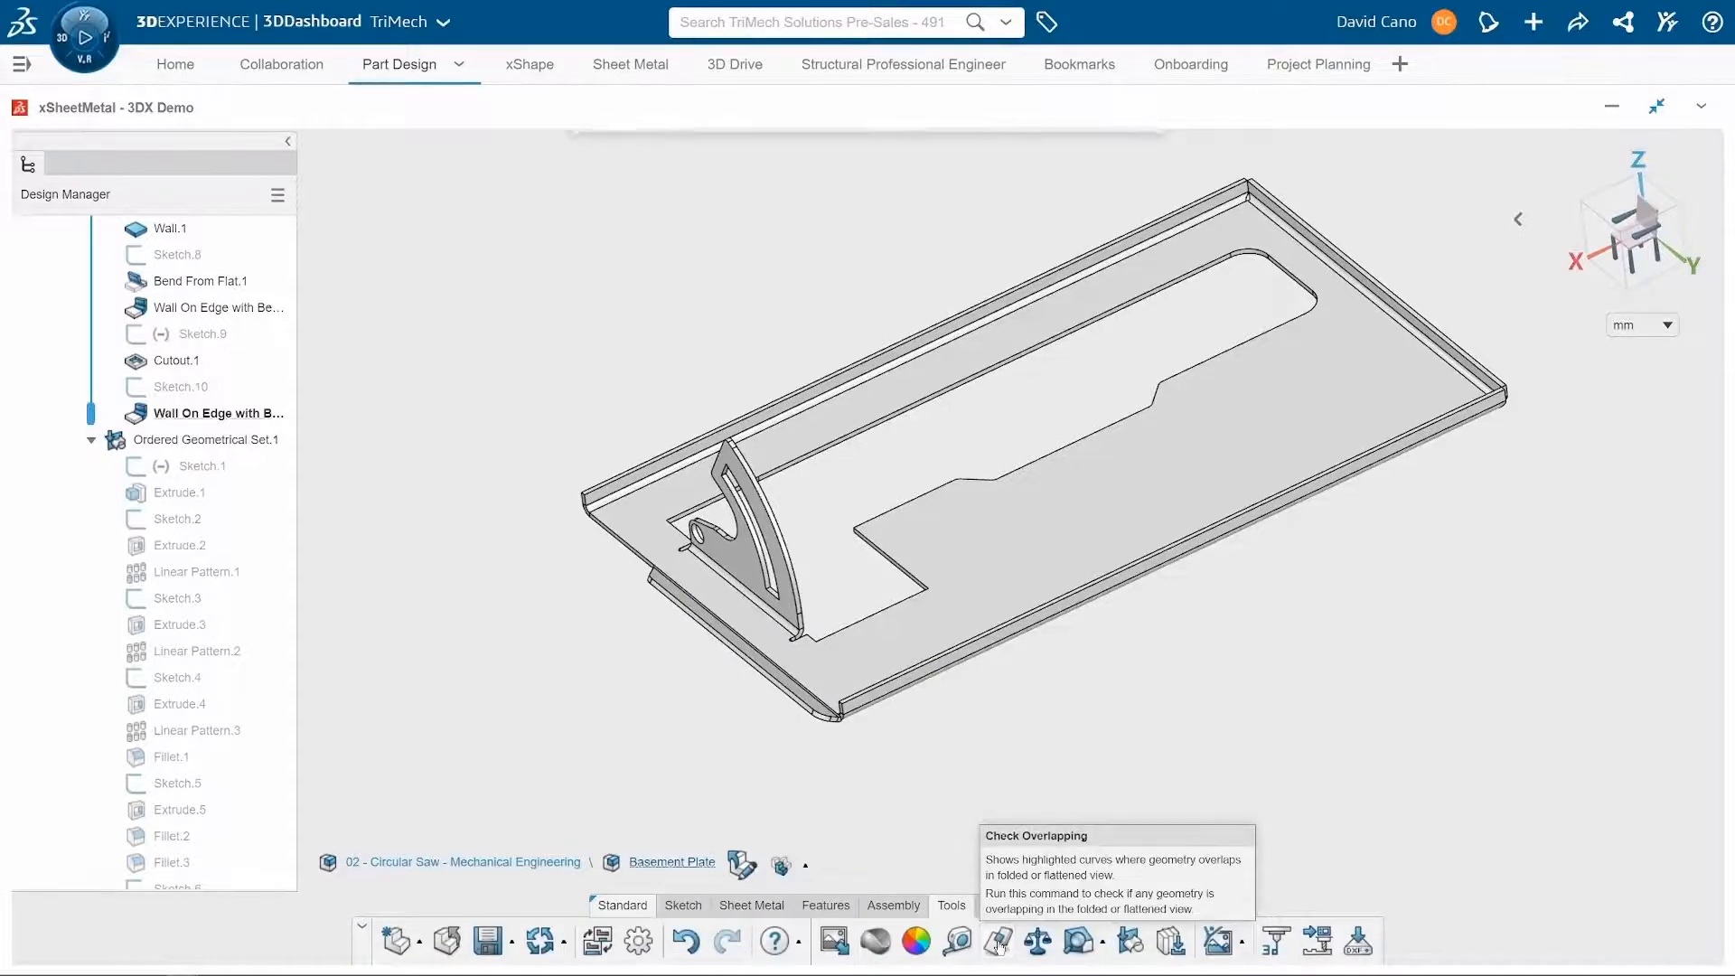
Run Check Overlapping on the unfolded plate, finding one overlap at the bracket.
left_click(994, 940)
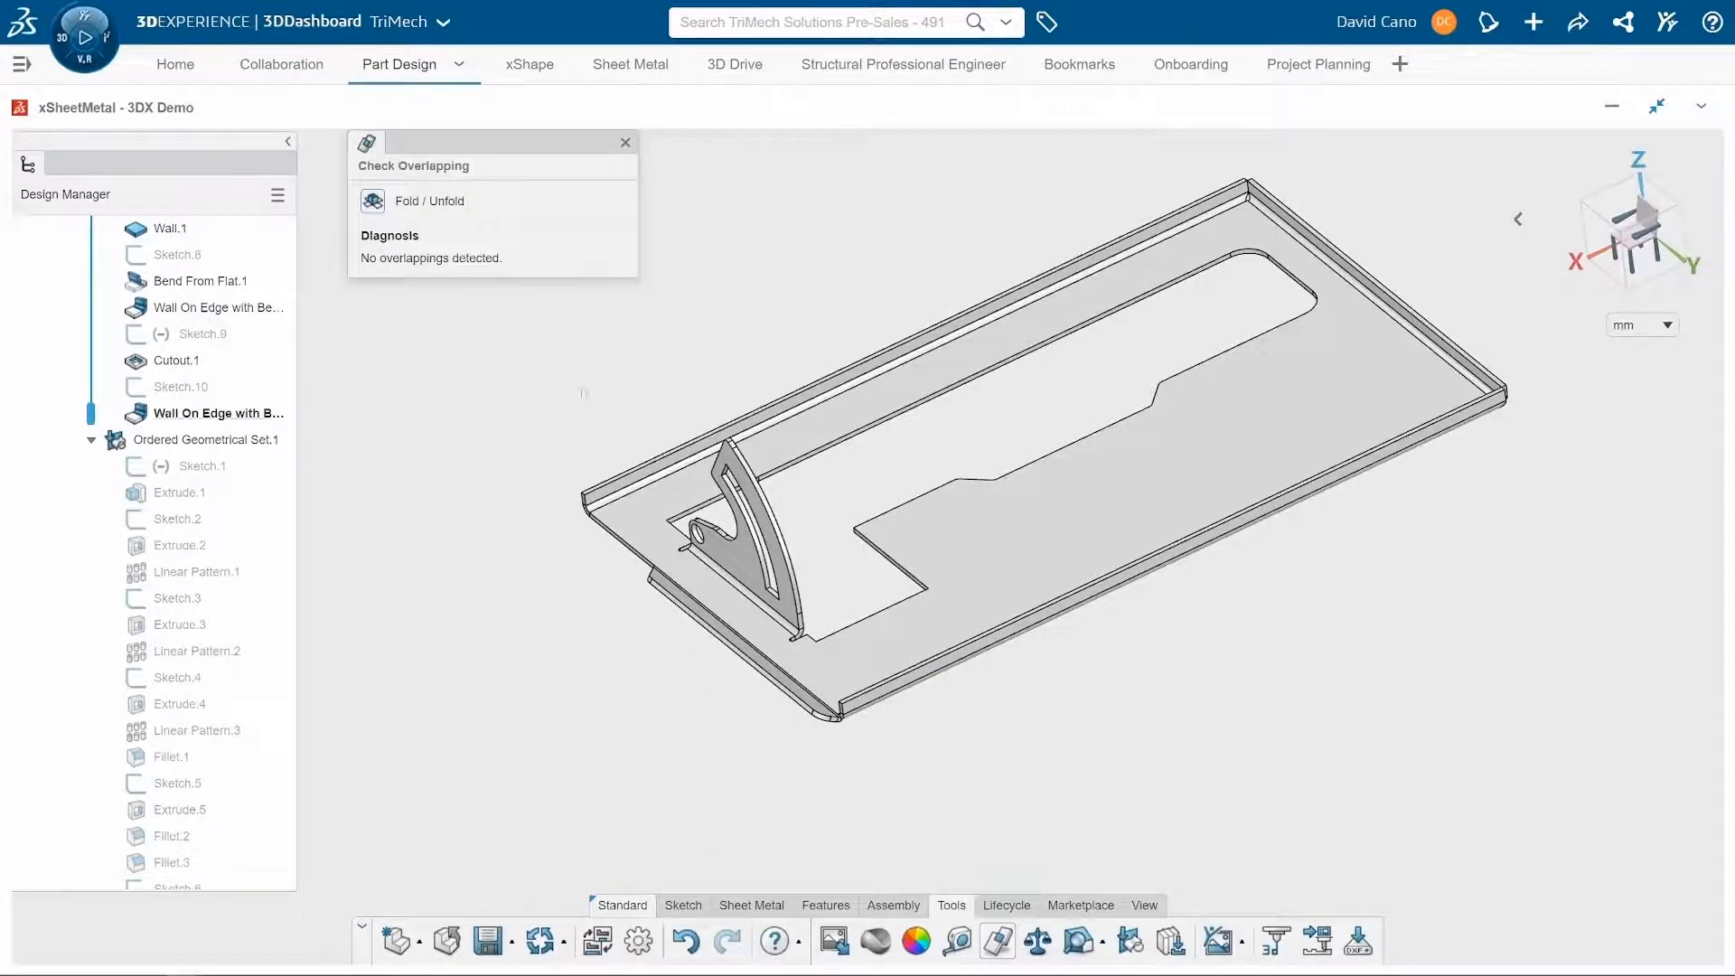
left_click(372, 200)
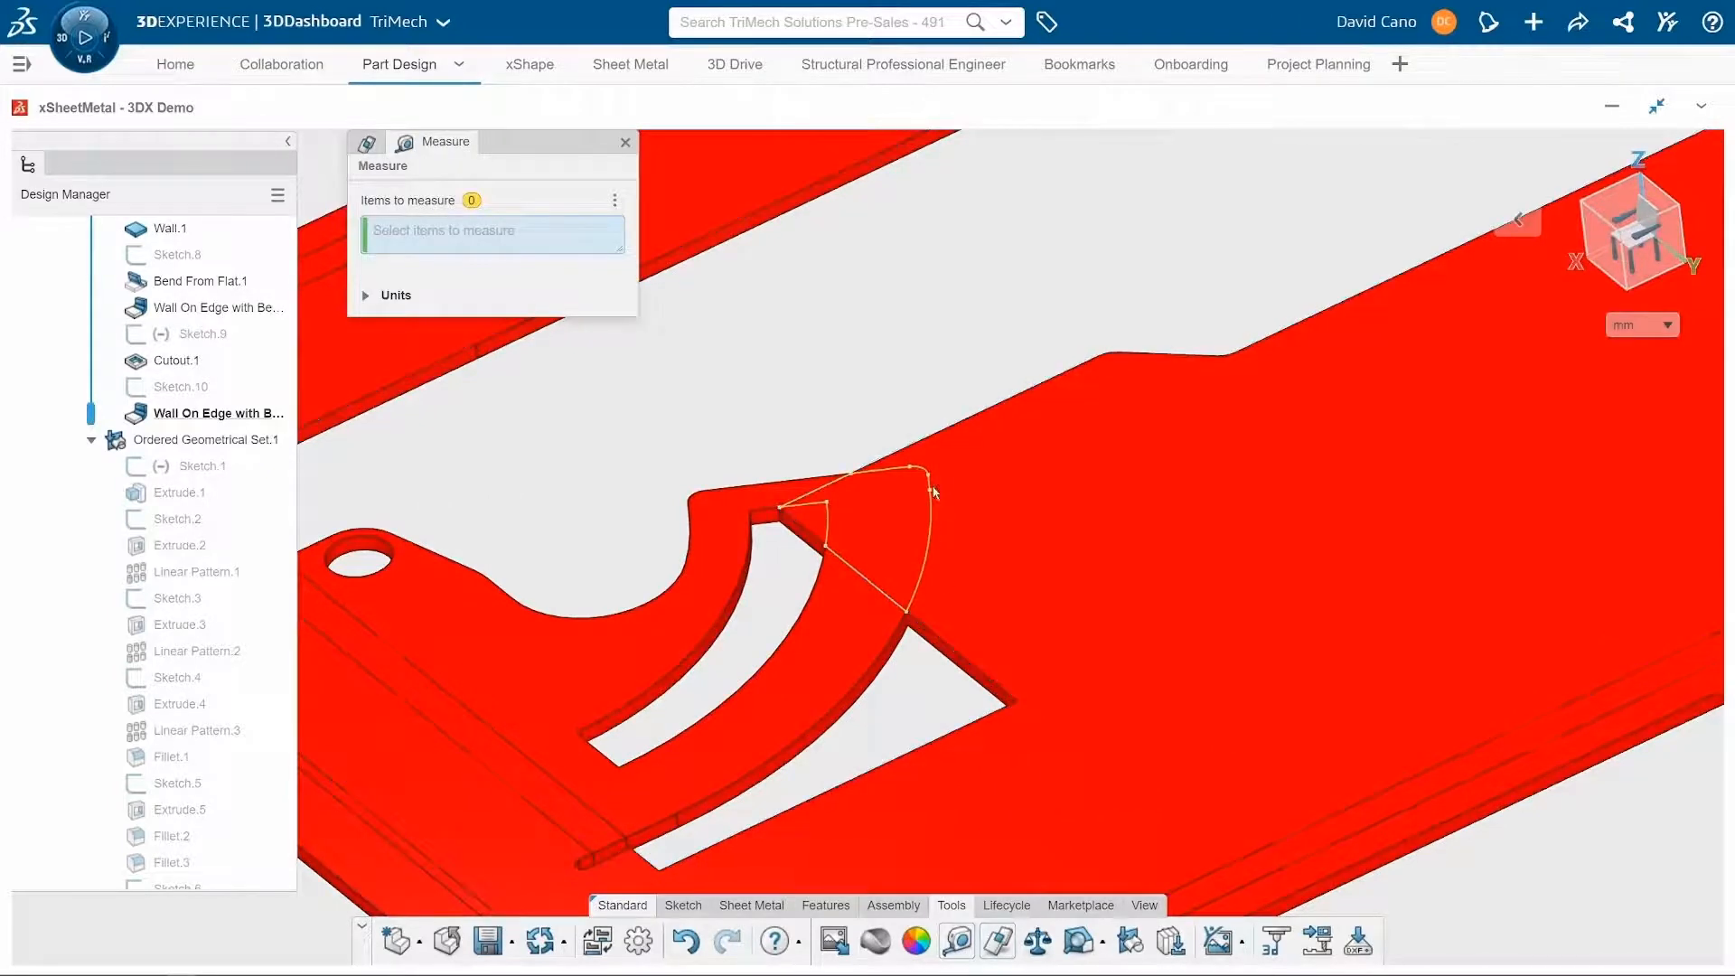
Measure 15.303 mm from the bracket tip corner to the plate edge, then close the dialogs.
left_click(918, 486)
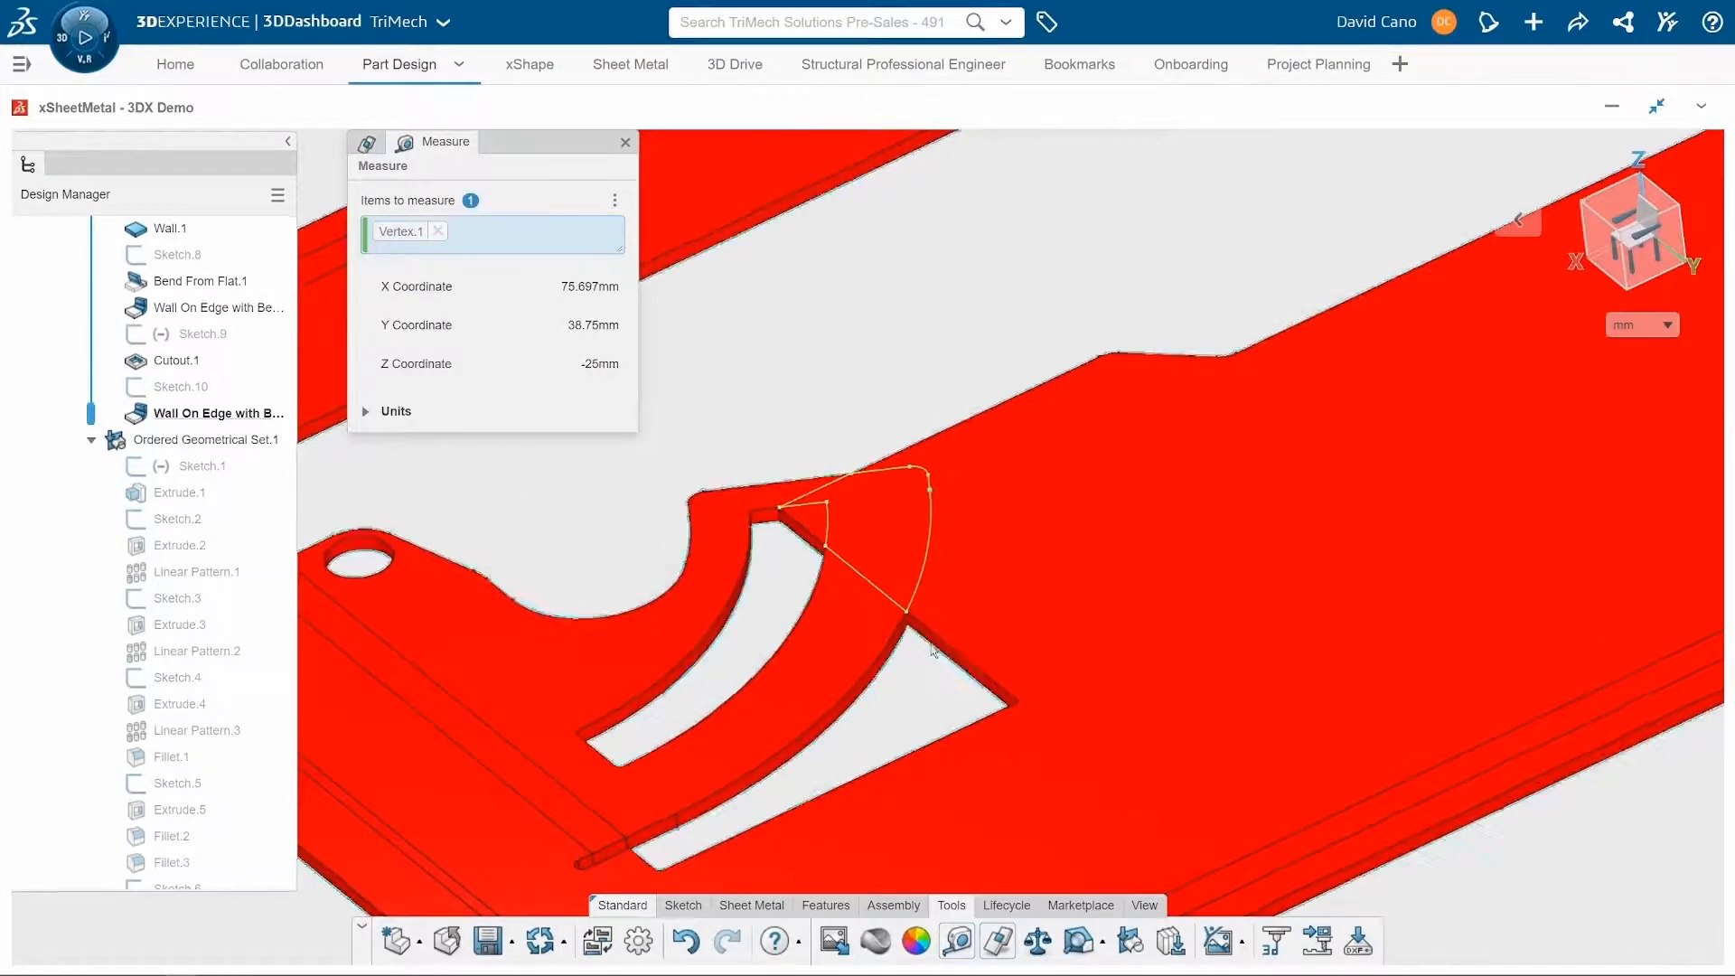
left_click(933, 641)
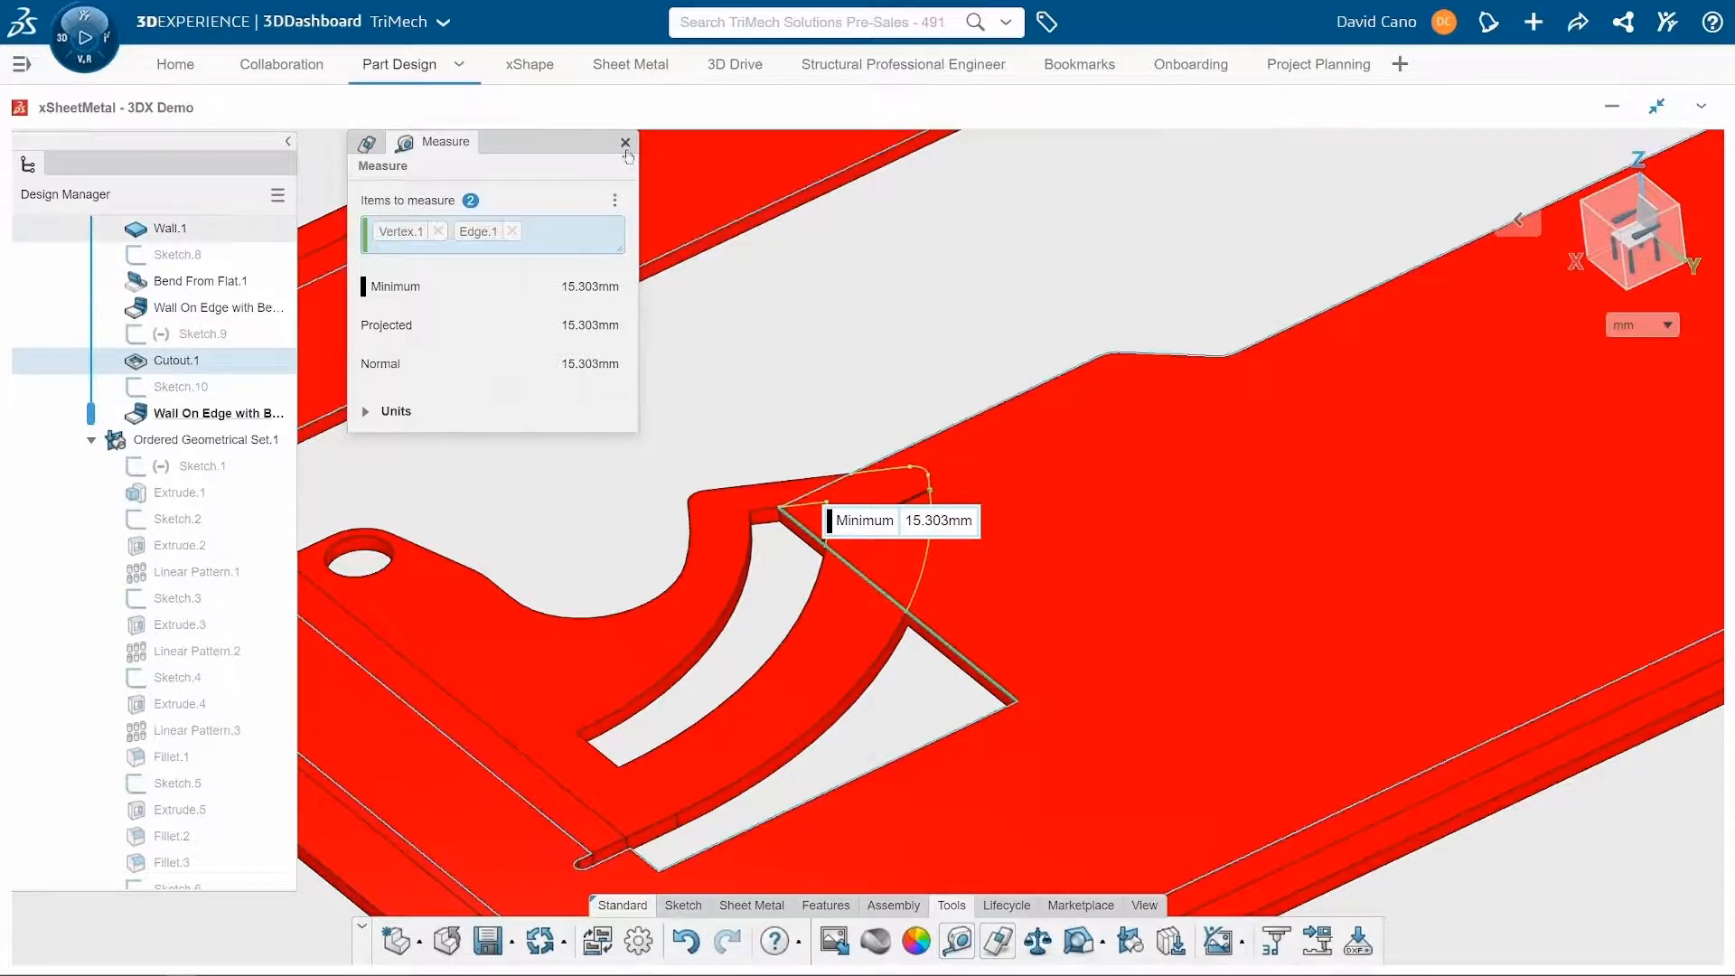
left_click(625, 143)
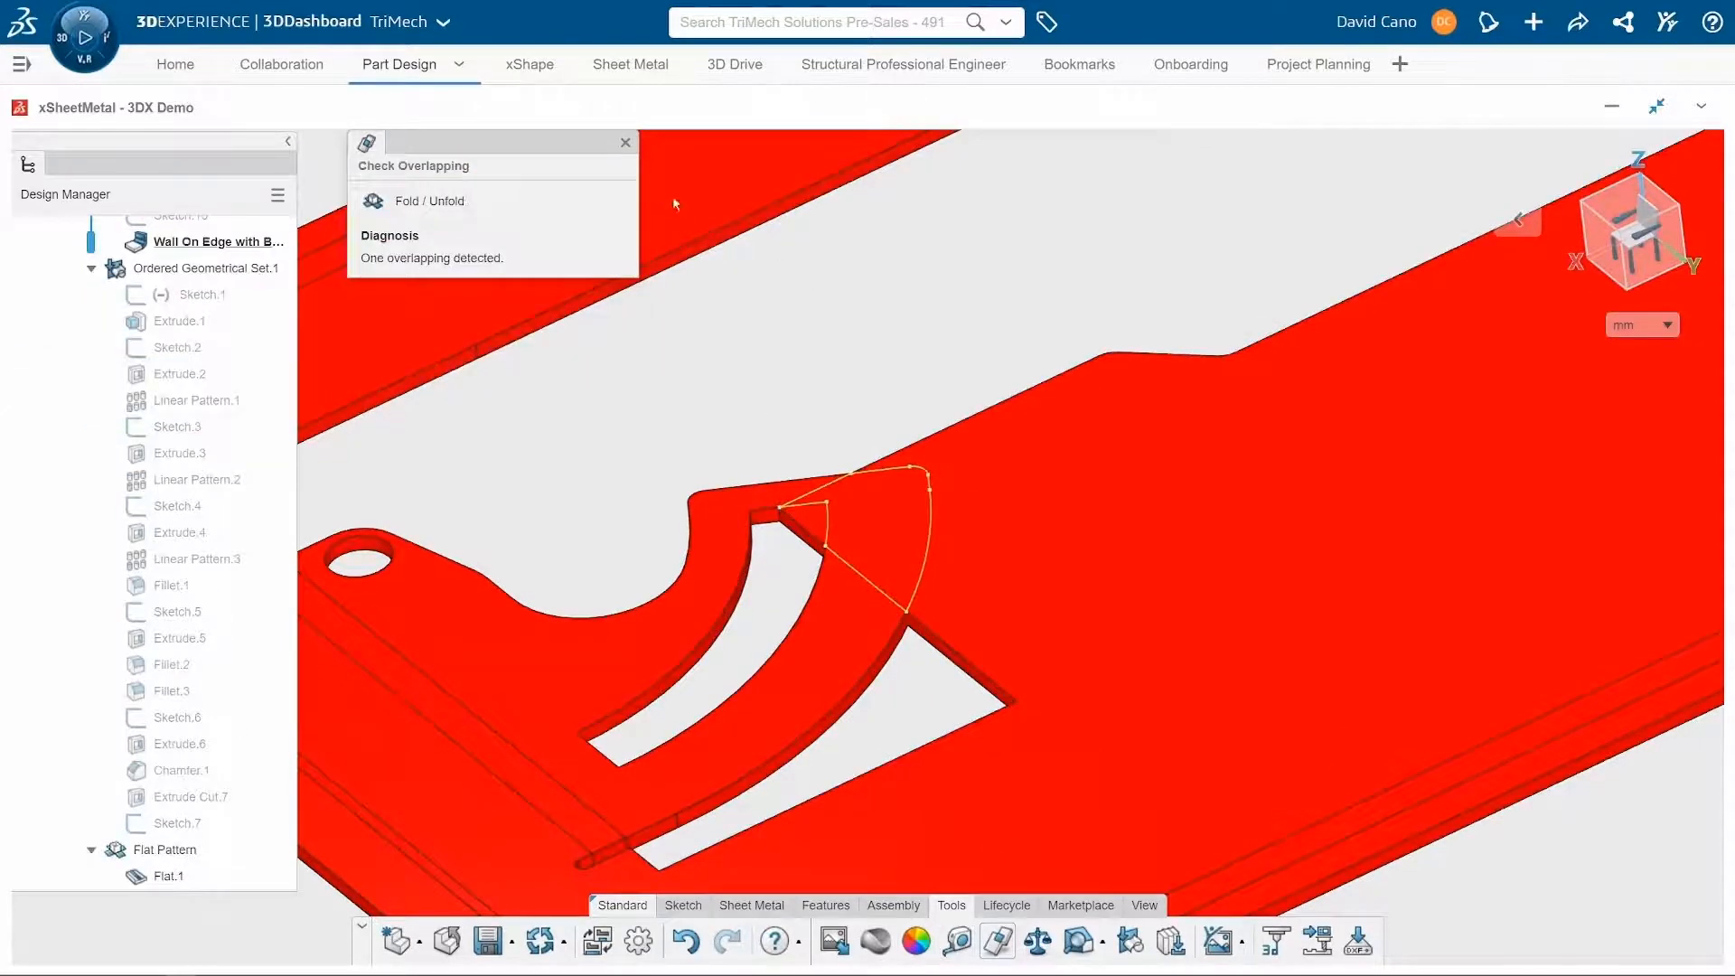
left_click(623, 141)
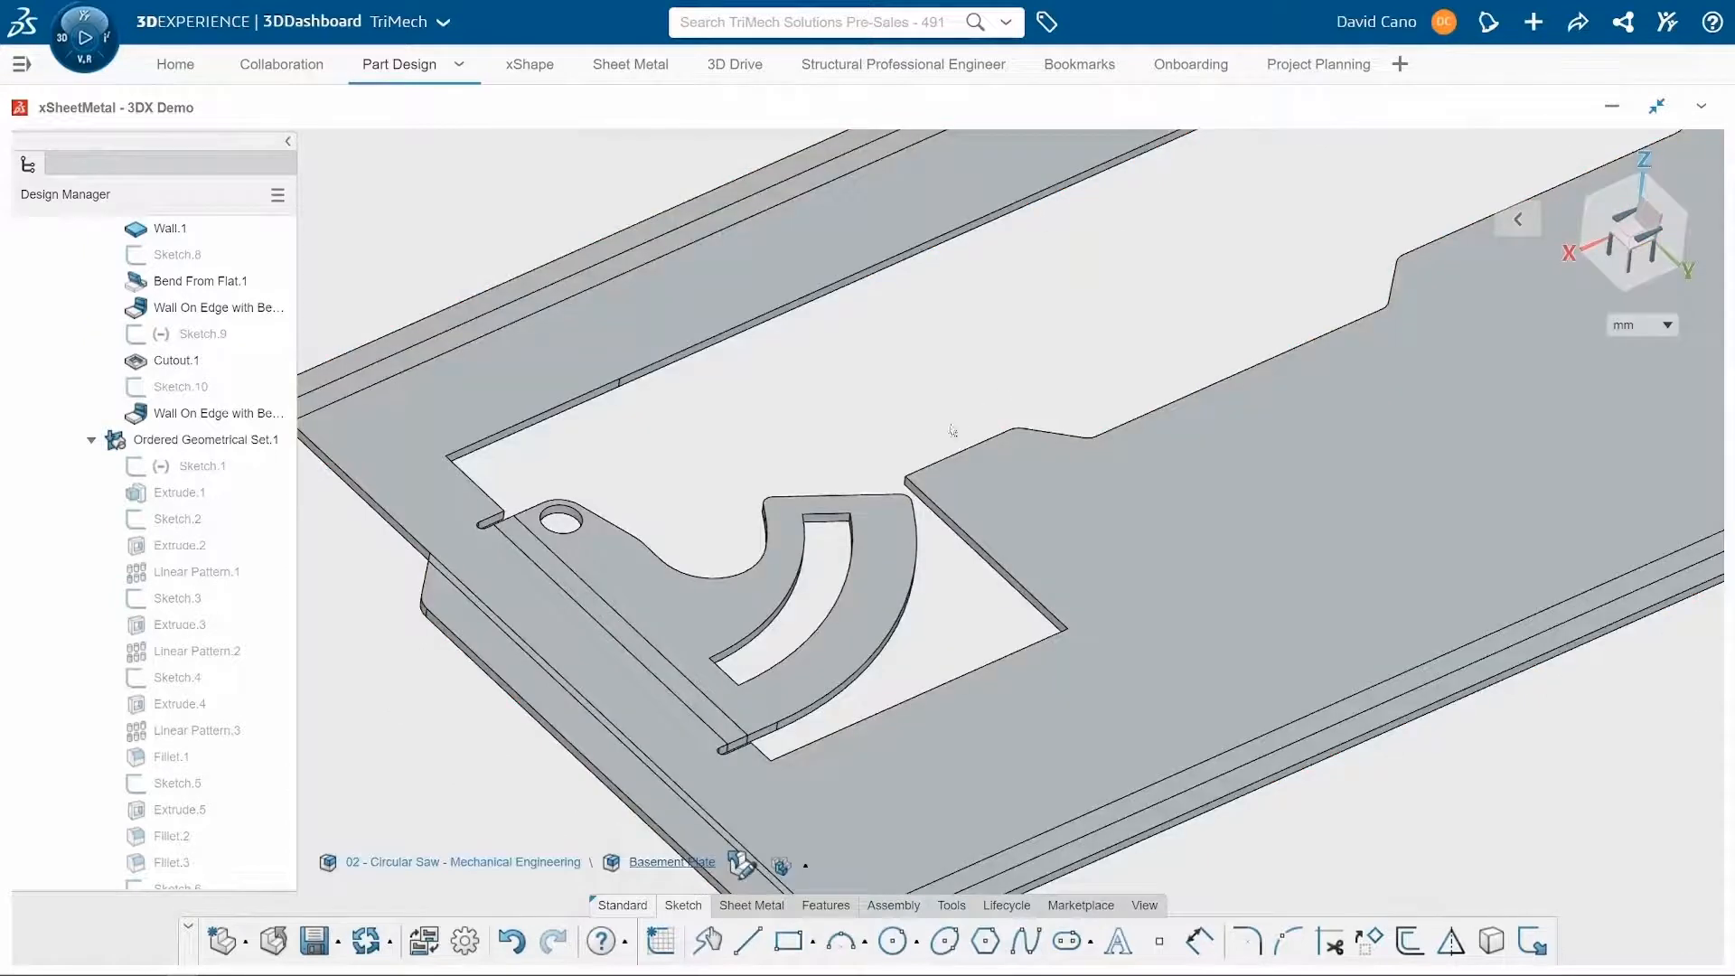
Refold the plate and round eight corners of the plate and cut-out with a 3 mm radius.
left_click(796, 569)
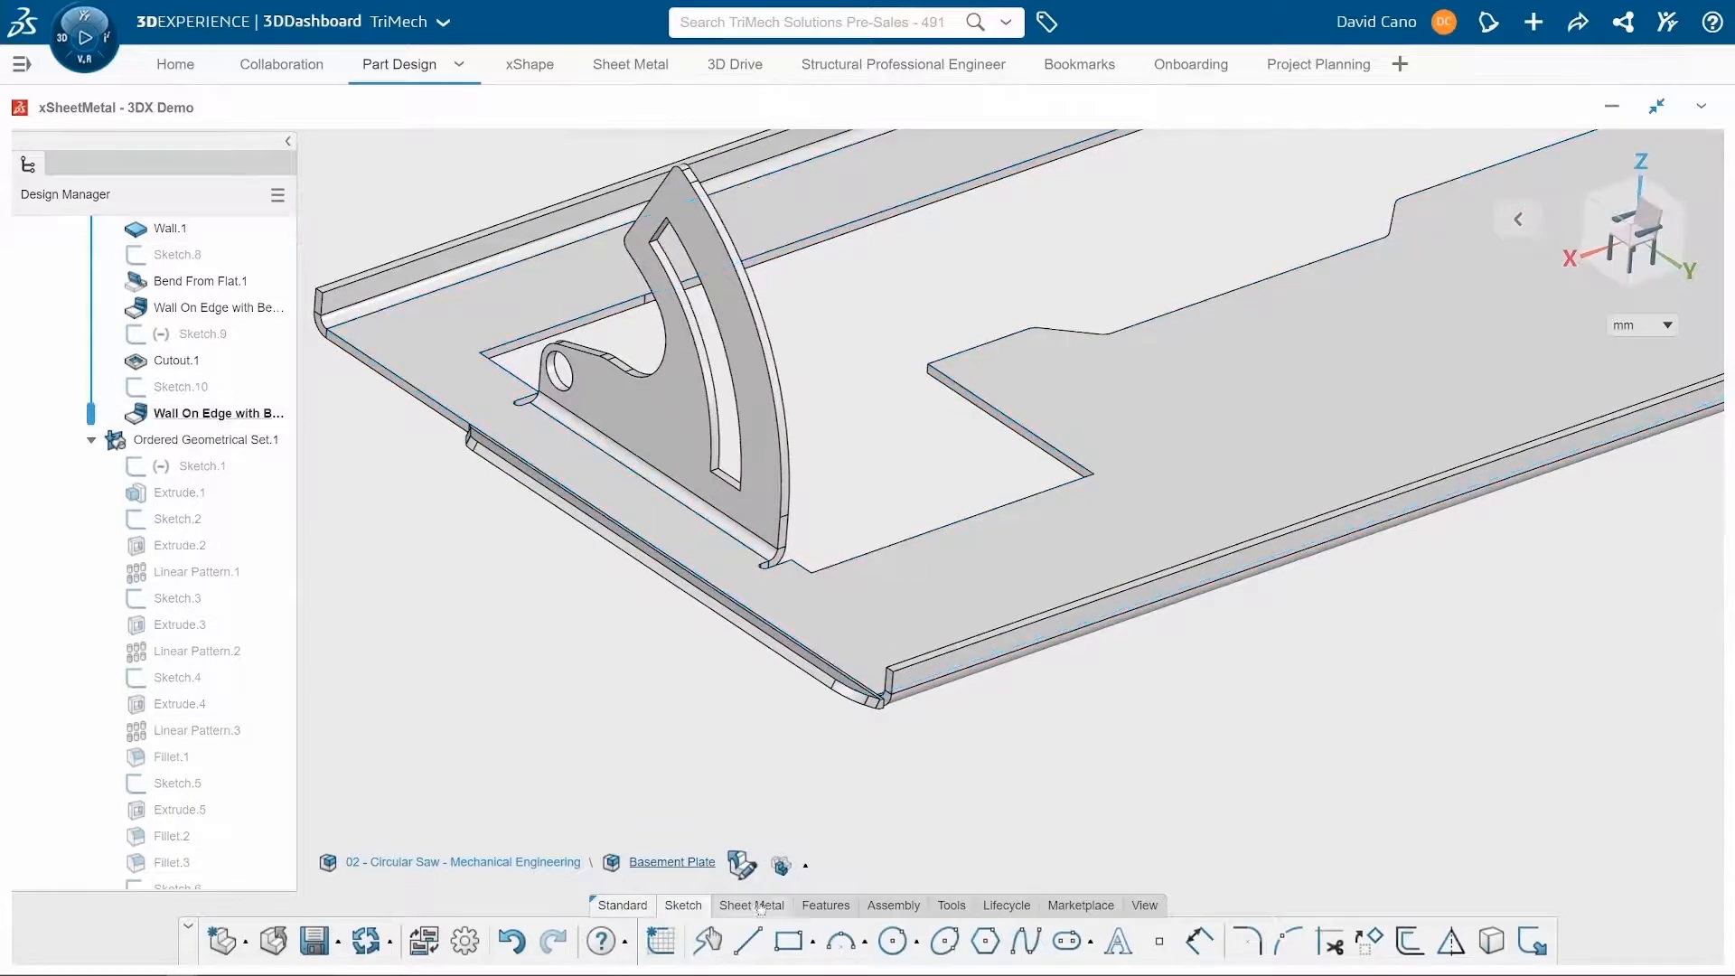
left_click(752, 906)
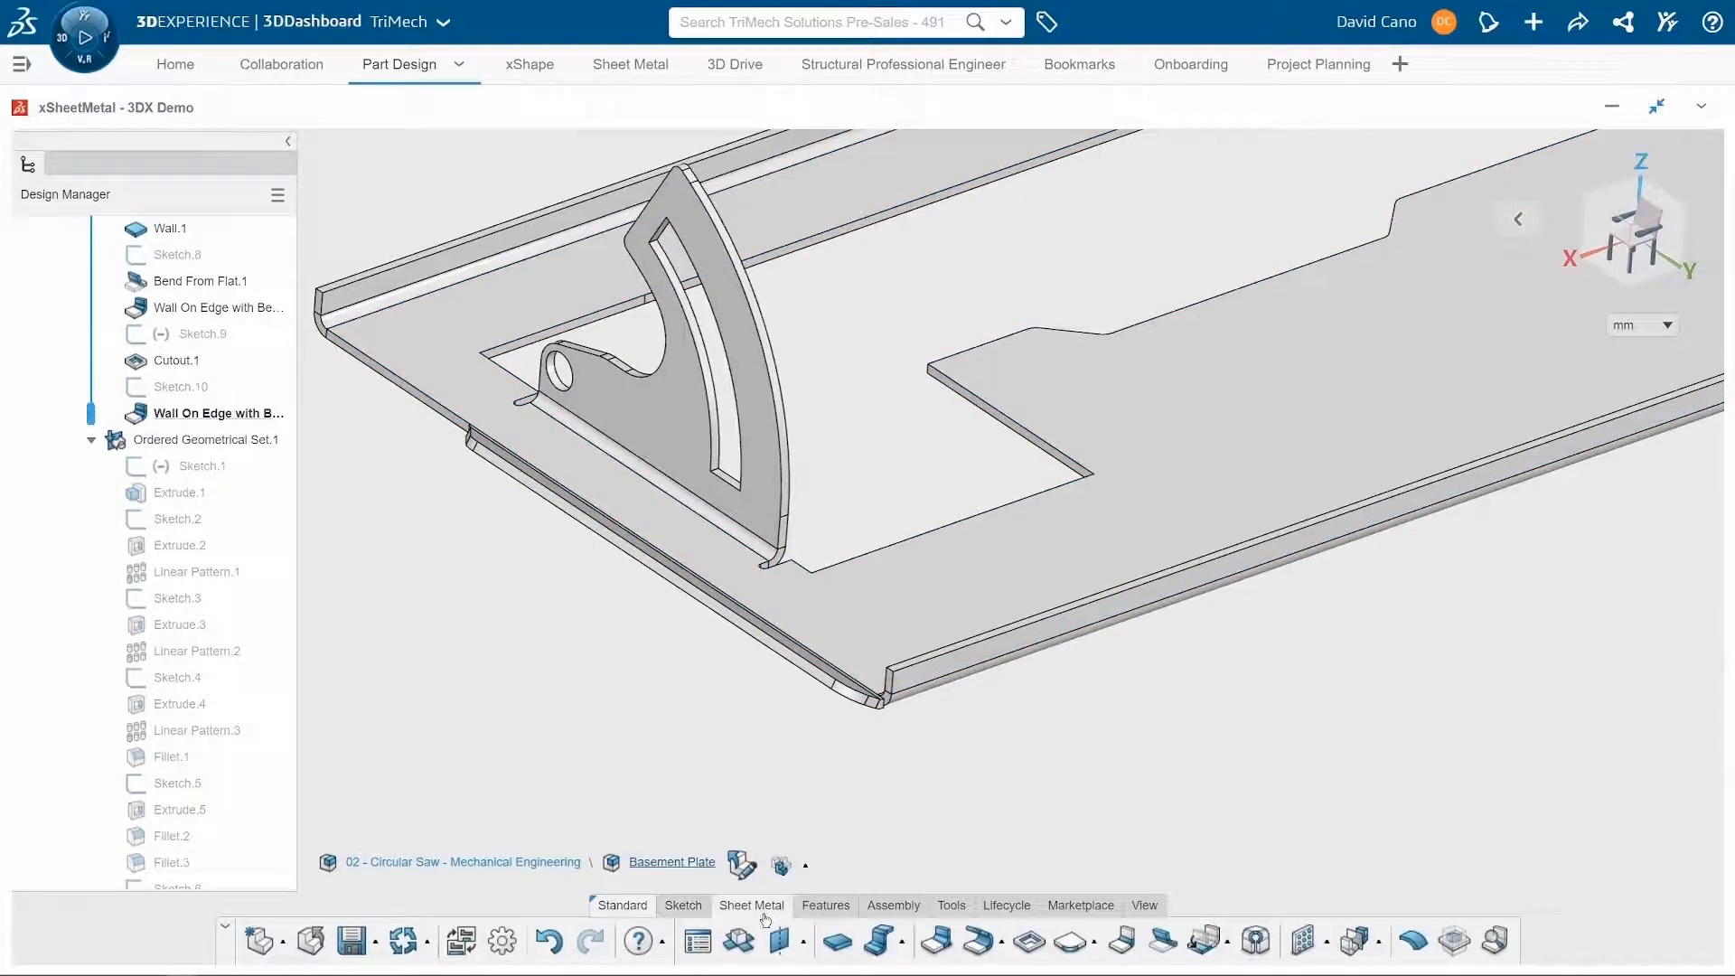
left_click(1068, 939)
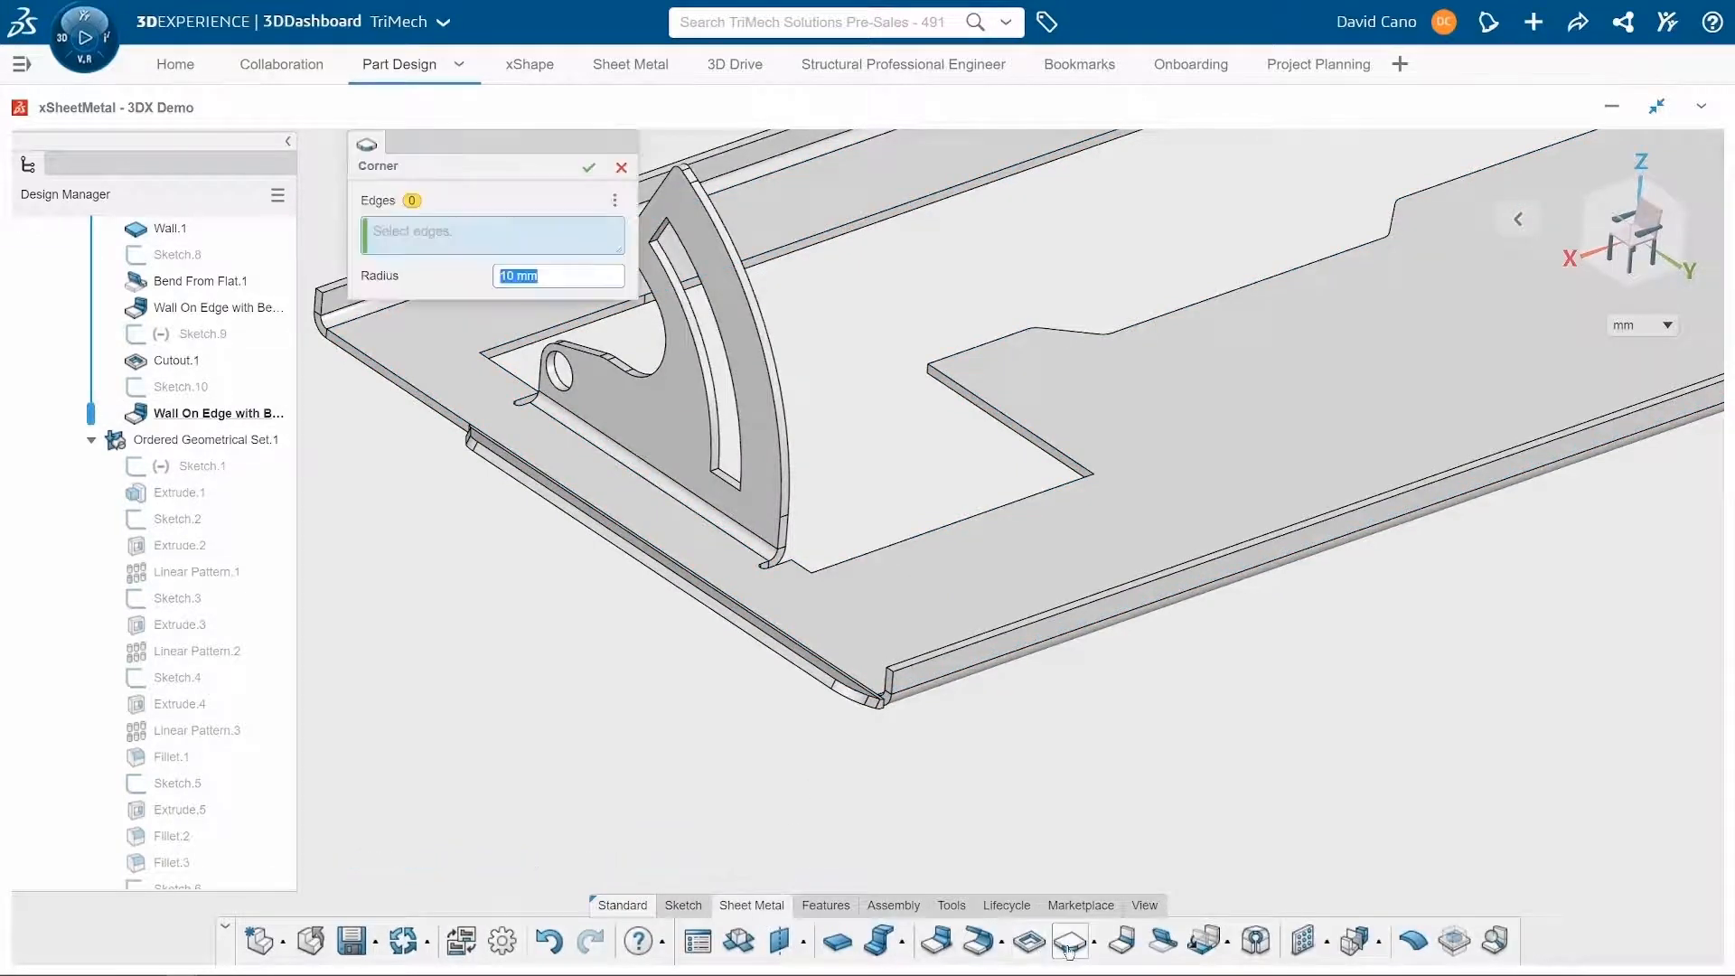
type("3")
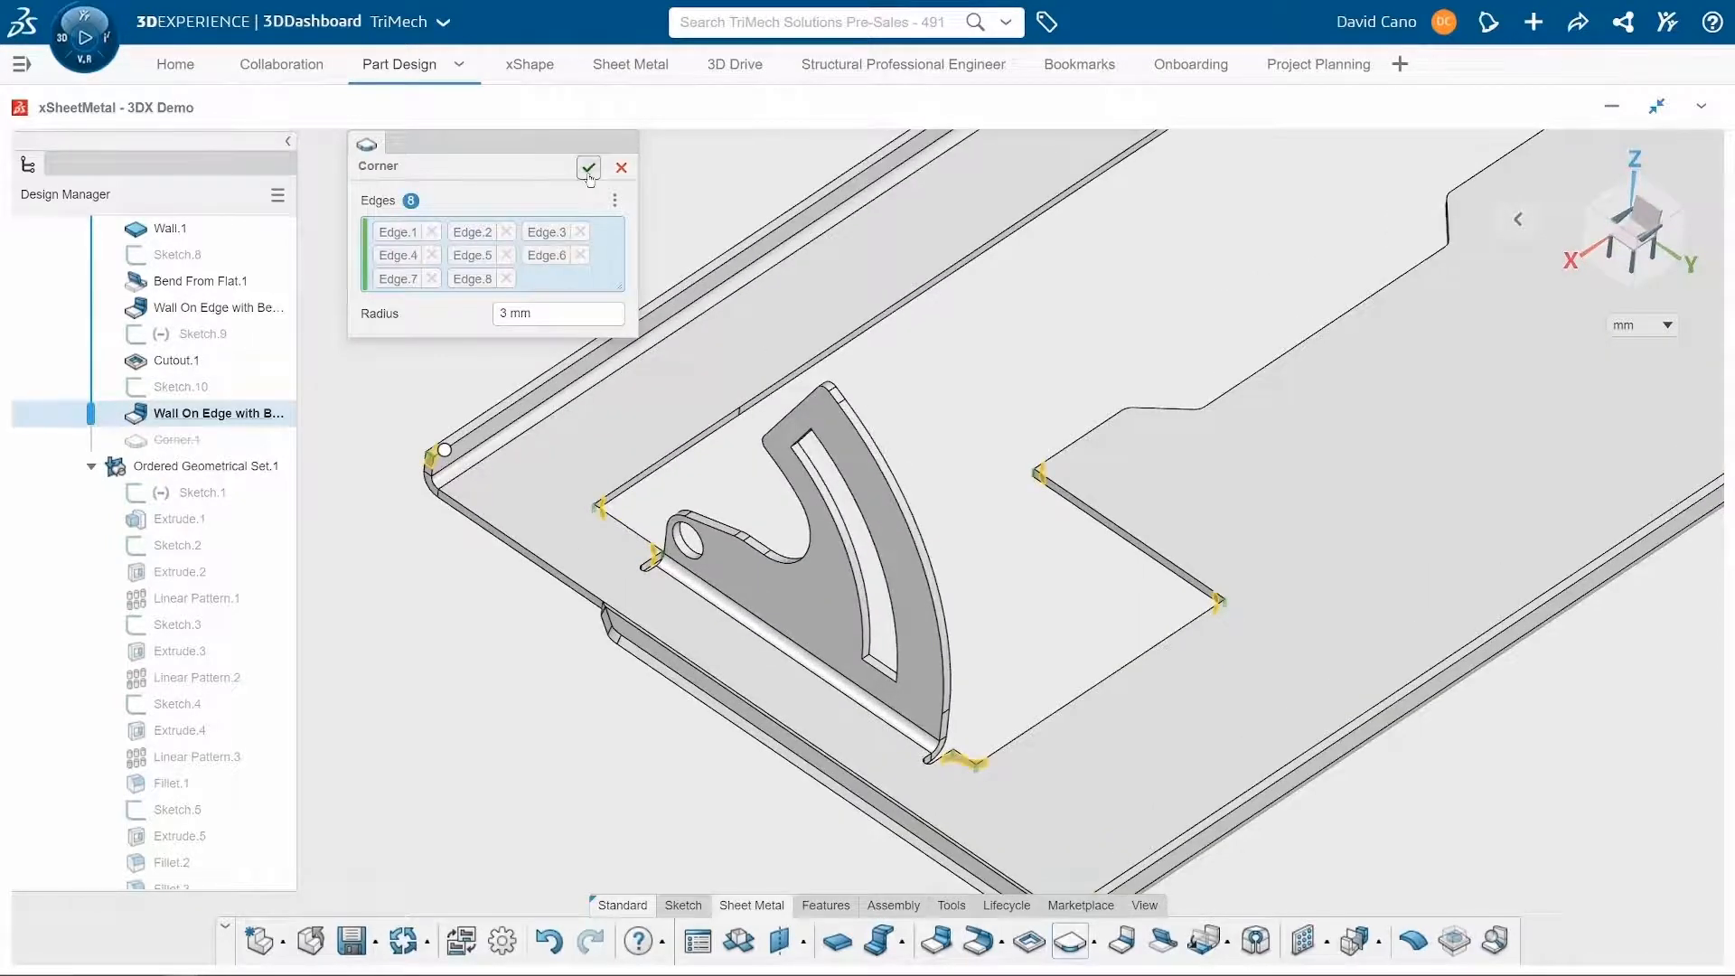
left_click(587, 166)
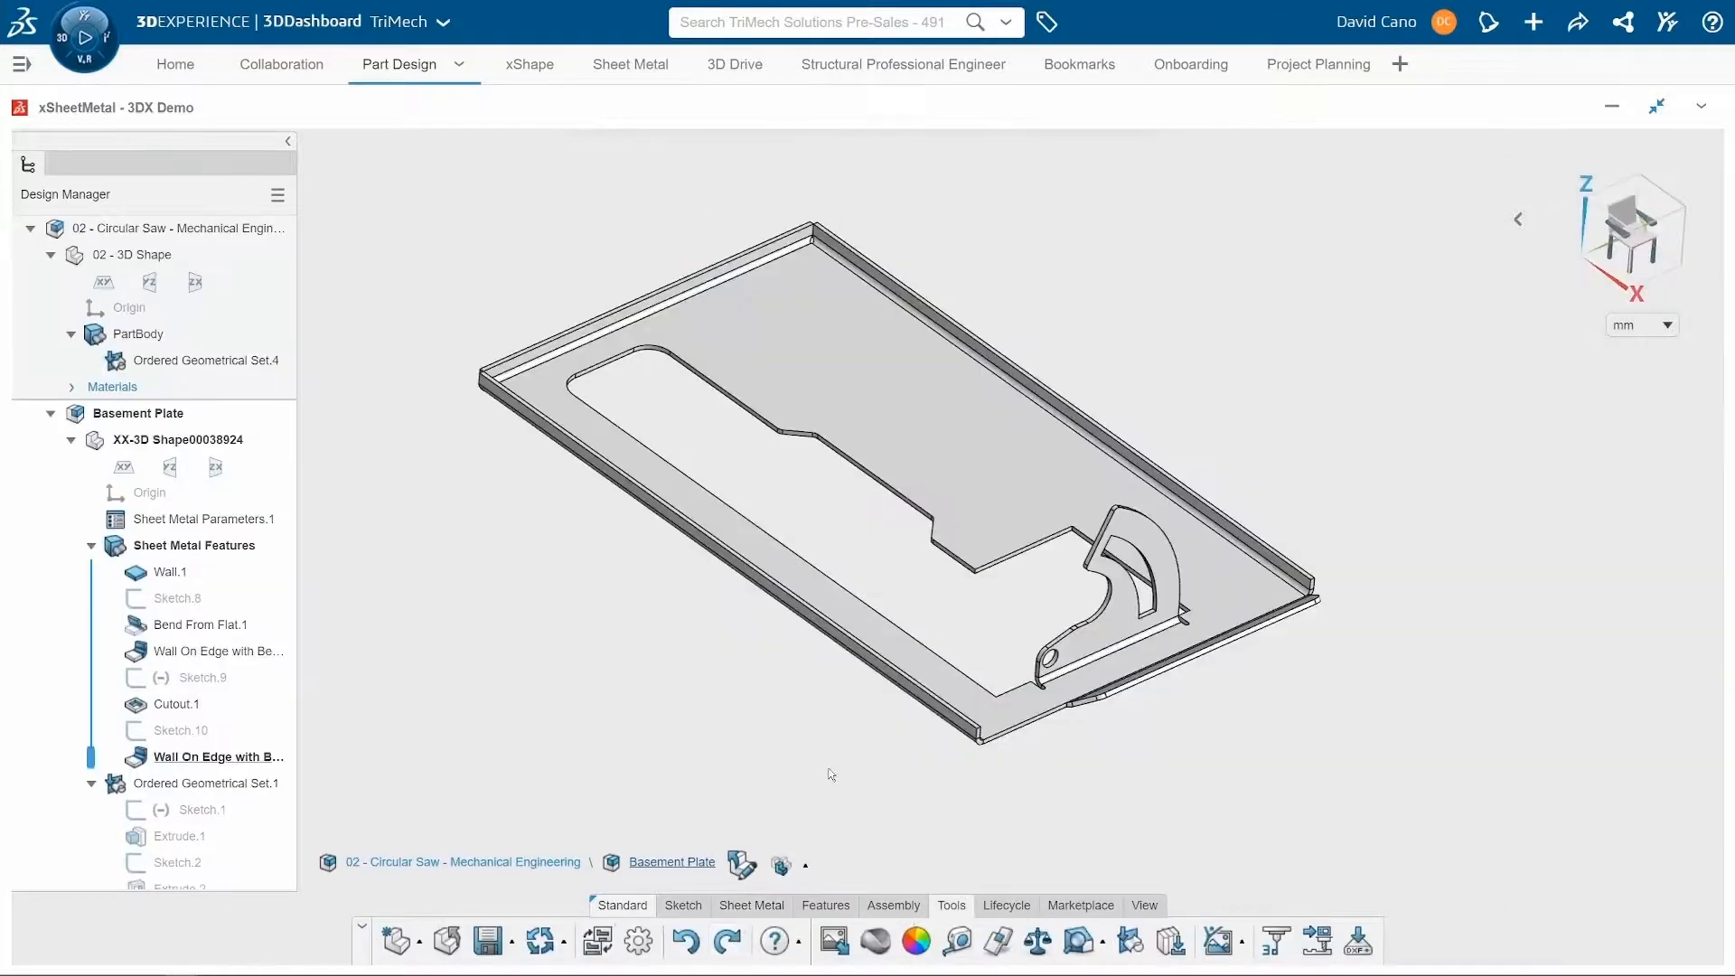
mouse_move(842, 829)
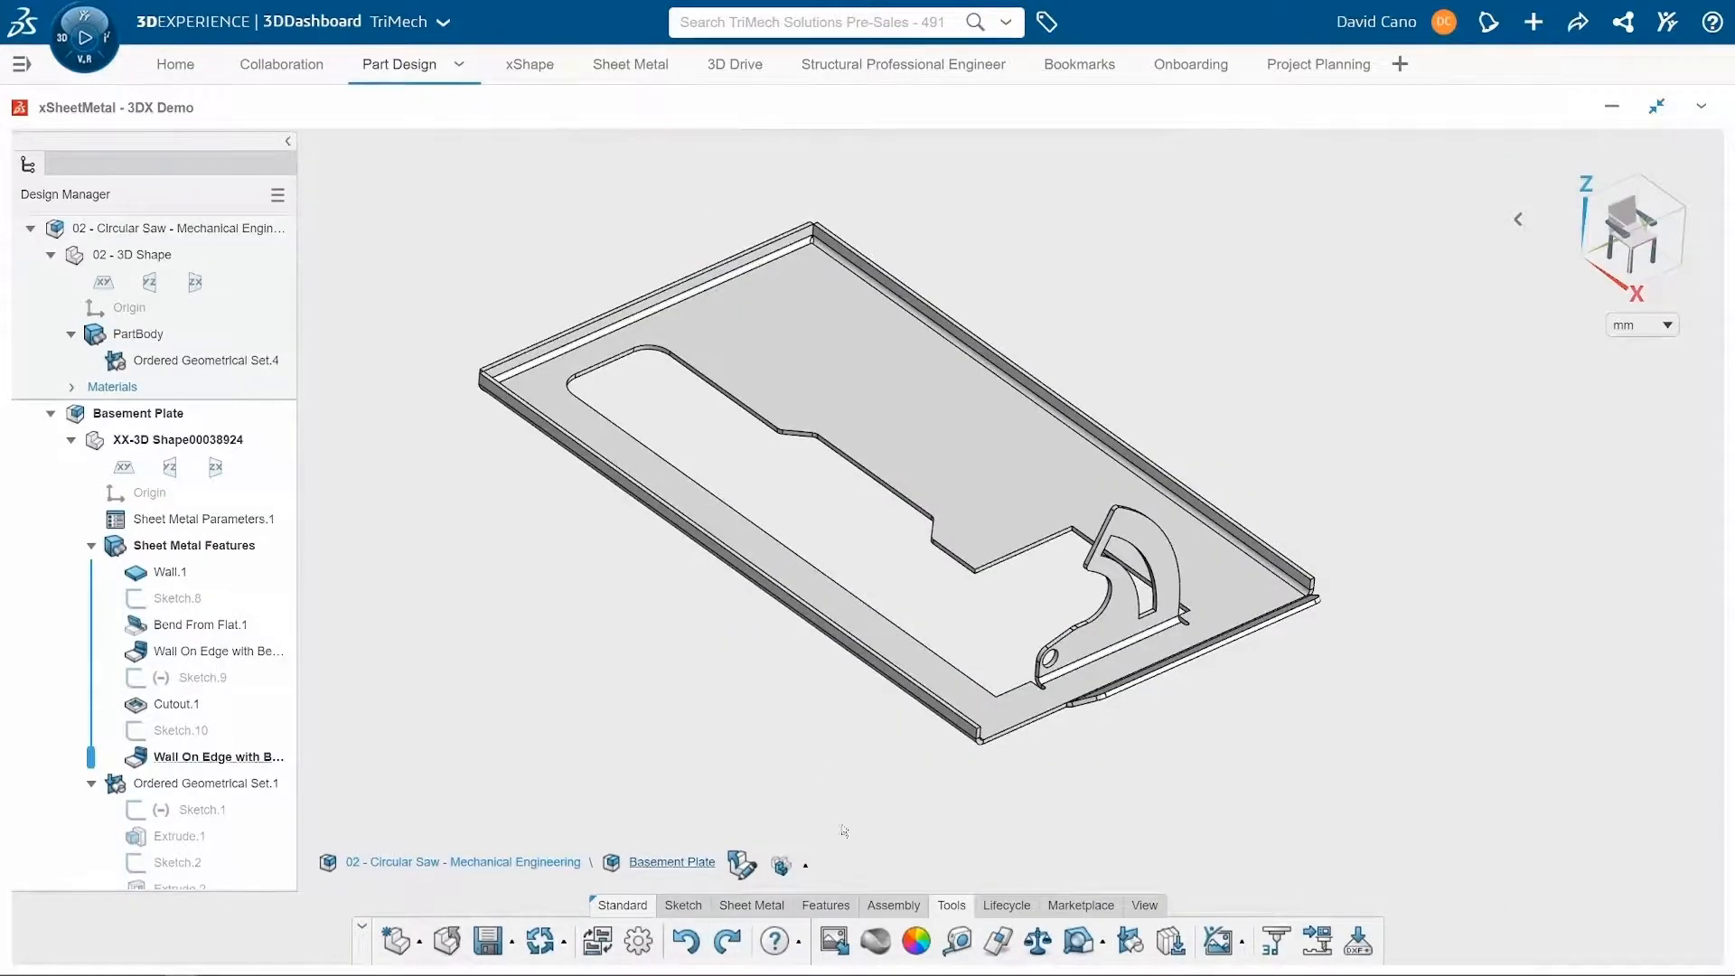
Apply an aluminum covering material from the Material Browser to the Basement Plate.
left_click(750, 905)
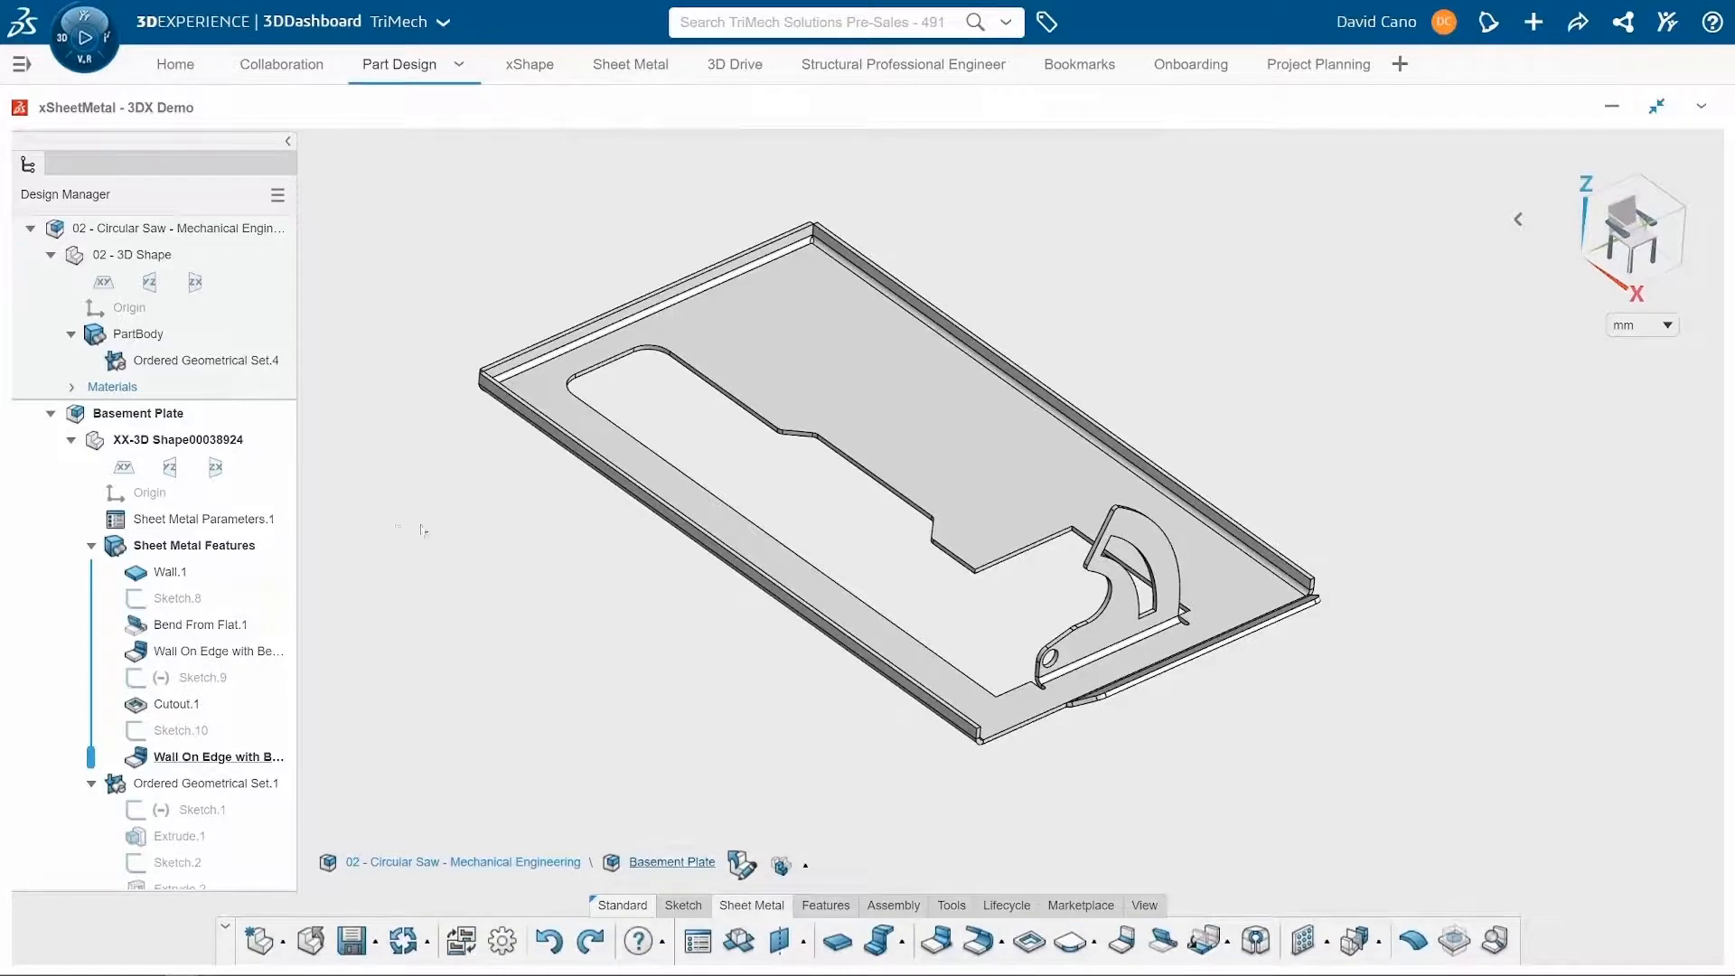
left_click(139, 412)
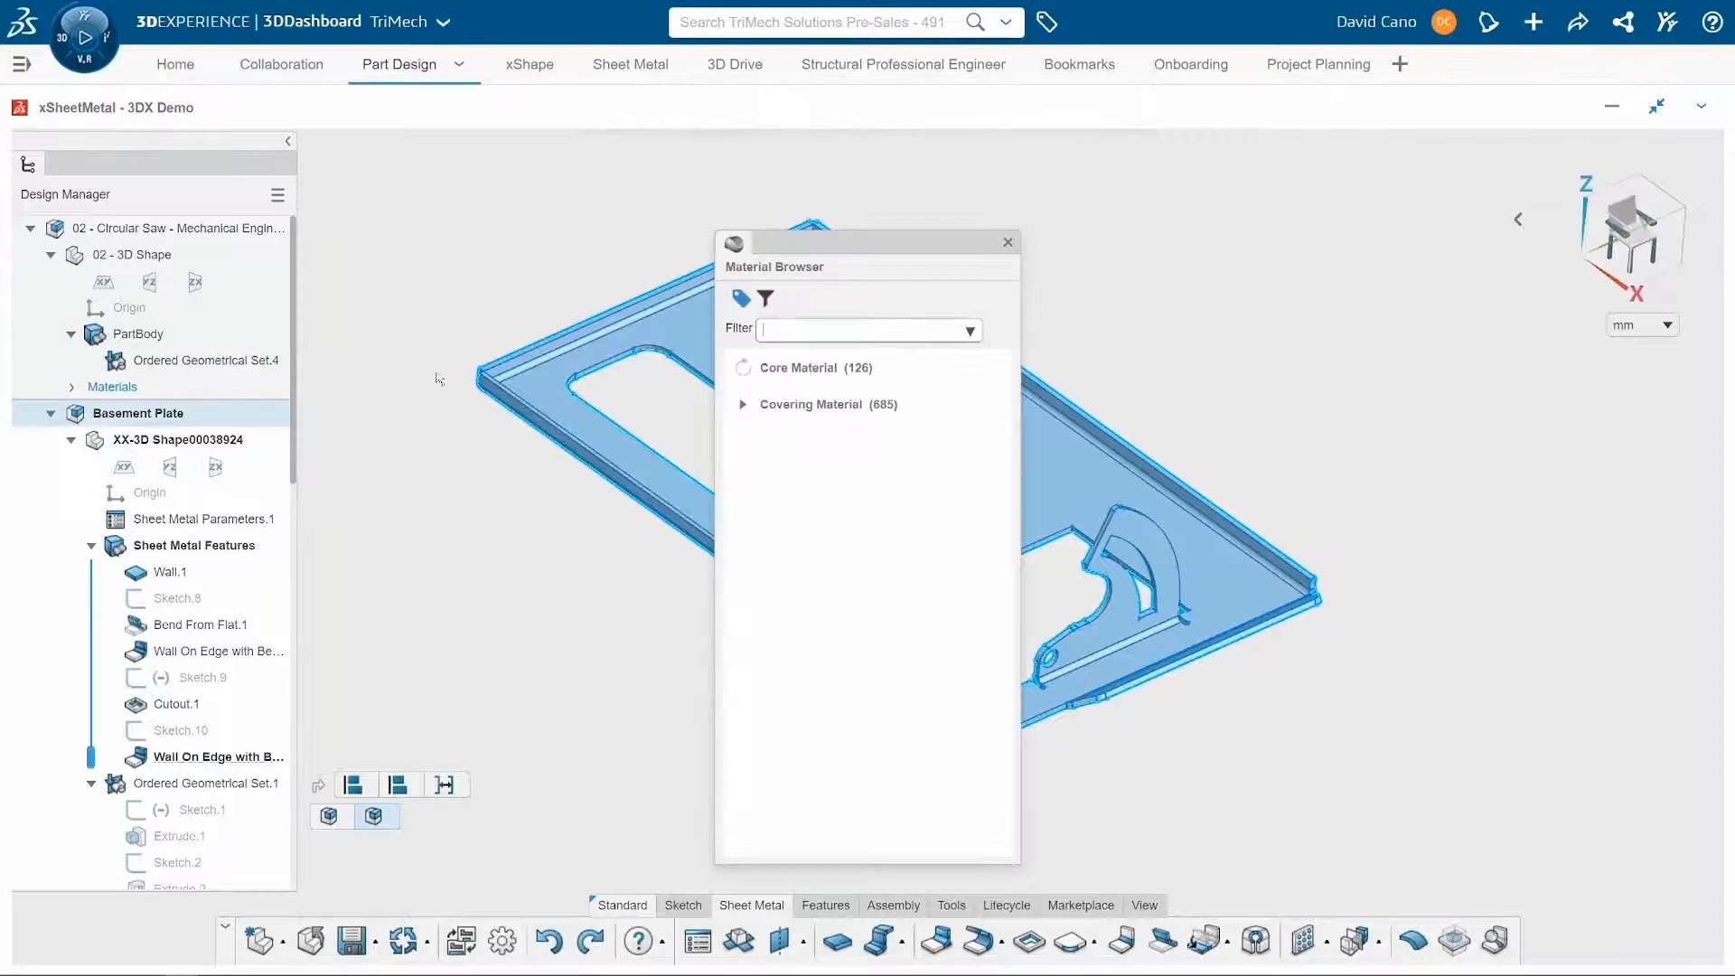
type("aluminum")
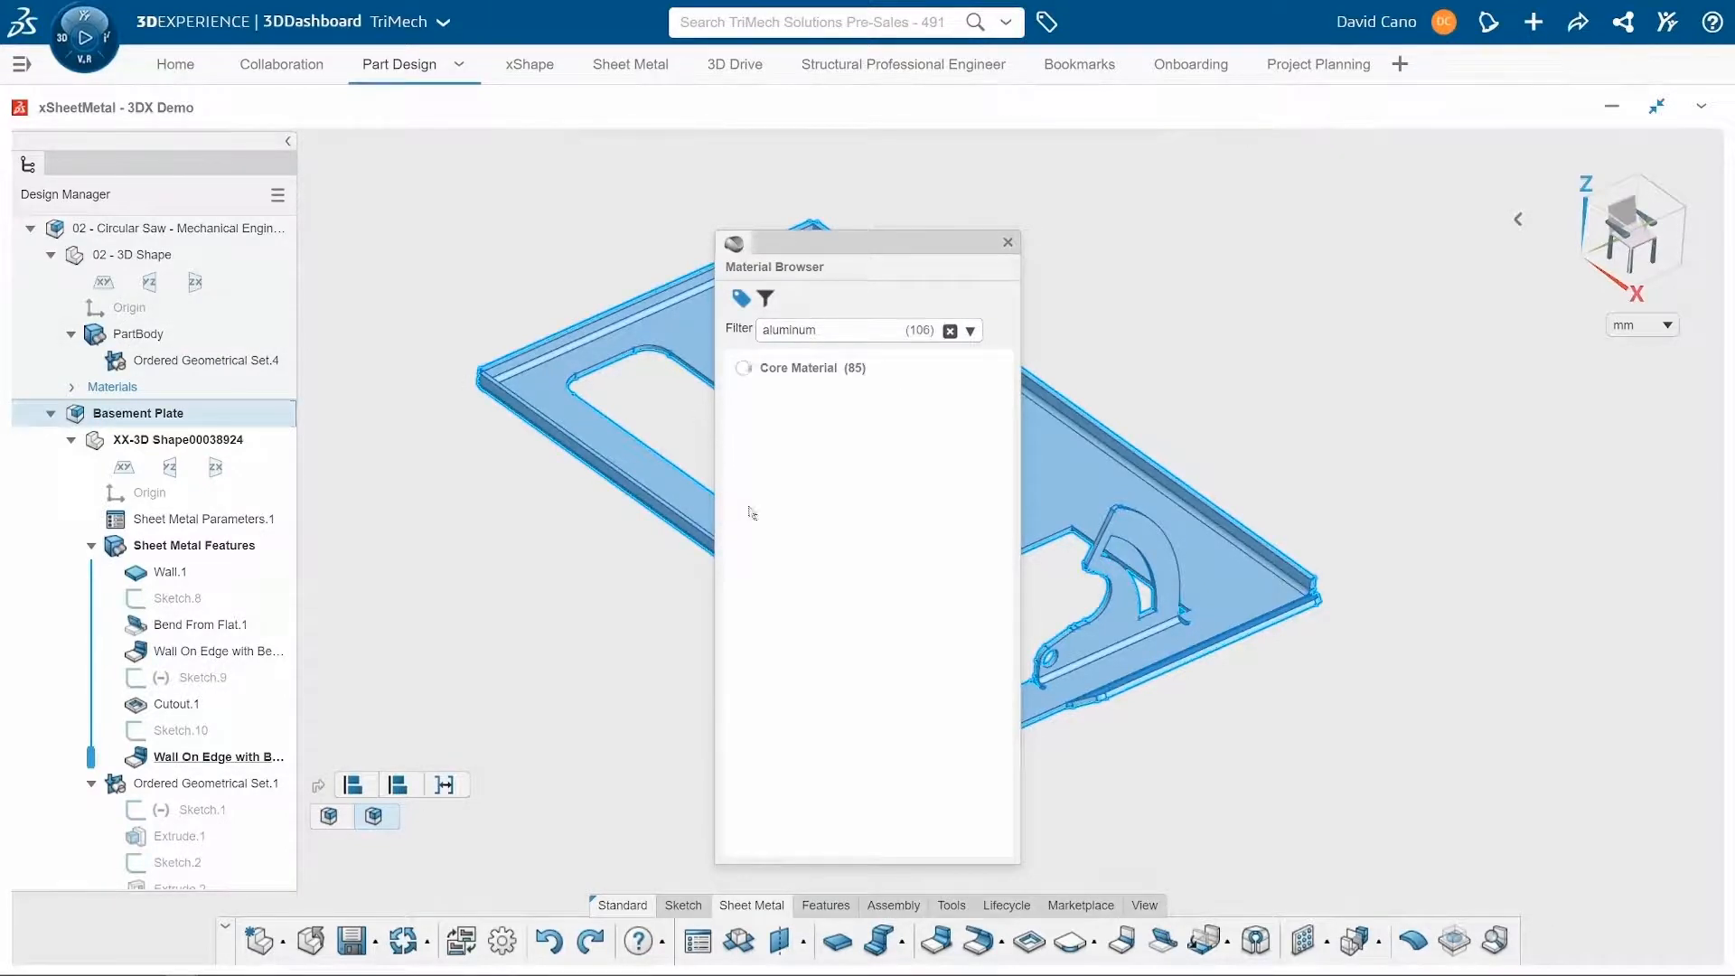
left_click(743, 367)
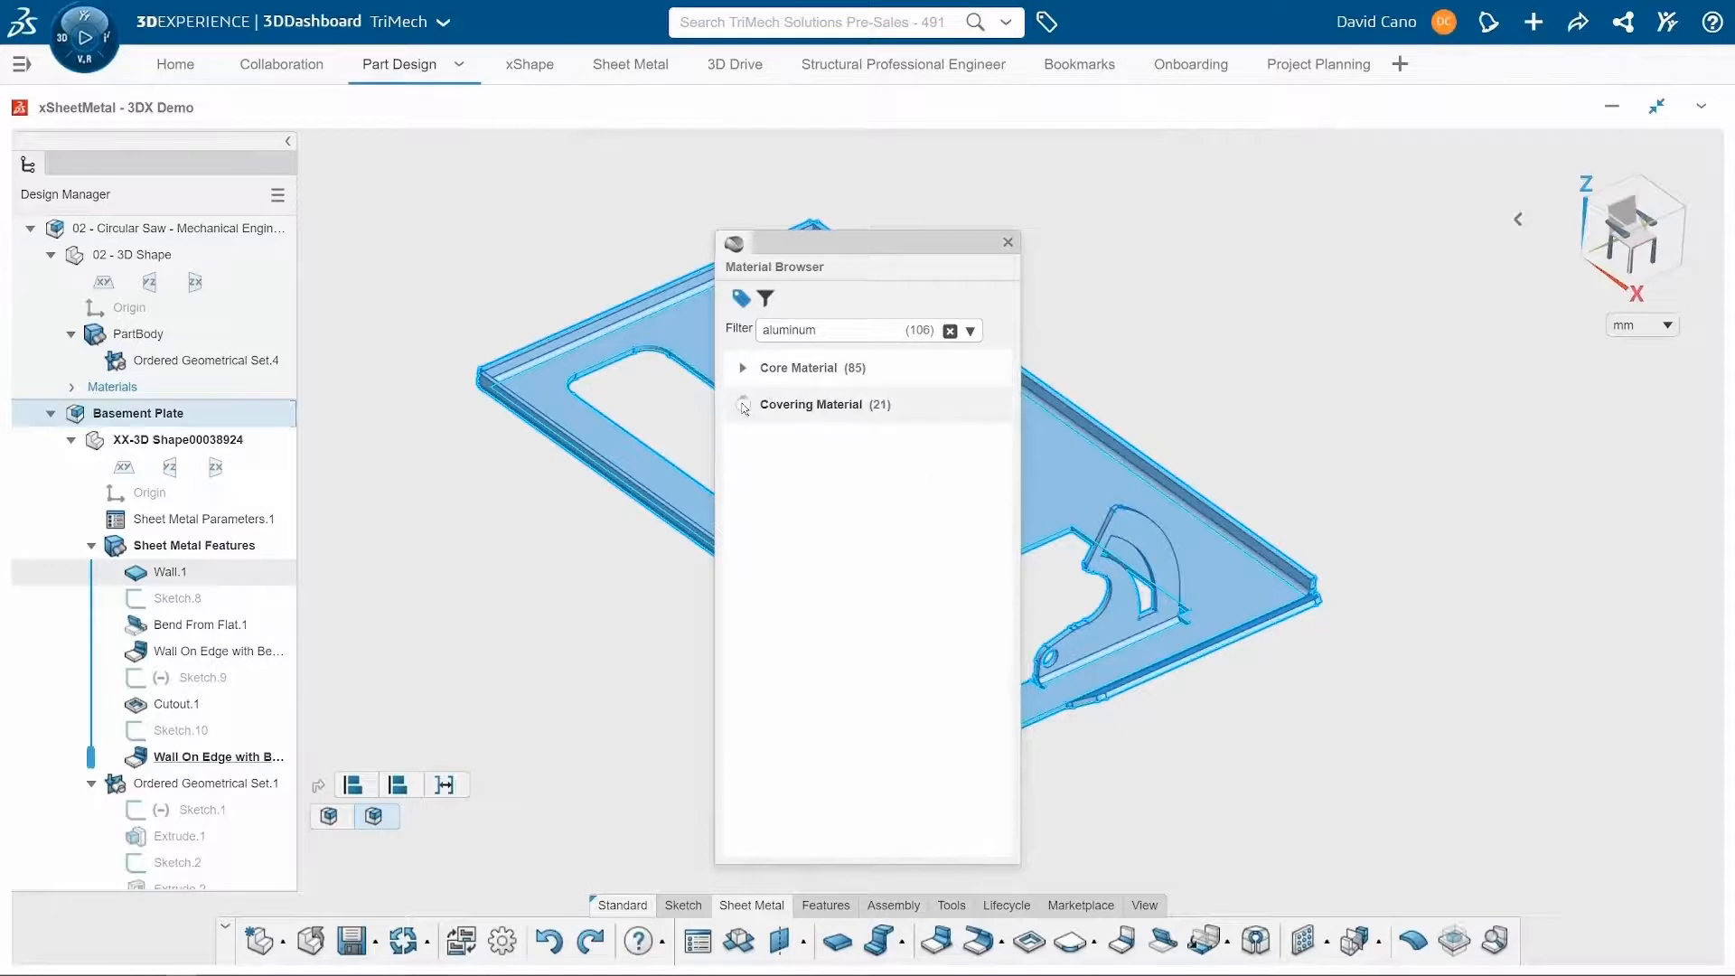
left_click(742, 402)
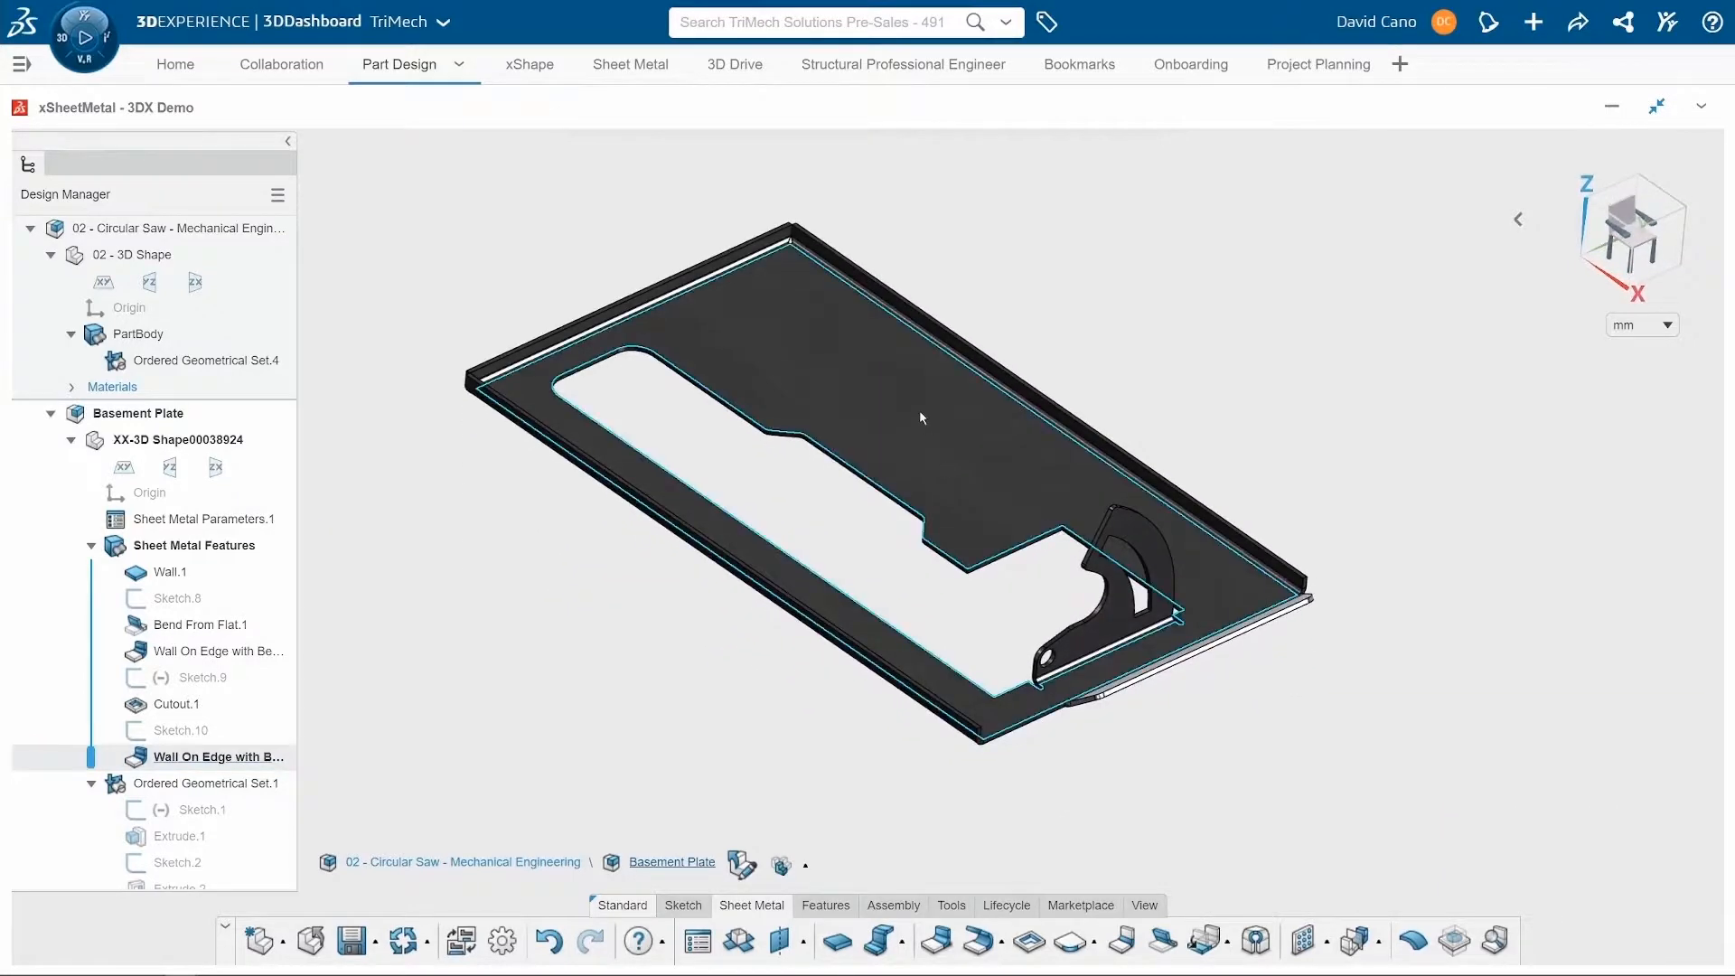
Unfold the Basement Plate to display its flat pattern.
left_click(918, 417)
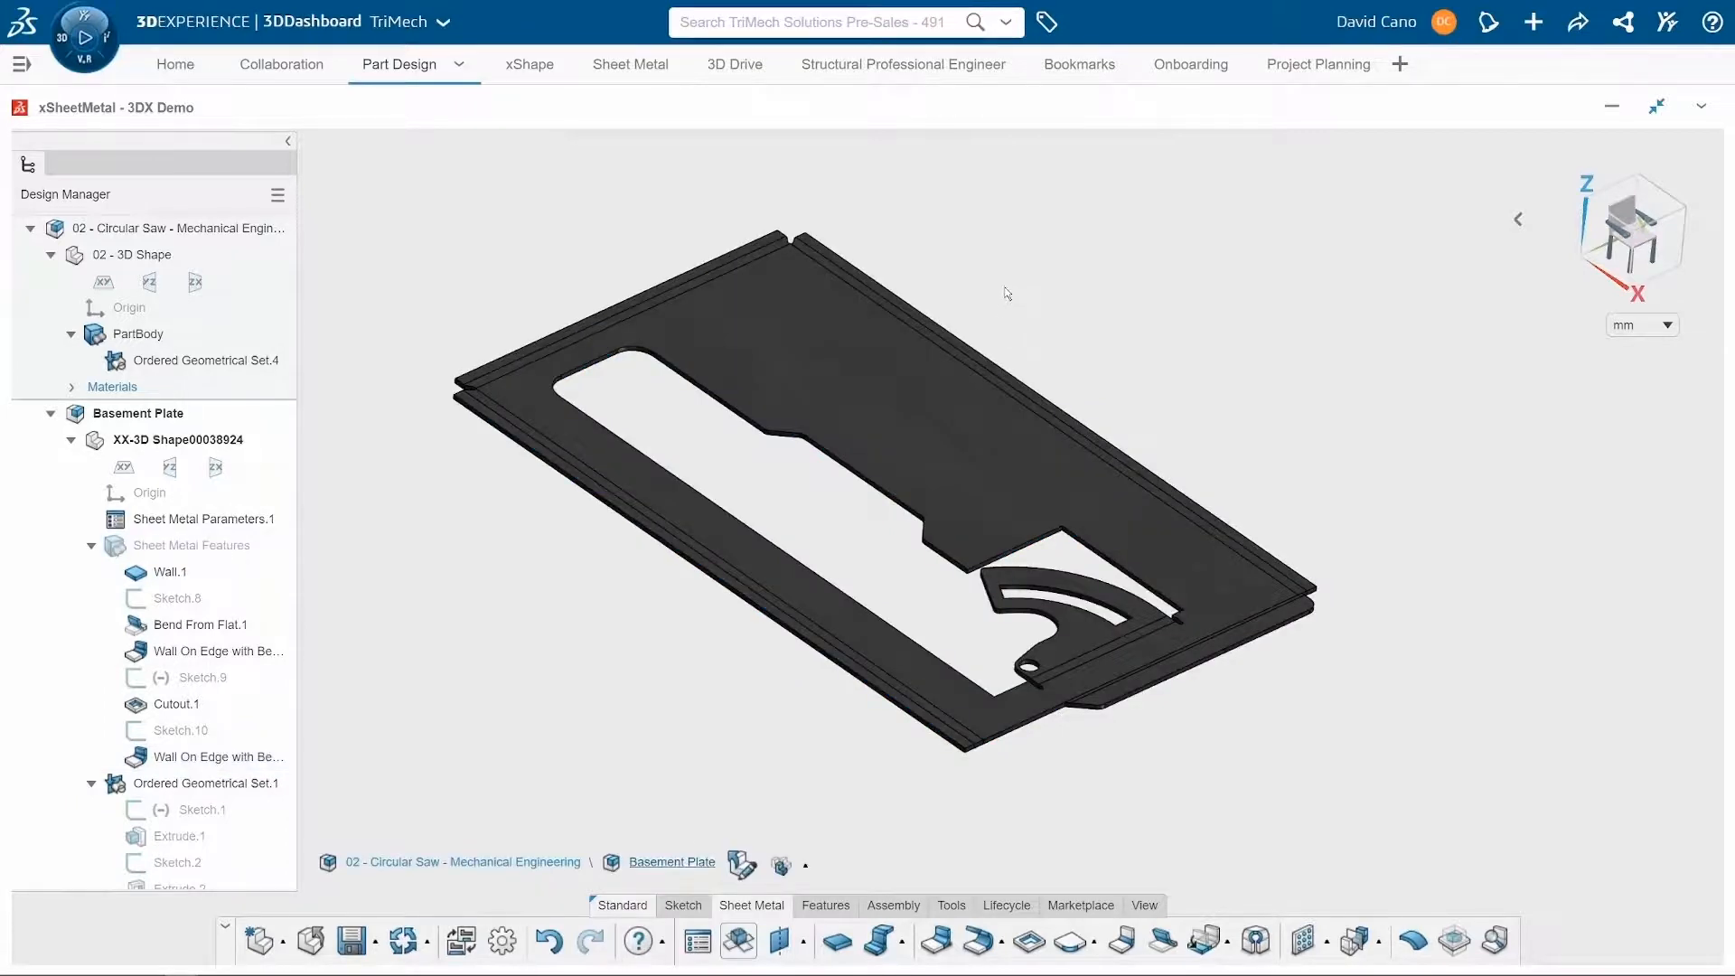
left_click(170, 573)
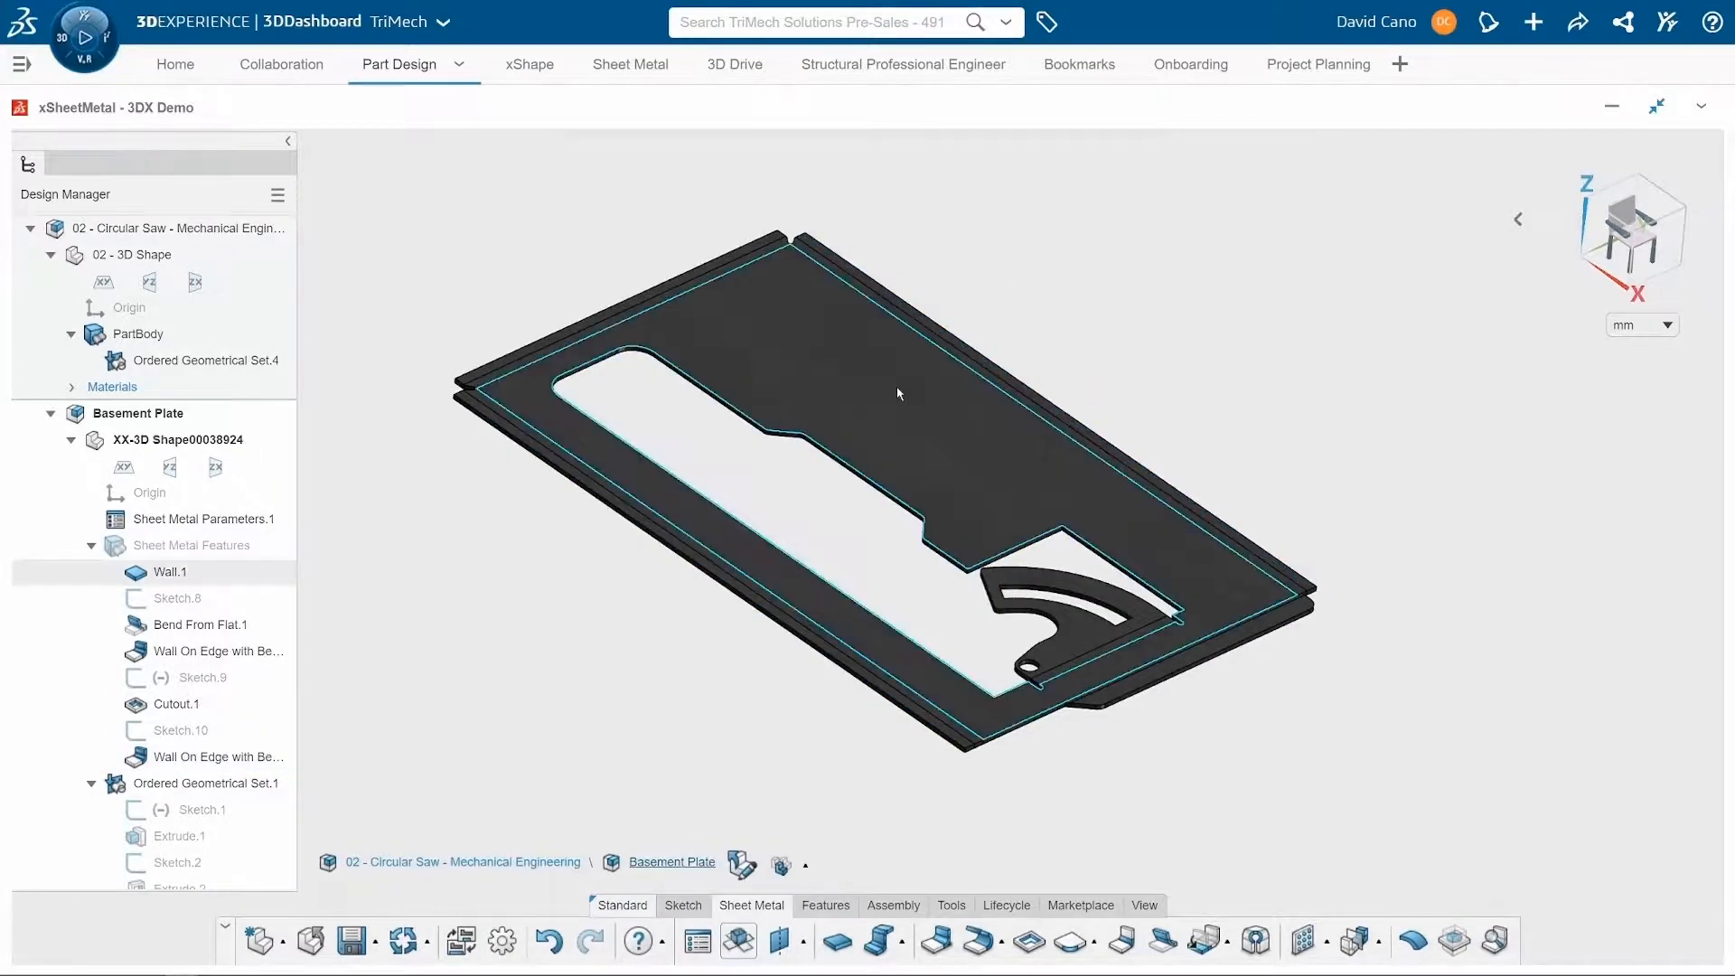